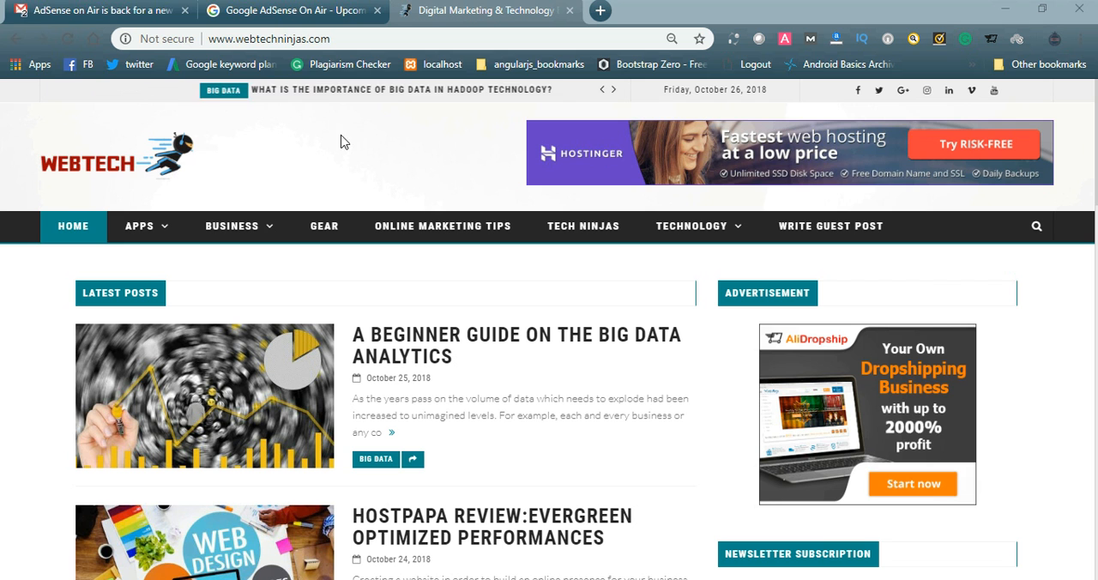
# Switch to the Gmail tab with the AdSense on Air email and scroll down to its livestream listings.
pyautogui.click(94, 10)
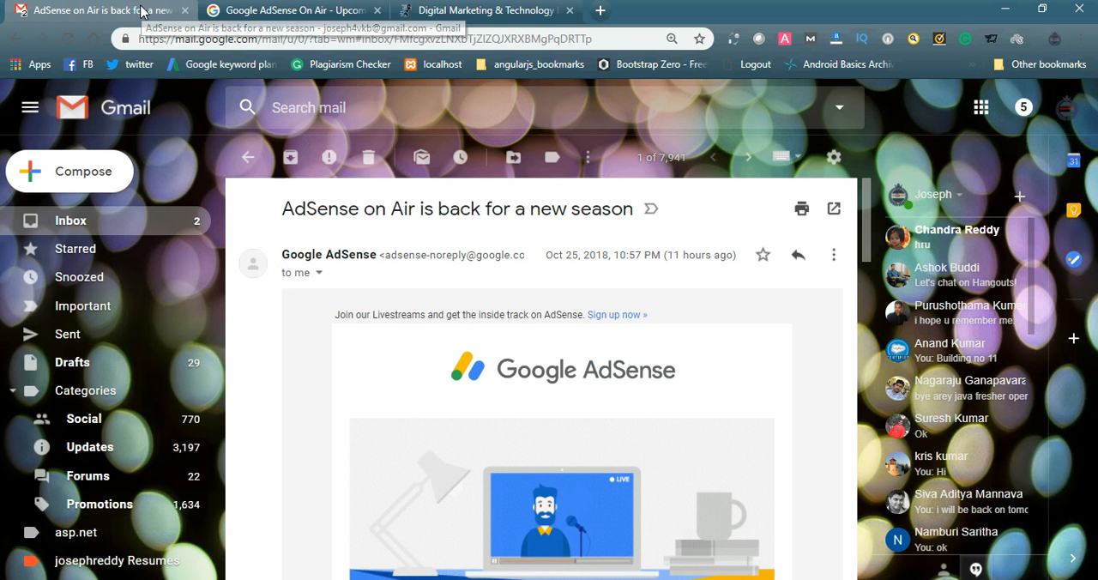
pyautogui.moveTo(385, 236)
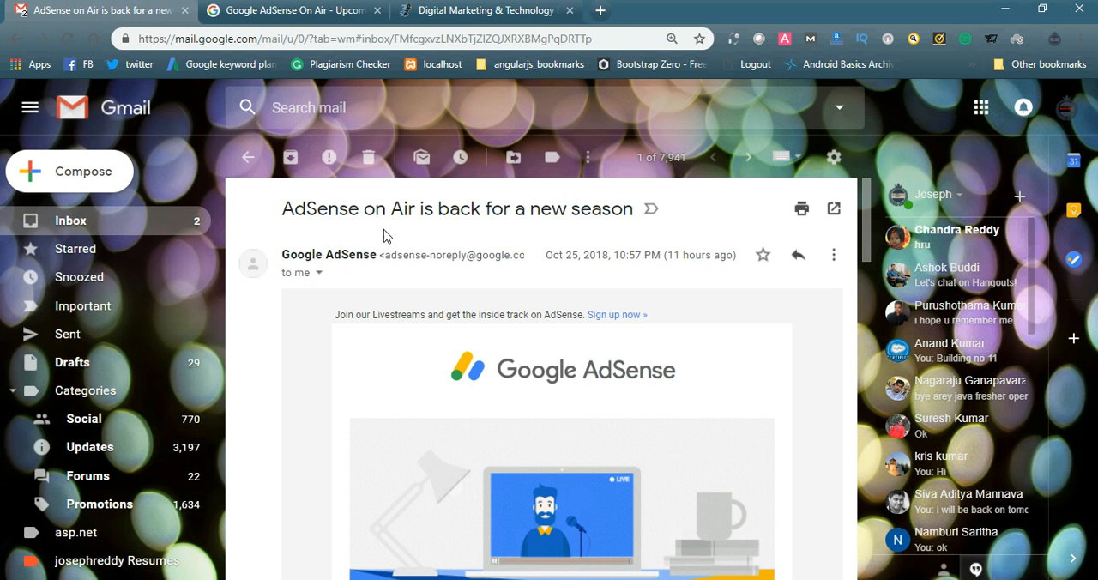
pyautogui.moveTo(591, 234)
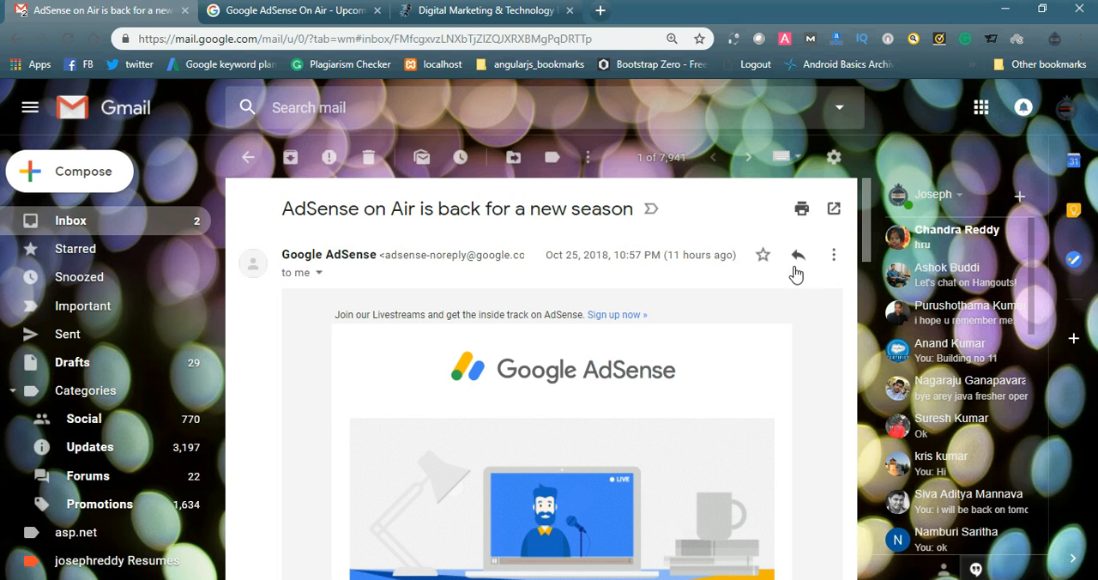
pyautogui.scroll(-3)
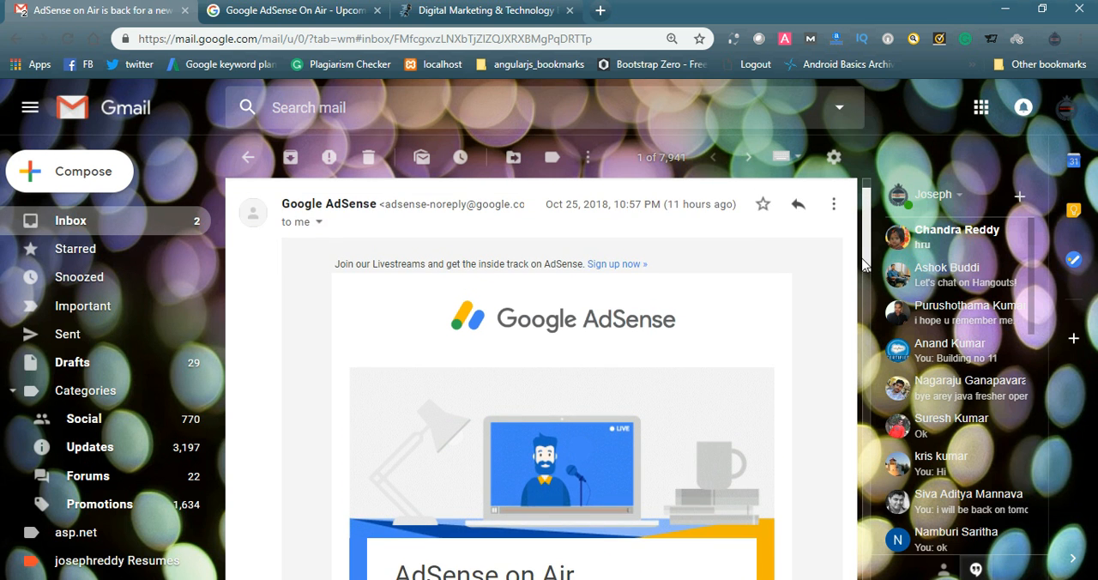
pyautogui.scroll(-3)
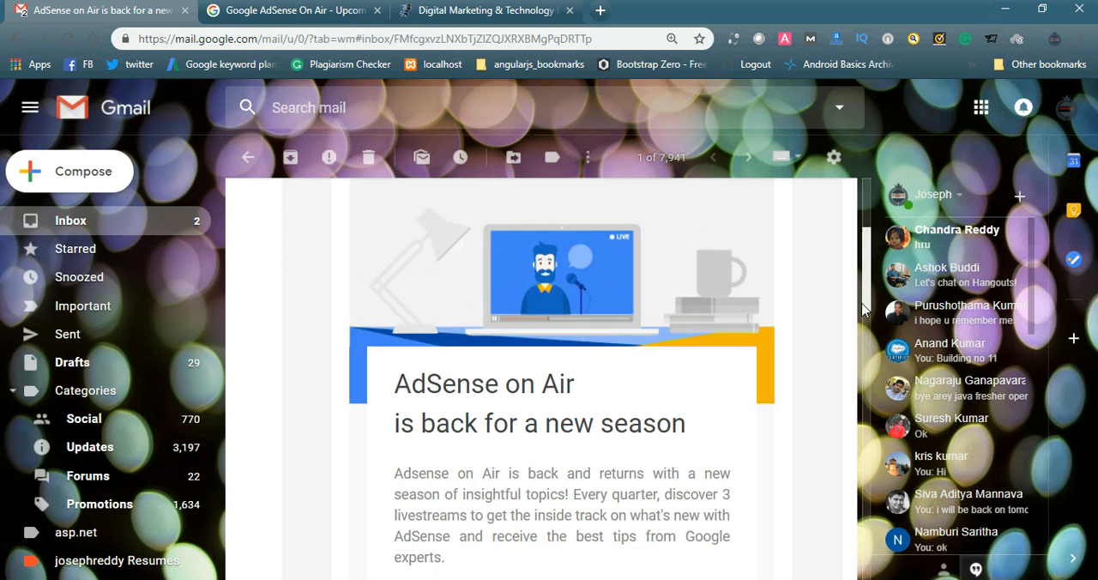
pyautogui.scroll(-3)
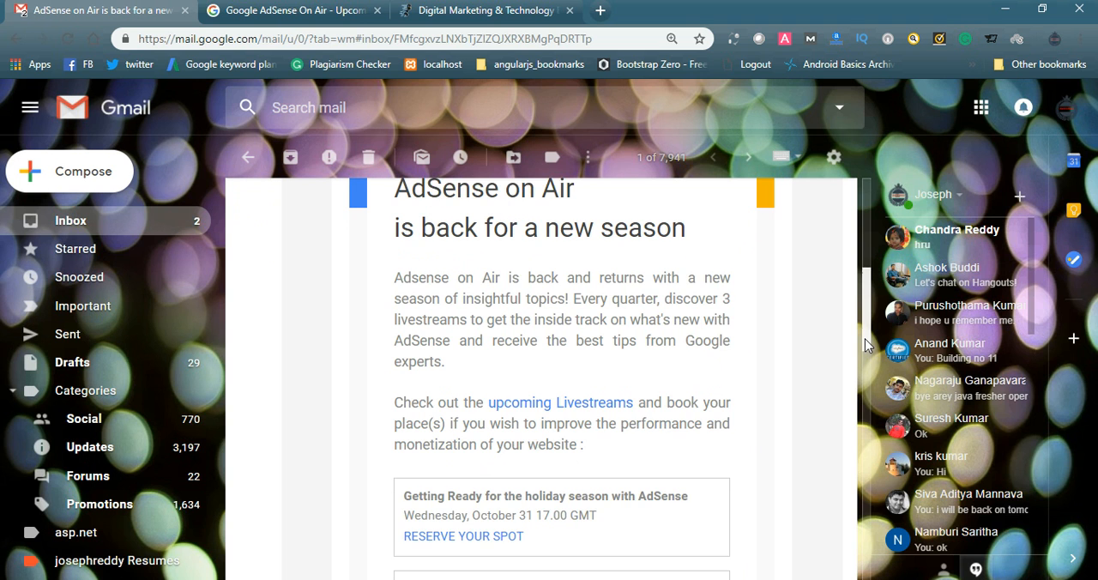
pyautogui.scroll(3)
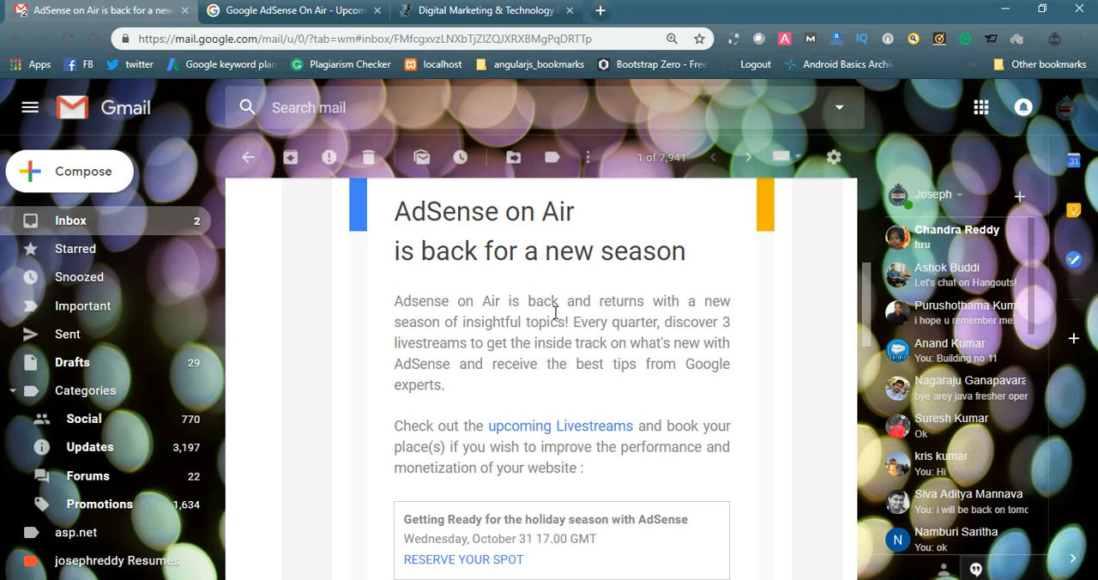
pyautogui.moveTo(433, 328)
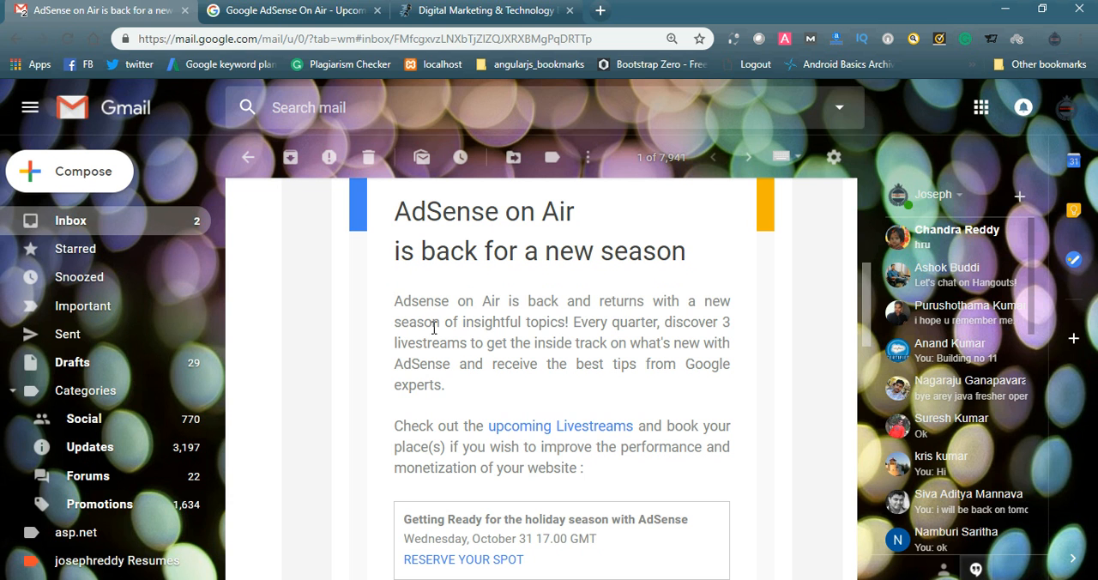
pyautogui.moveTo(621, 376)
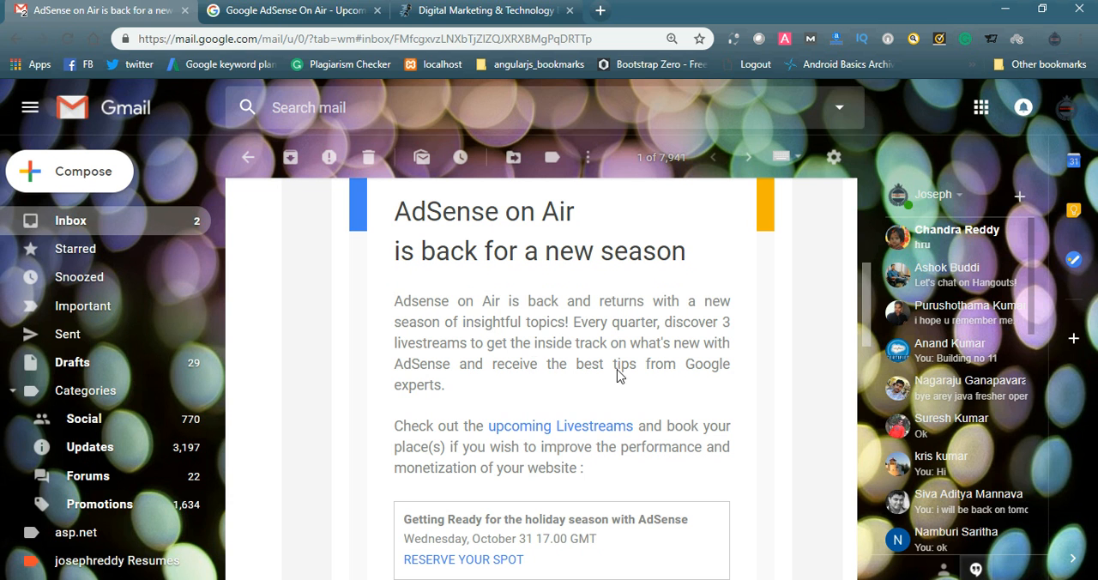
pyautogui.moveTo(438, 345)
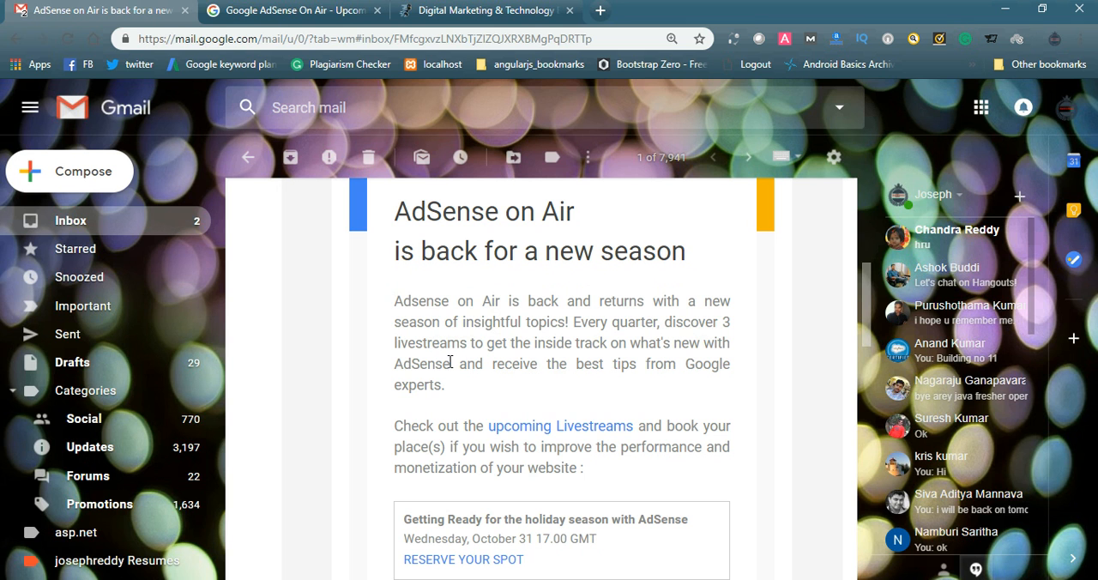
pyautogui.moveTo(410, 372)
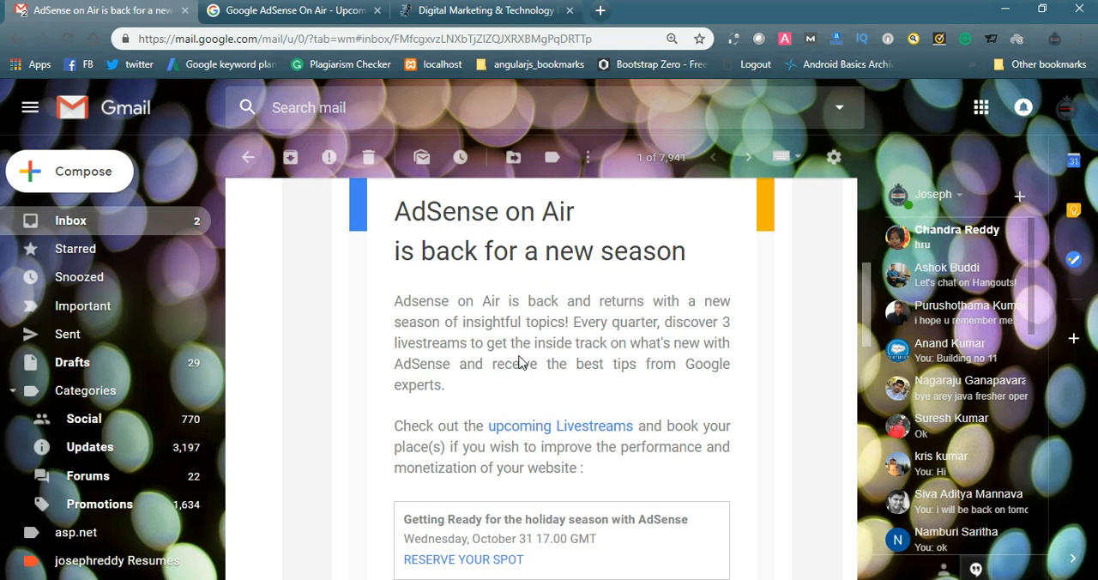
pyautogui.moveTo(394, 381)
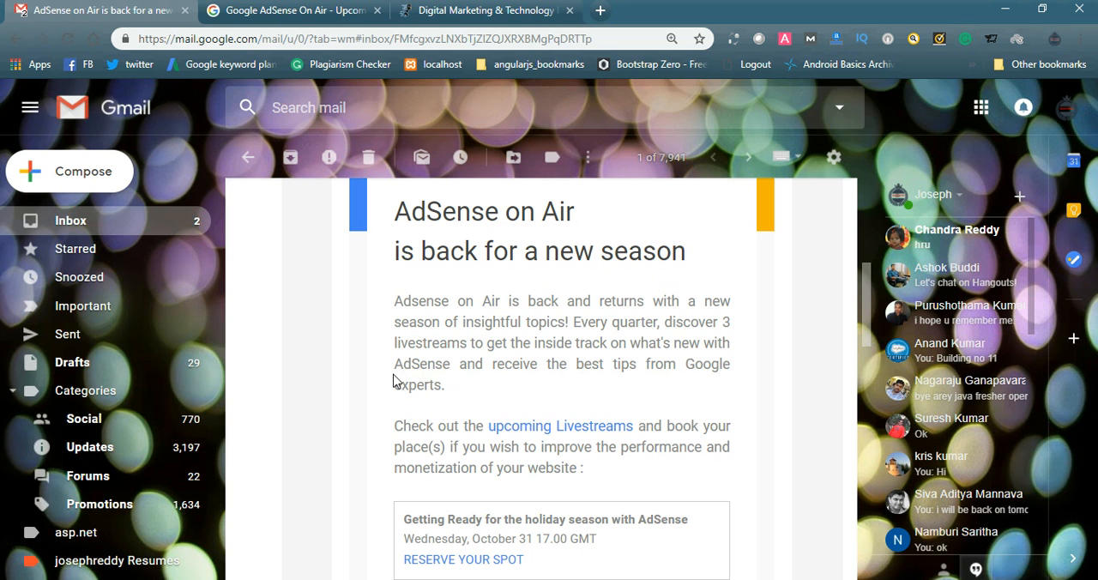
pyautogui.moveTo(707, 361)
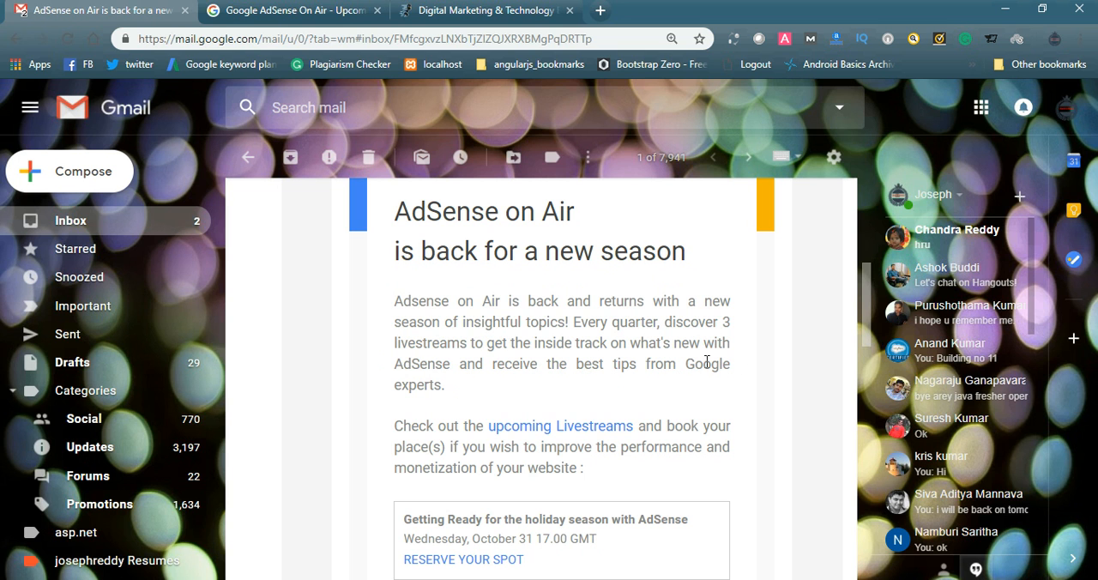
pyautogui.moveTo(526, 397)
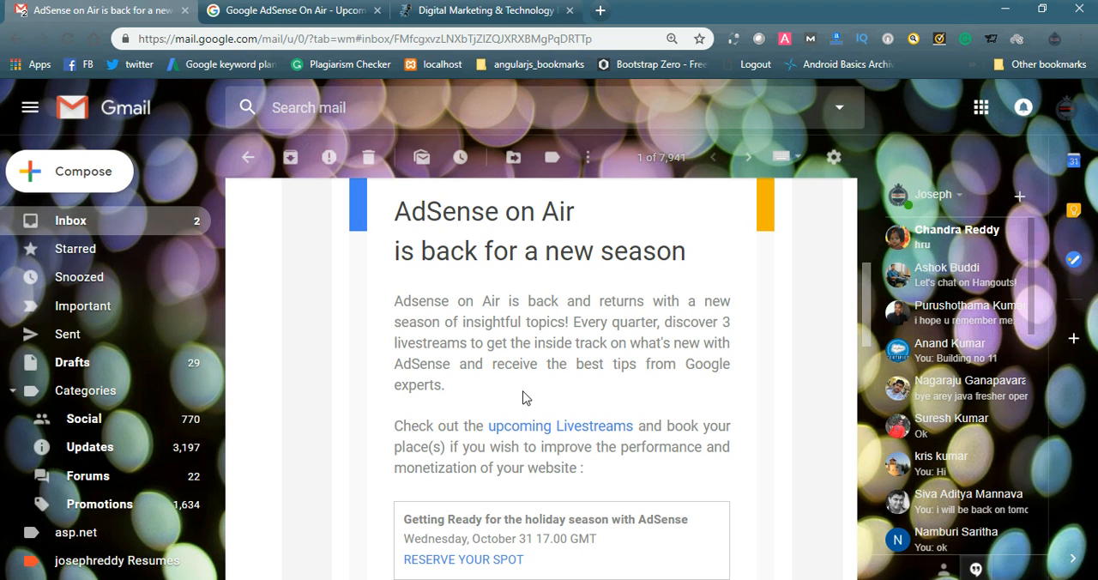
pyautogui.moveTo(765, 212)
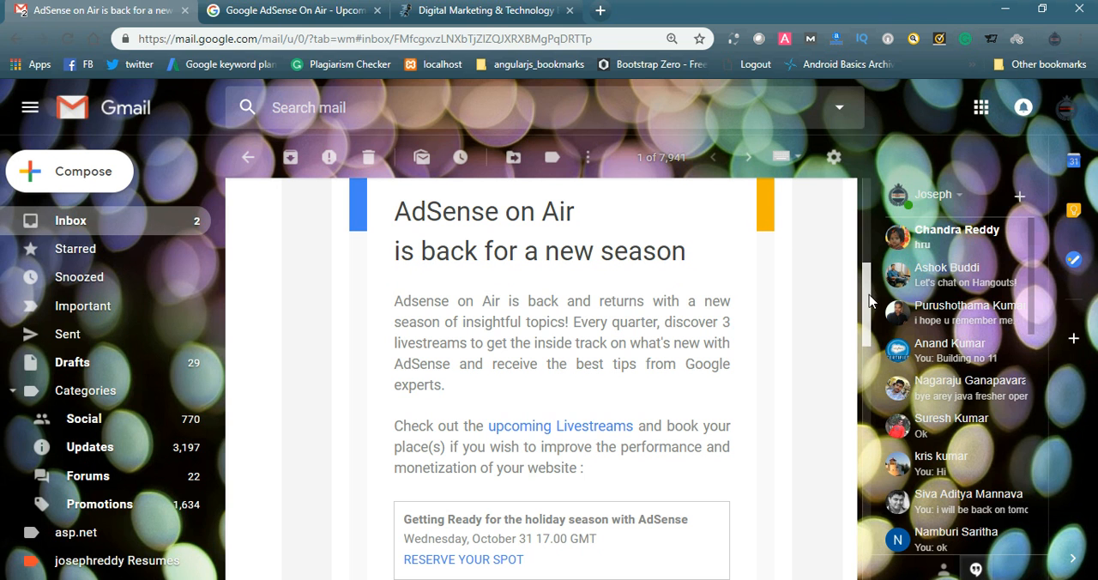
# Scroll to the livestream list and dismiss the Dell recovery media popup with 'Do not remind me'.
pyautogui.scroll(-3)
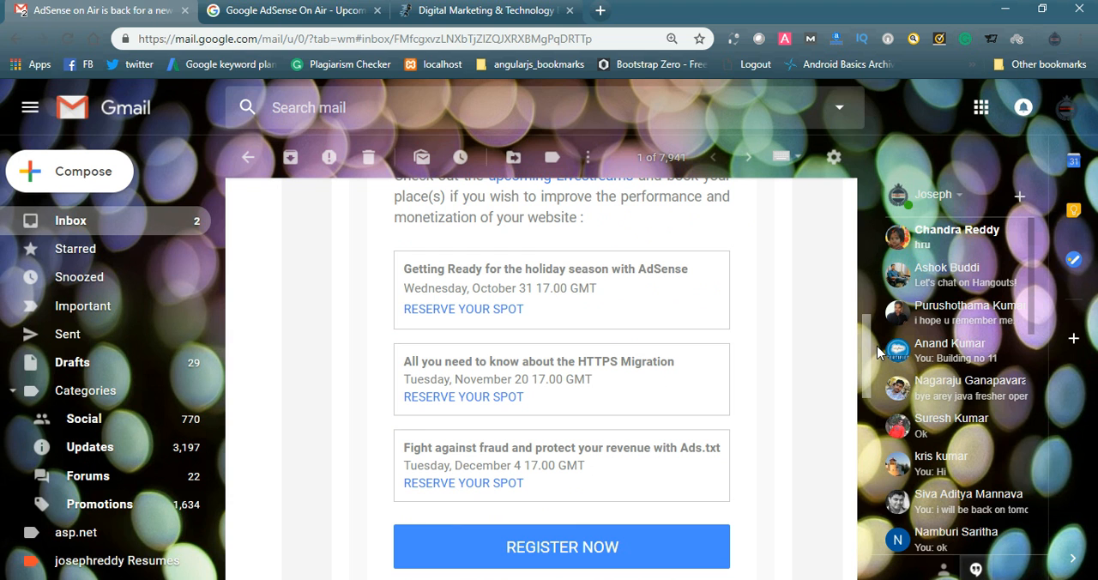
pyautogui.moveTo(577, 260)
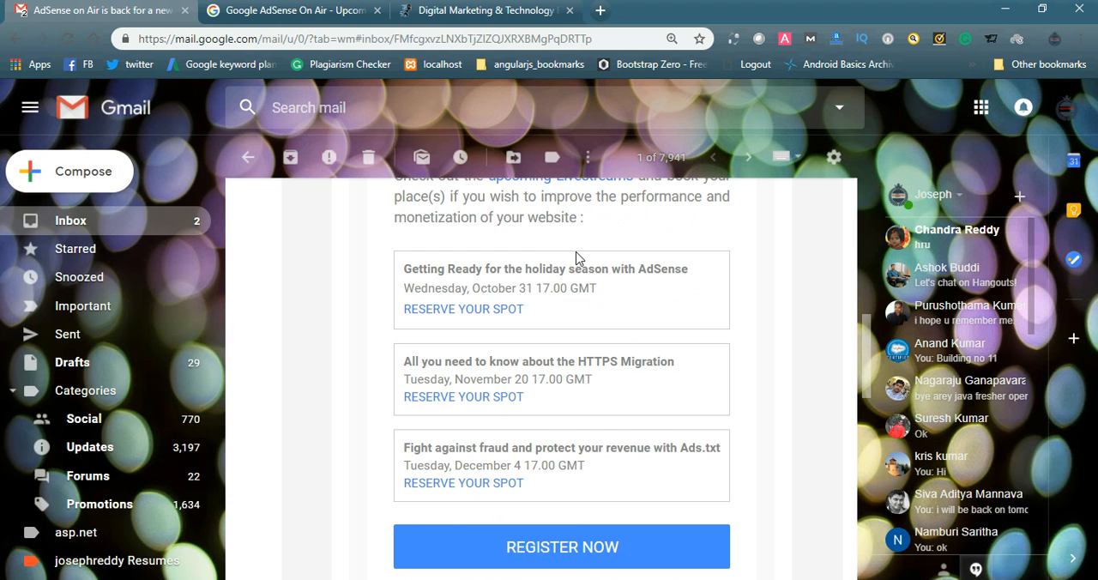
pyautogui.moveTo(431, 290)
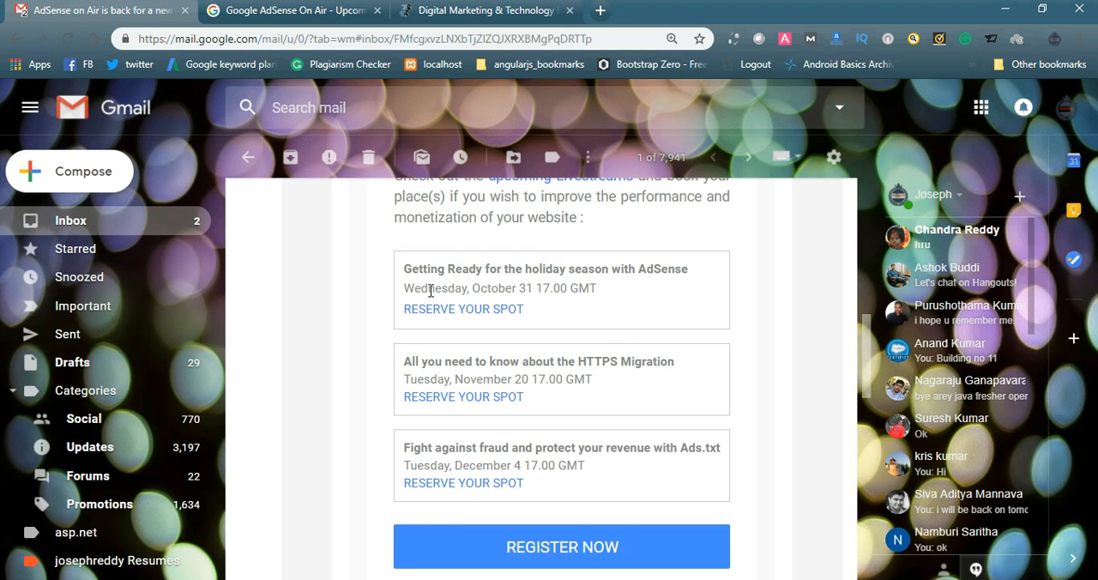
pyautogui.moveTo(566, 315)
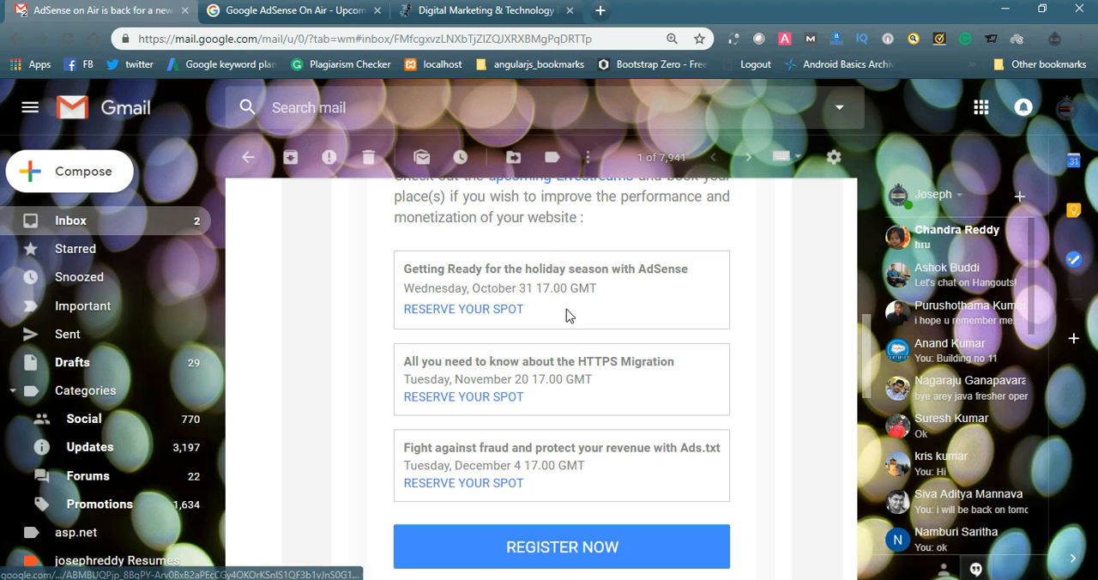
pyautogui.moveTo(558, 360)
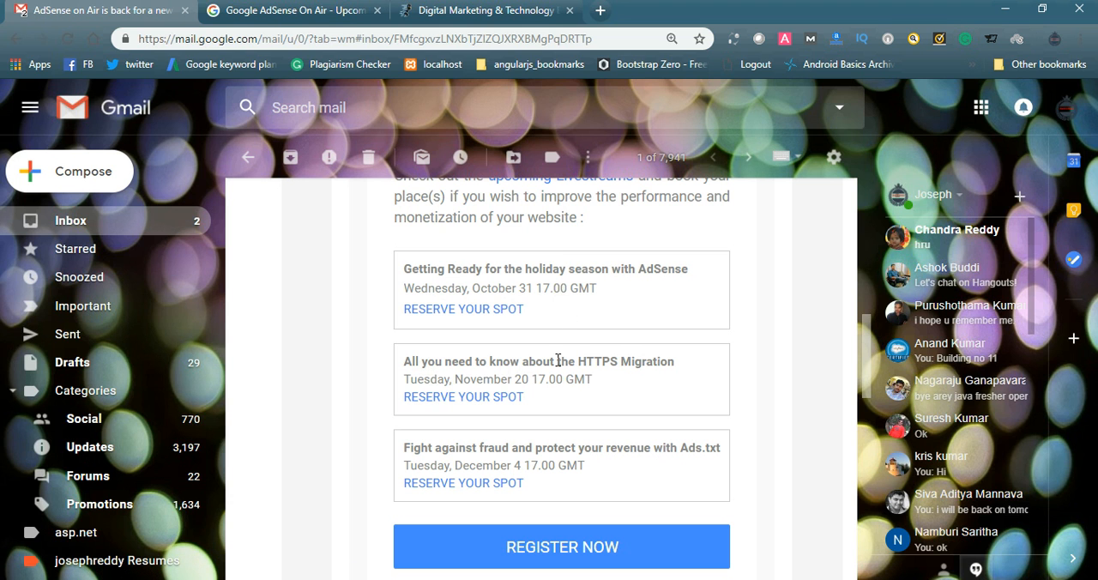
pyautogui.moveTo(654, 361)
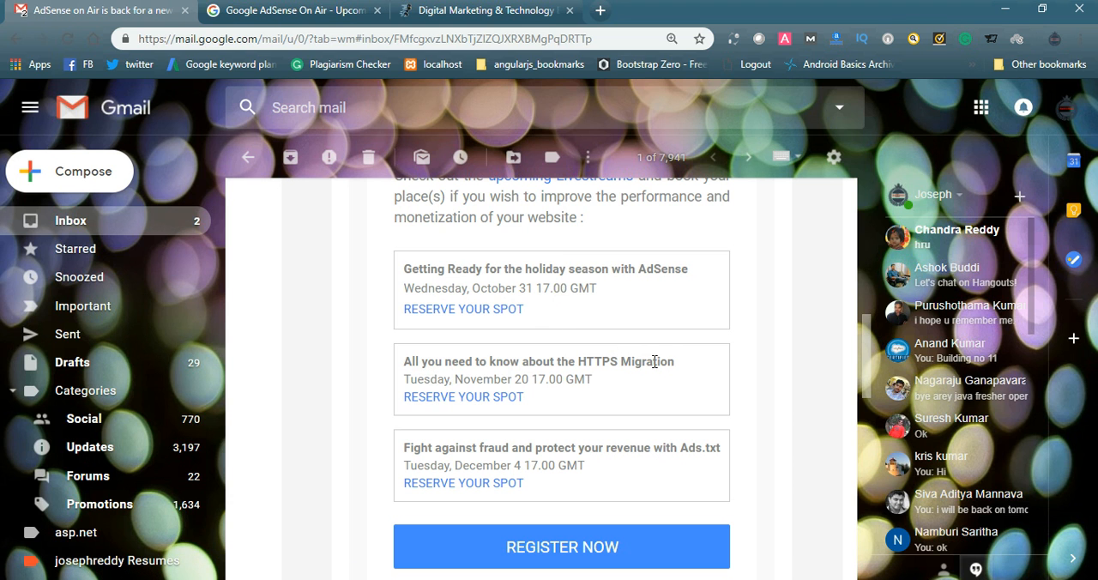
pyautogui.moveTo(684, 373)
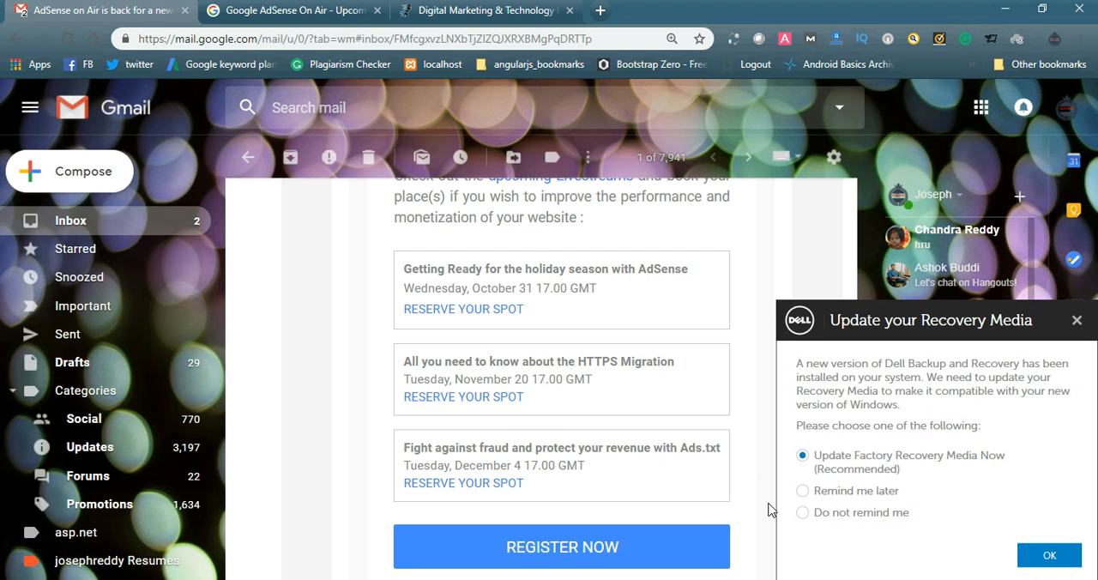
pyautogui.moveTo(850, 523)
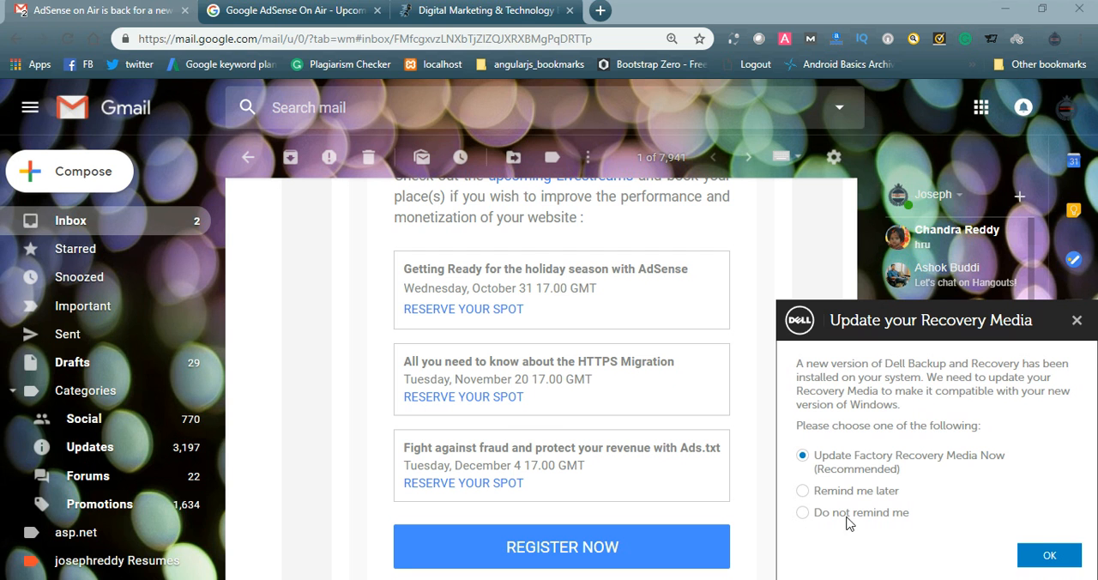
pyautogui.click(802, 512)
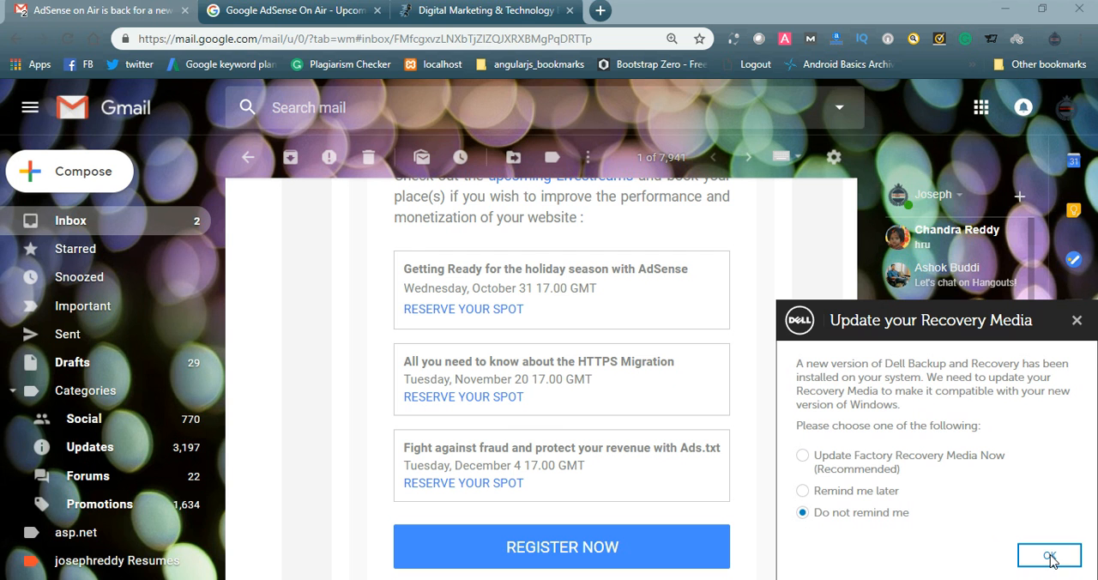
pyautogui.click(1050, 556)
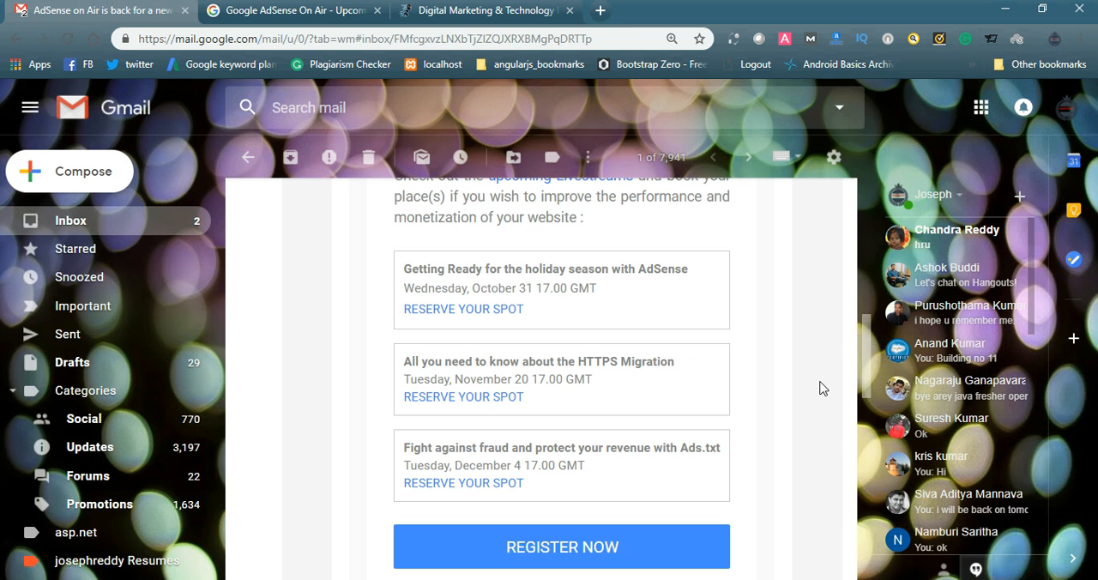
# Follow the email's 'upcoming Livestreams' link to the events.withgoogle.com page.
pyautogui.scroll(3)
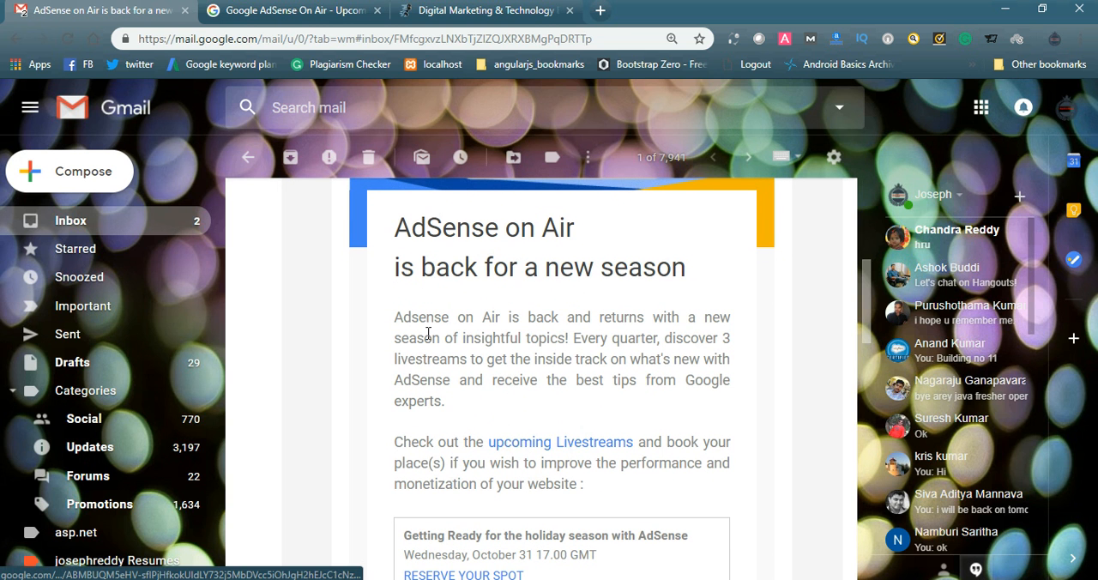
pyautogui.click(292, 10)
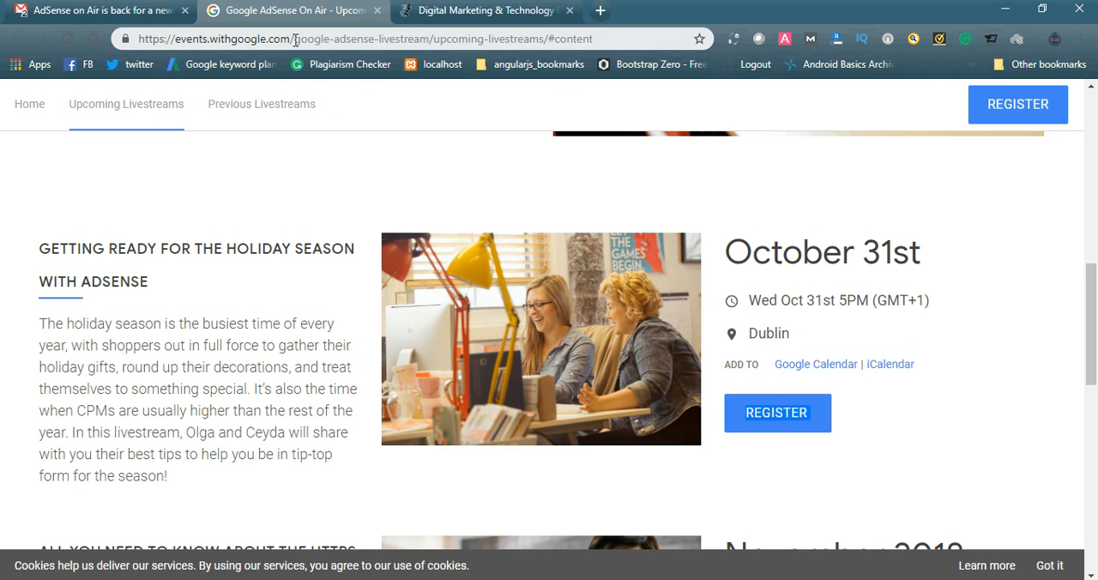
pyautogui.moveTo(475, 90)
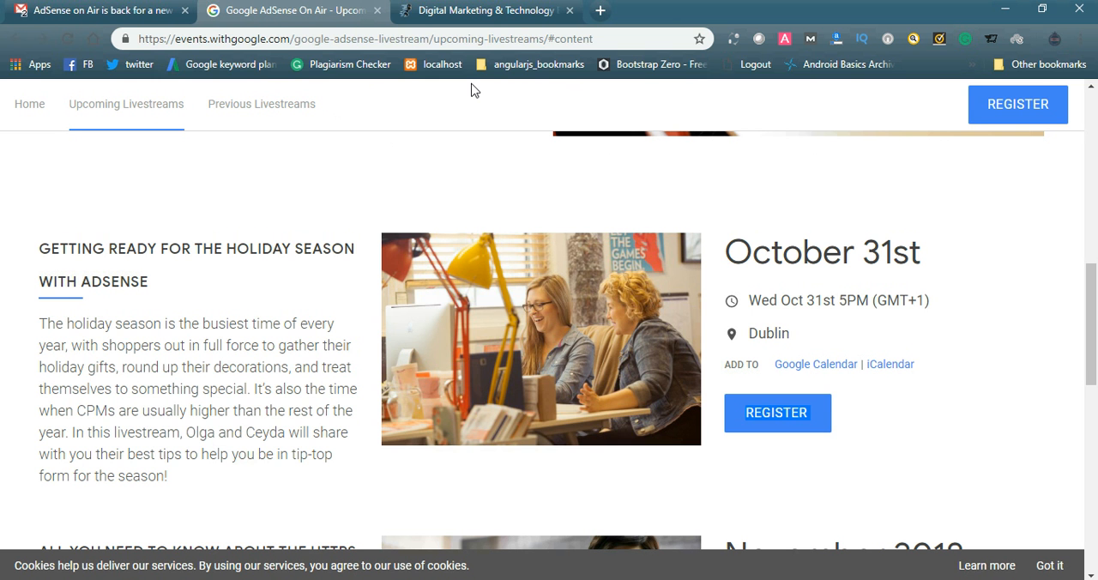
pyautogui.moveTo(1091, 289)
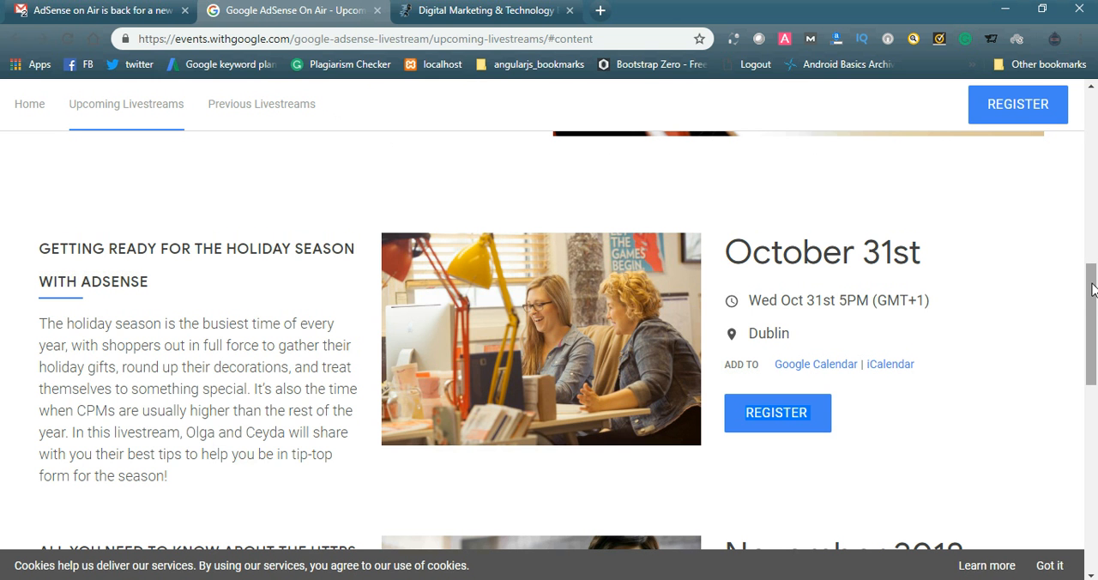
# Scroll to the November HTTPS migration session and choose REGISTER for it.
pyautogui.scroll(-3)
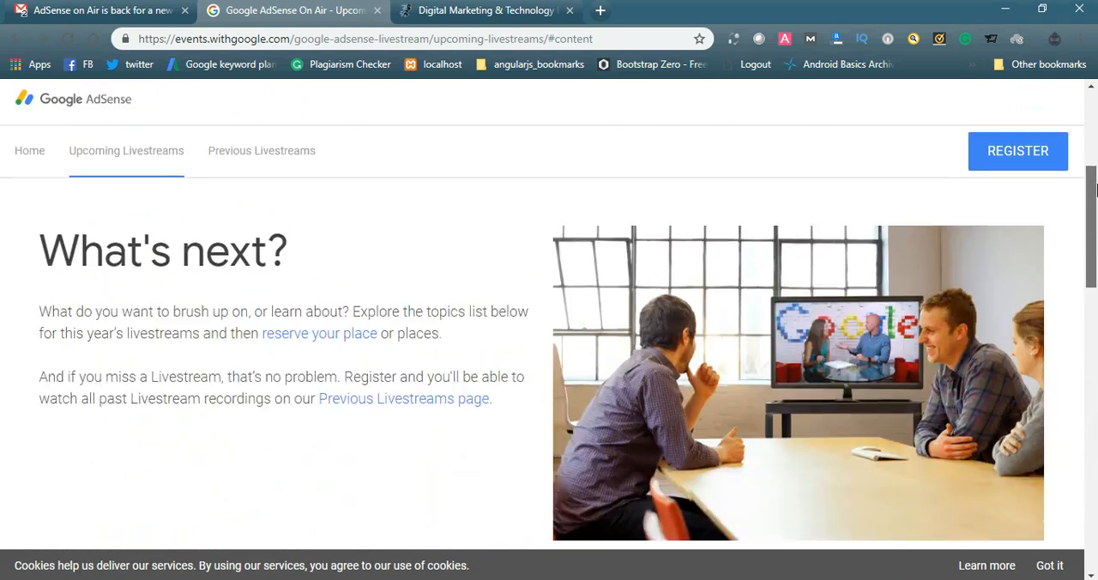
pyautogui.scroll(-3)
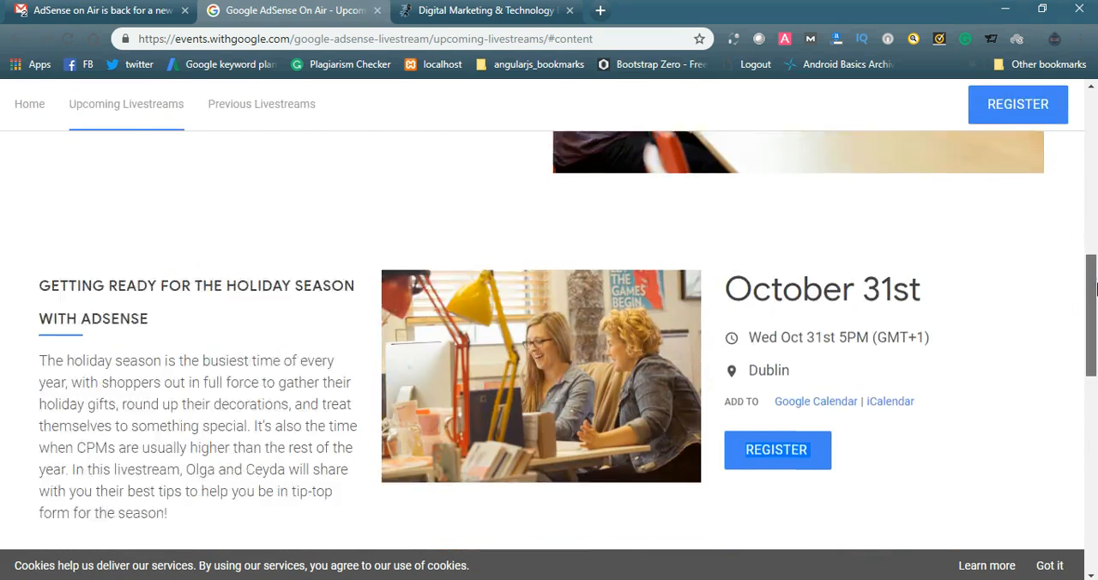
pyautogui.scroll(-3)
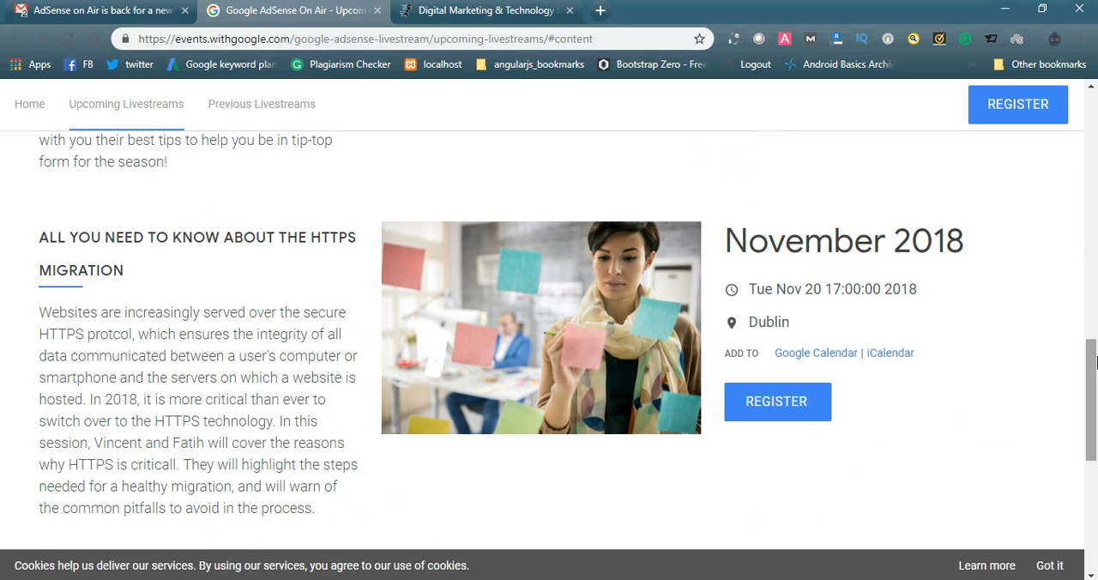
pyautogui.moveTo(295, 255)
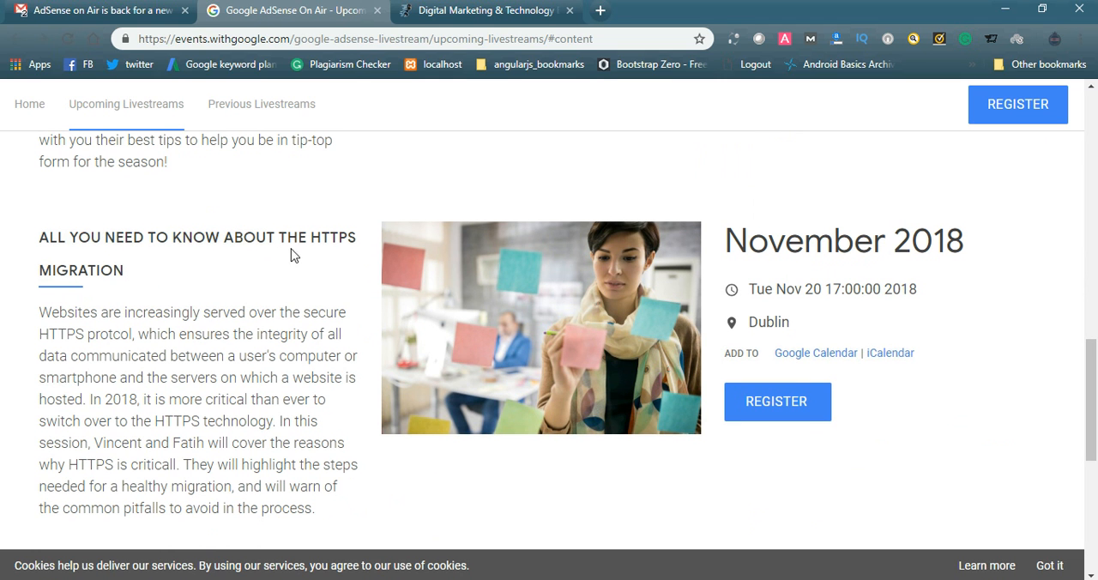
pyautogui.moveTo(343, 247)
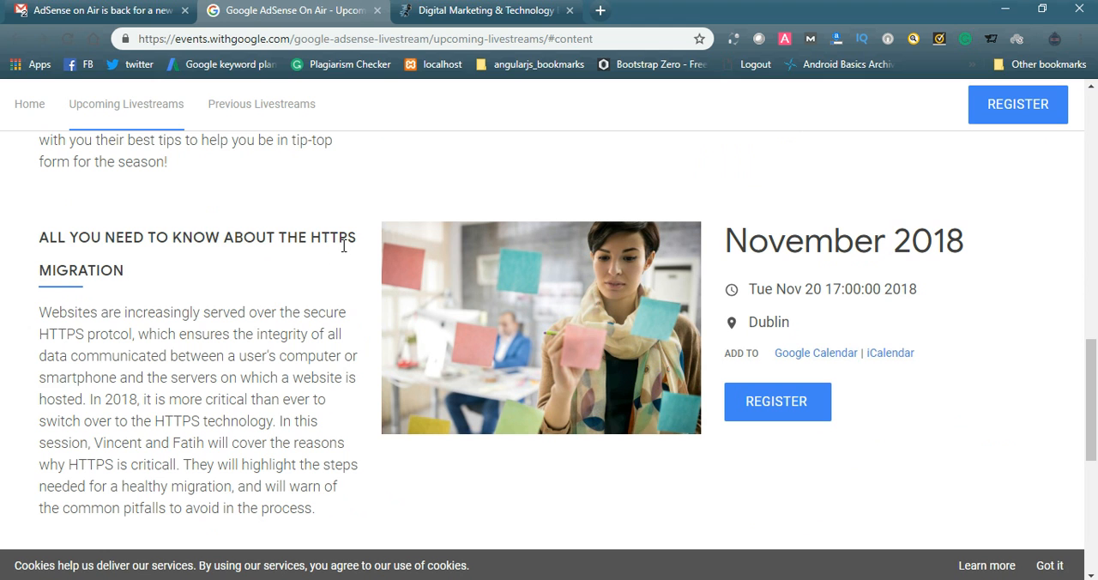
pyautogui.moveTo(133, 330)
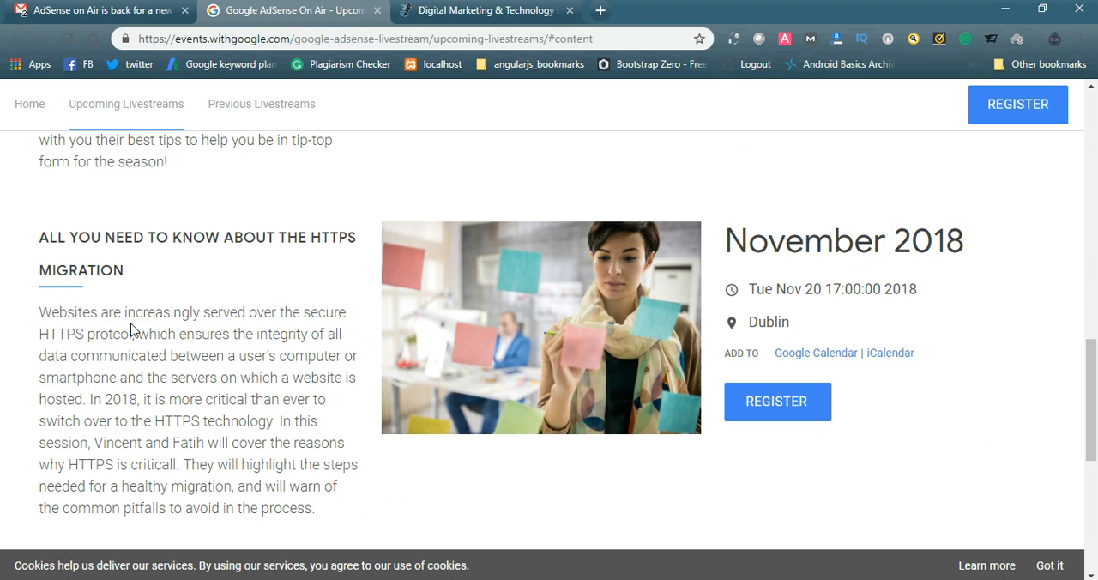
pyautogui.moveTo(24, 368)
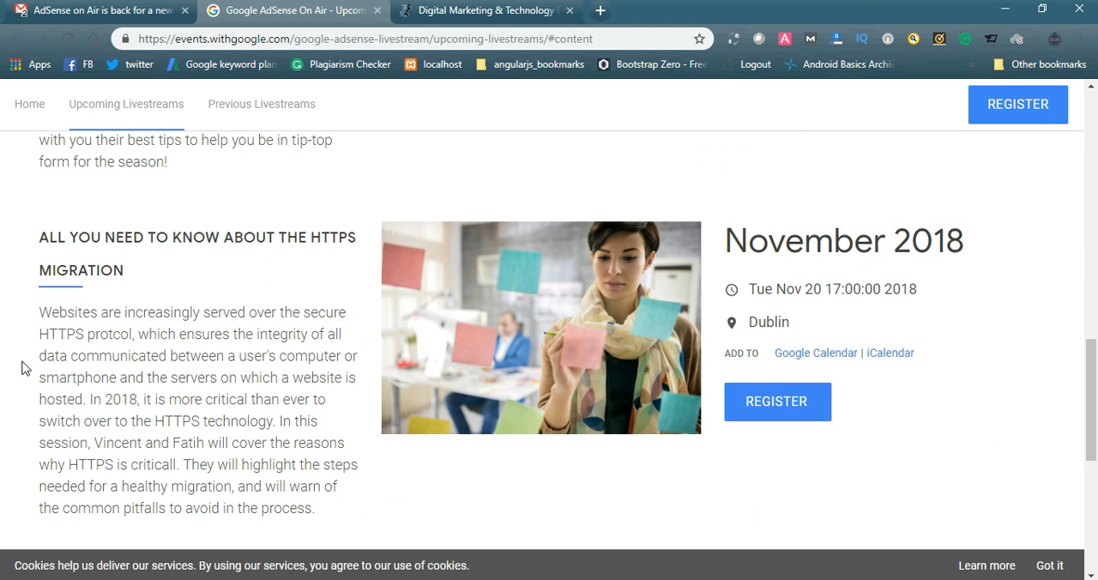
pyautogui.moveTo(214, 354)
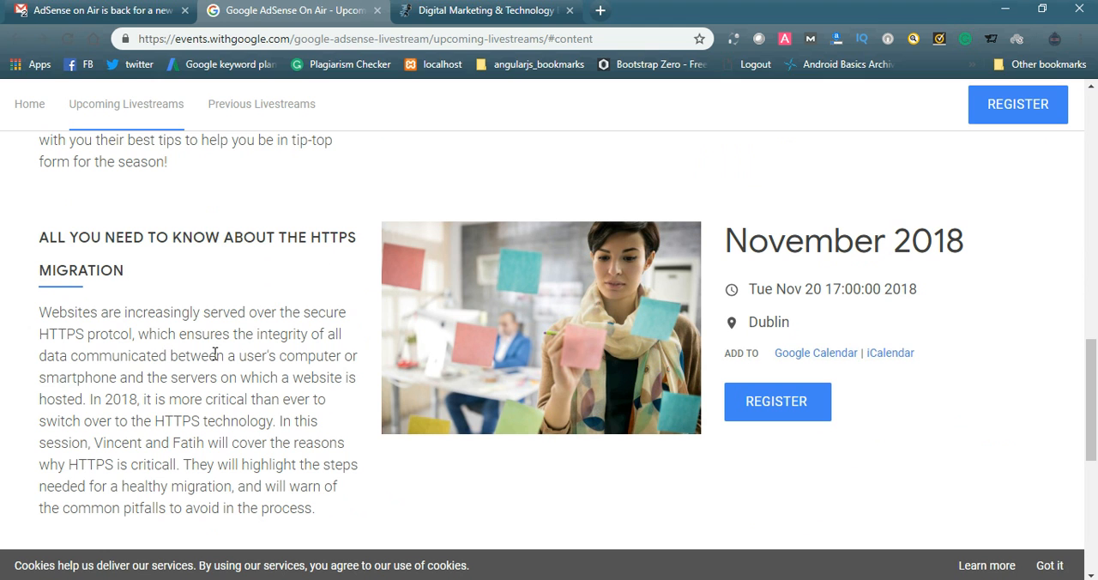
pyautogui.moveTo(252, 371)
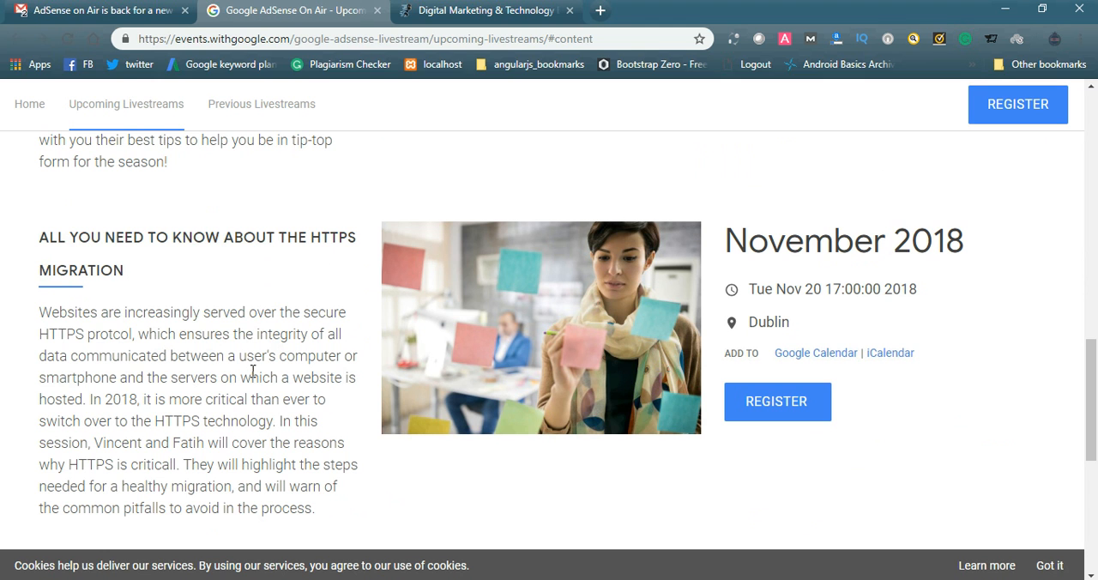
pyautogui.moveTo(163, 403)
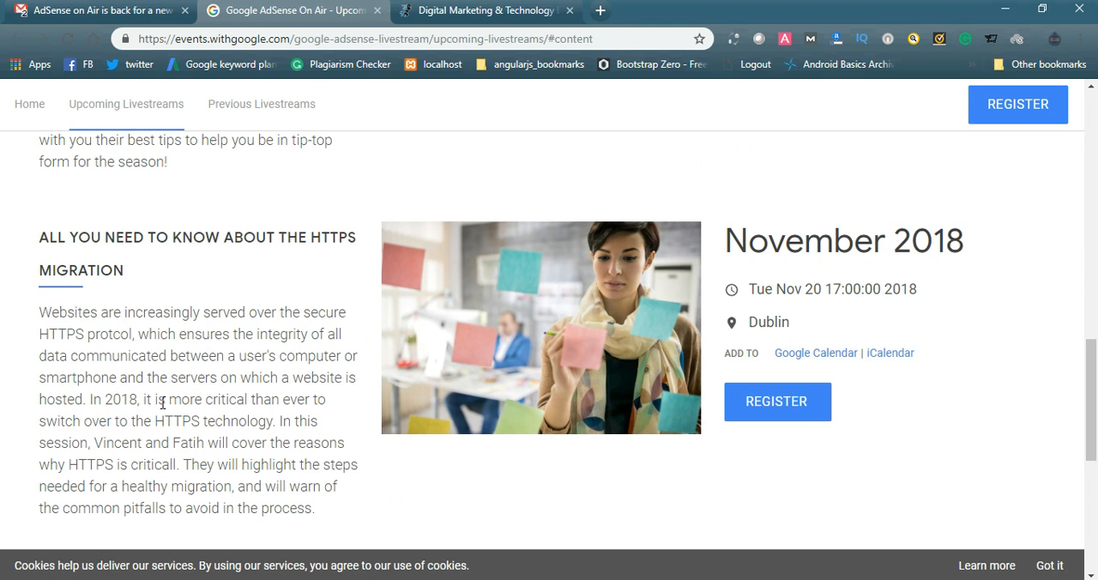
pyautogui.moveTo(296, 407)
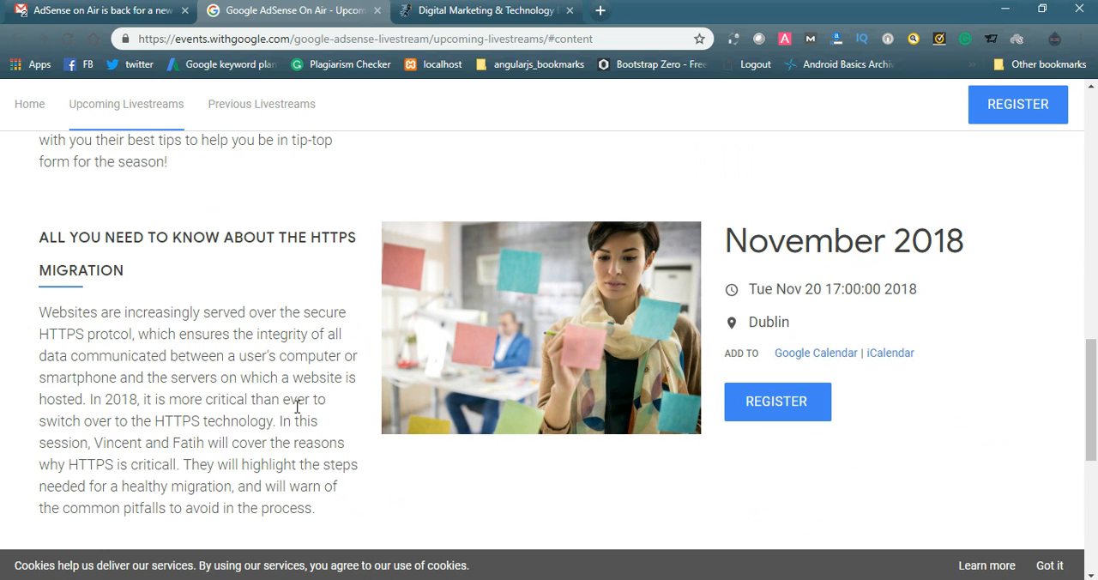
pyautogui.moveTo(258, 418)
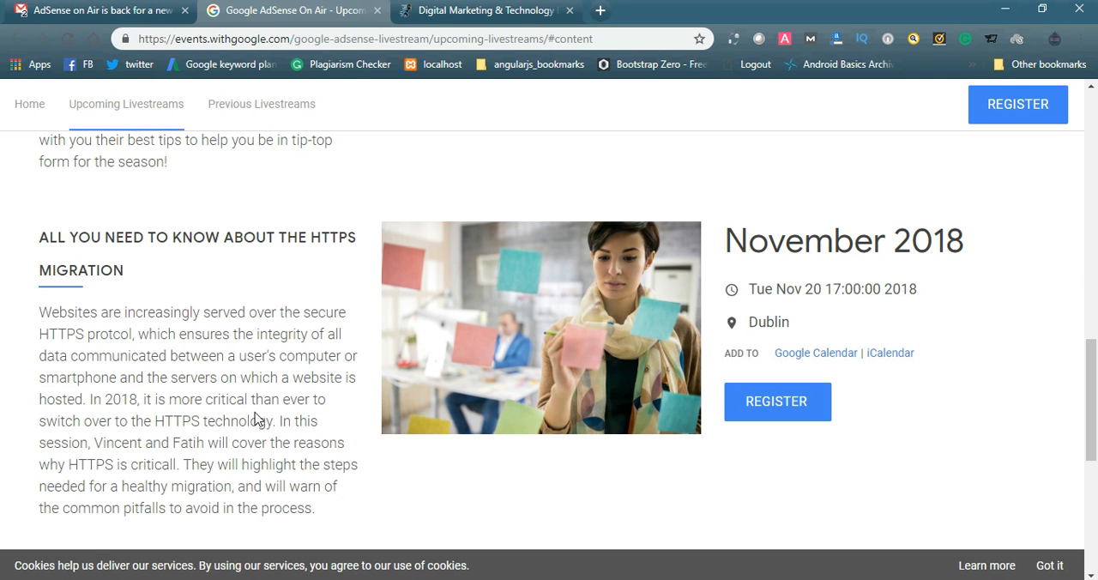
pyautogui.moveTo(120, 441)
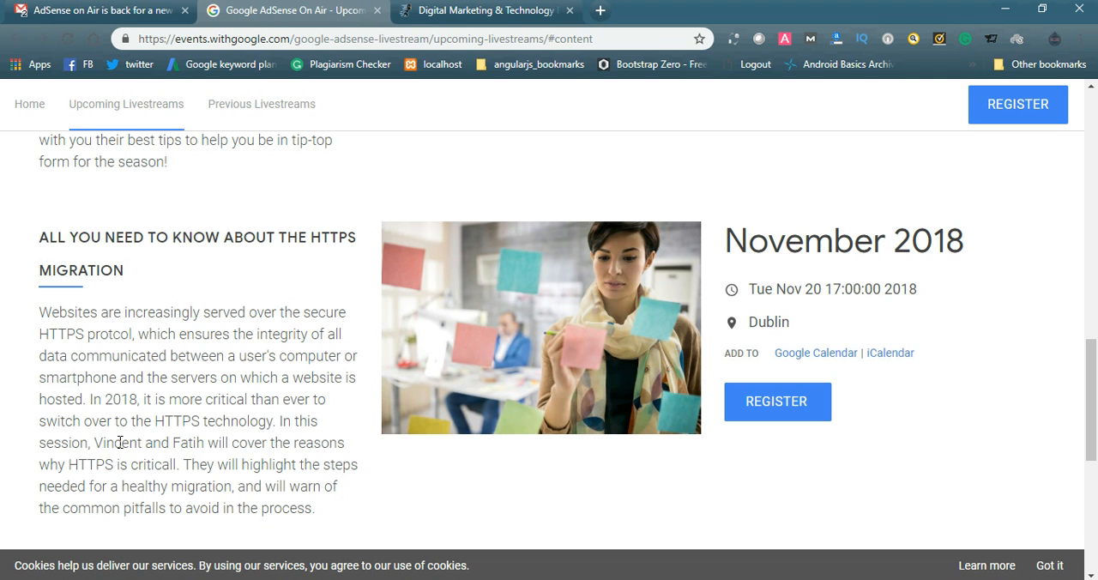
pyautogui.moveTo(334, 435)
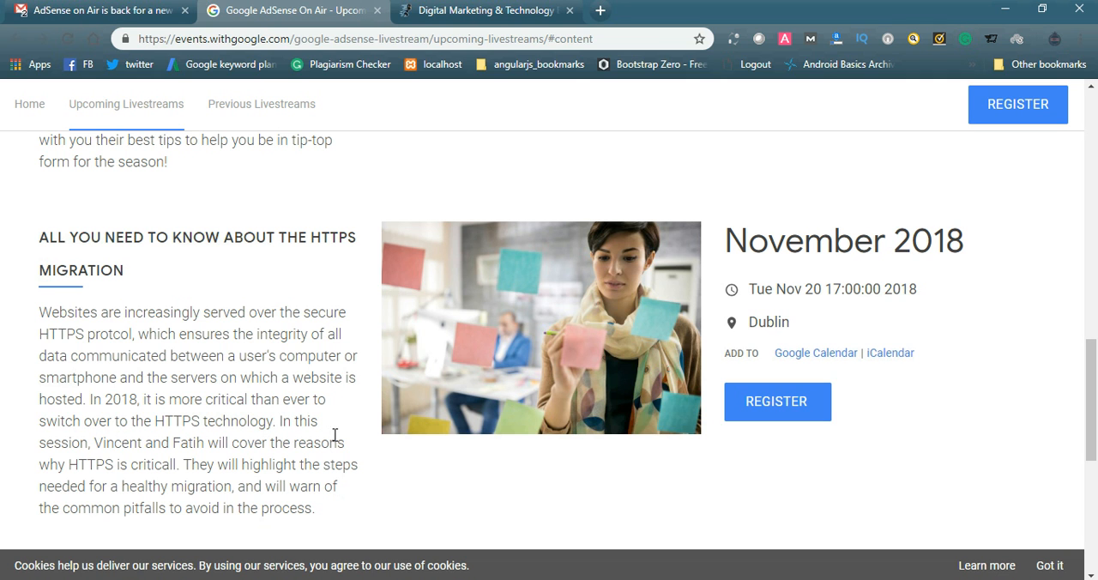
pyautogui.moveTo(142, 462)
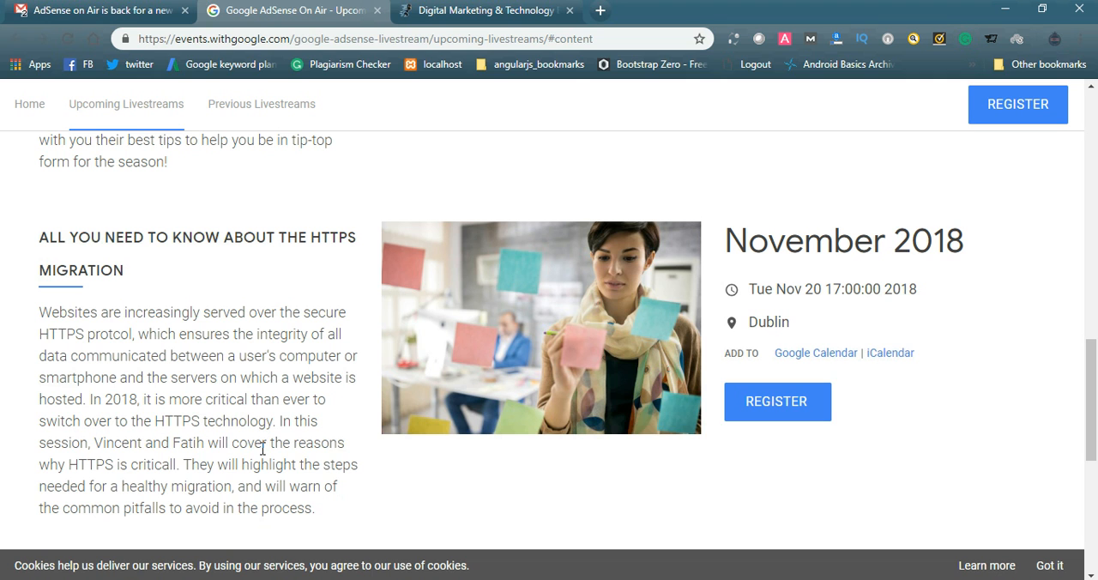
pyautogui.moveTo(166, 477)
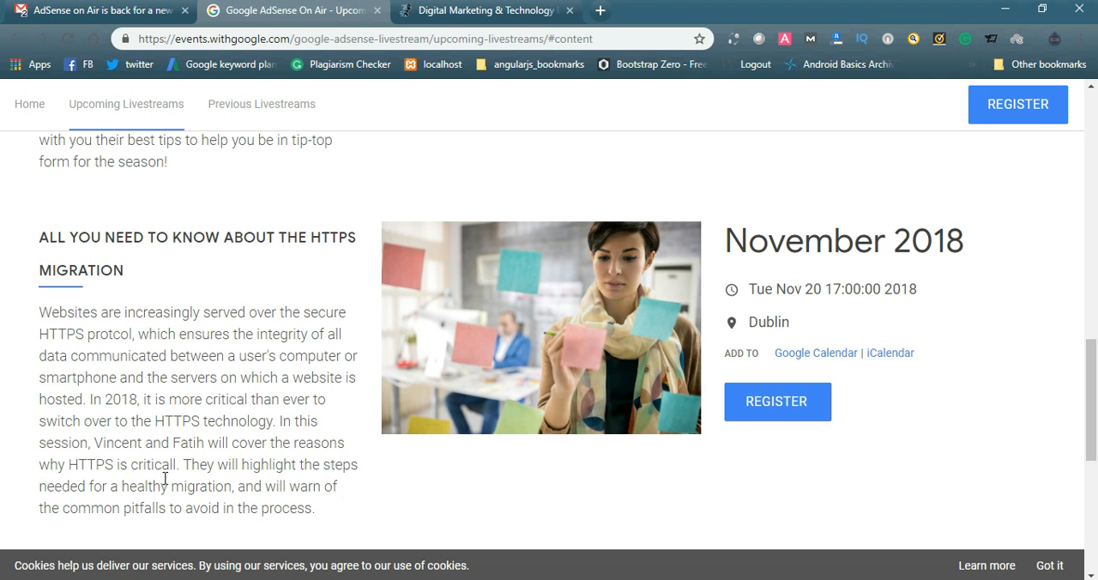
pyautogui.moveTo(178, 472)
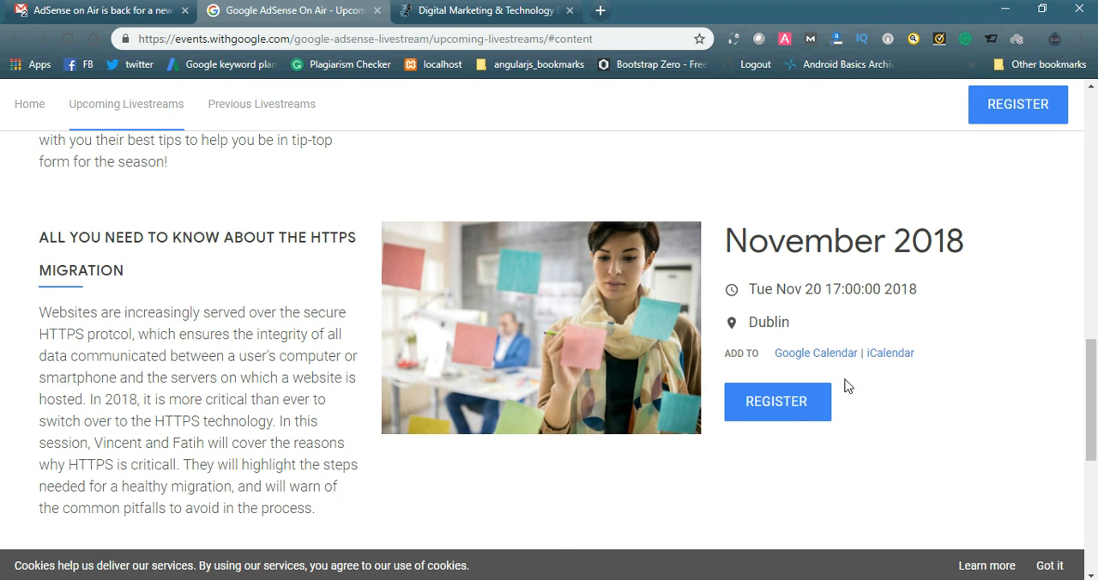
pyautogui.click(776, 401)
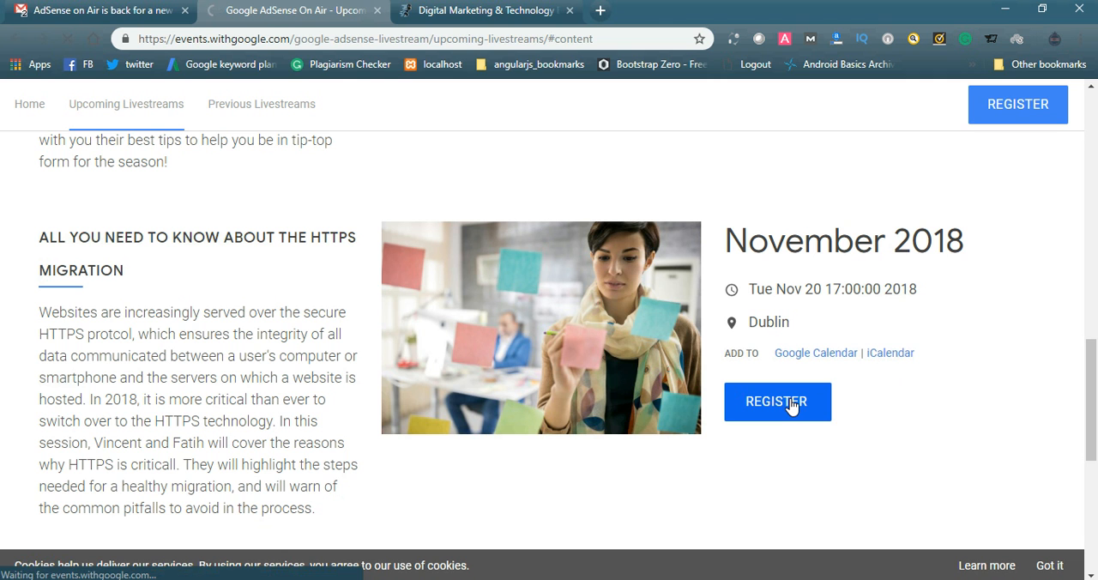
pyautogui.click(777, 401)
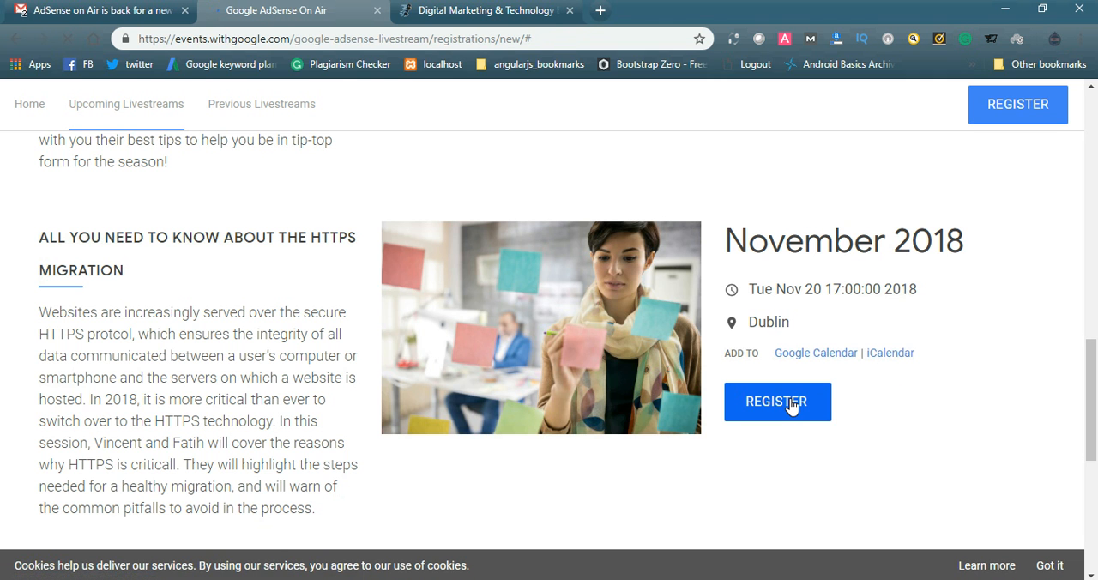
pyautogui.click(777, 400)
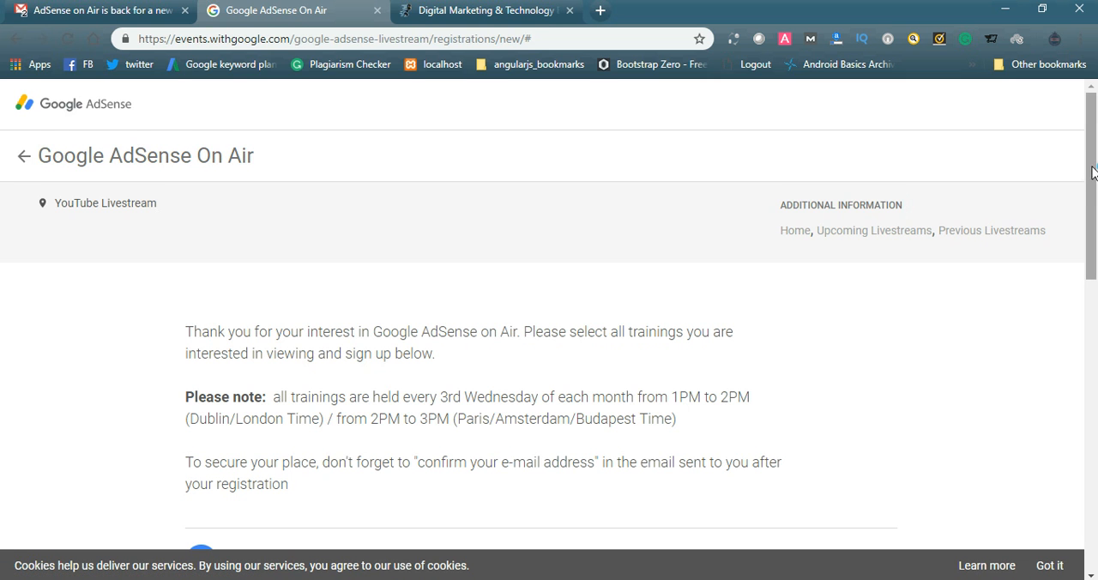
pyautogui.scroll(-3)
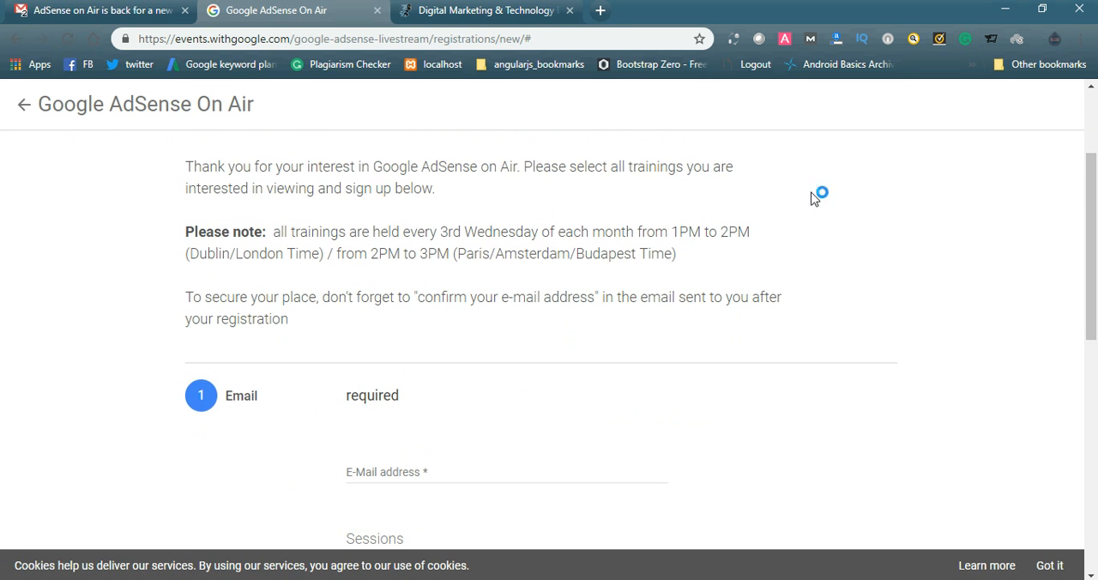
pyautogui.moveTo(403, 192)
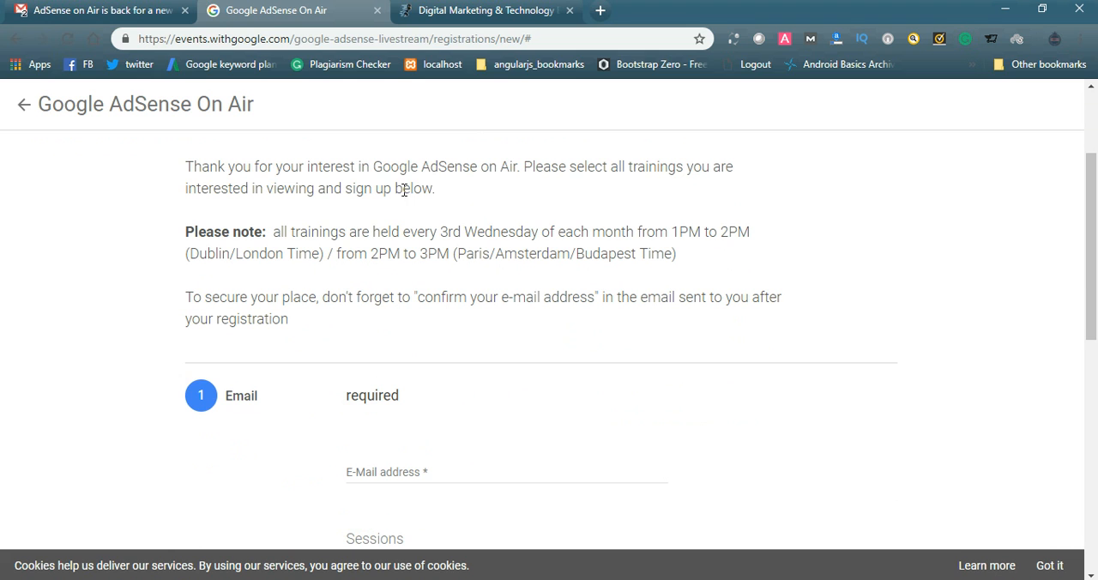
pyautogui.moveTo(695, 203)
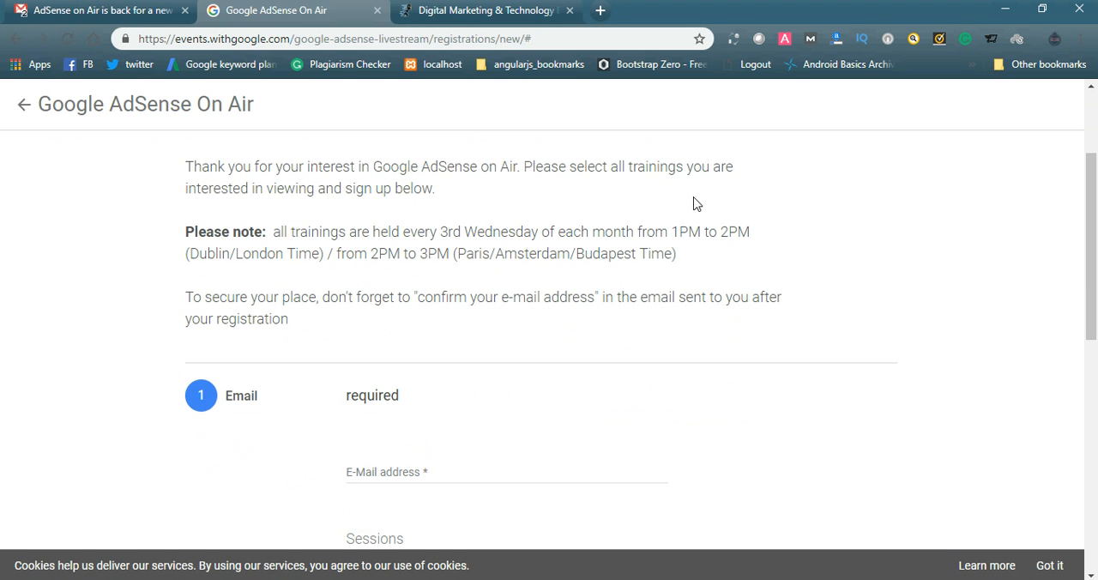
pyautogui.moveTo(263, 224)
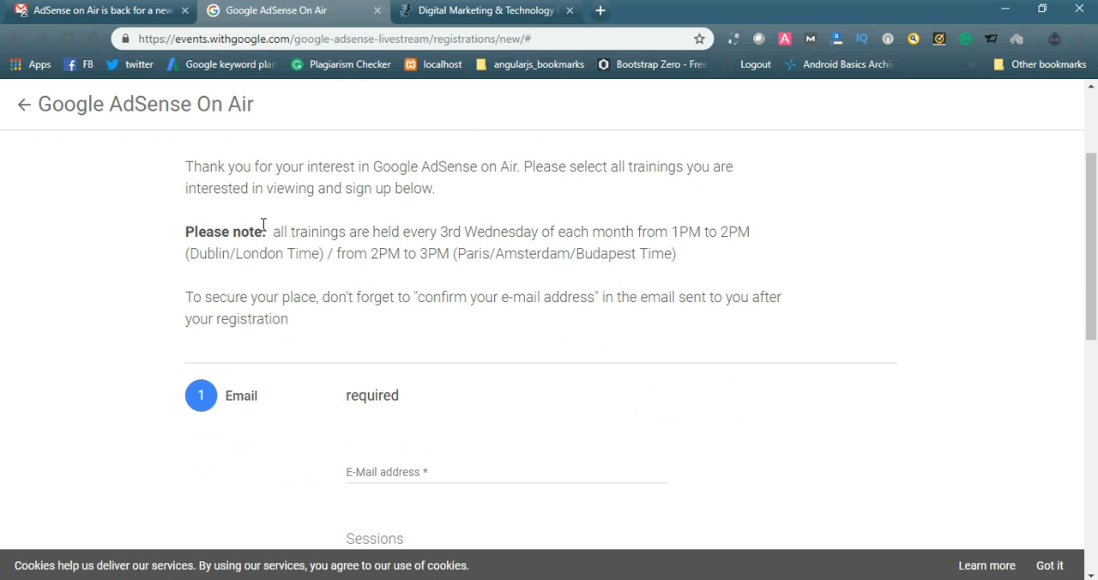
pyautogui.moveTo(312, 249)
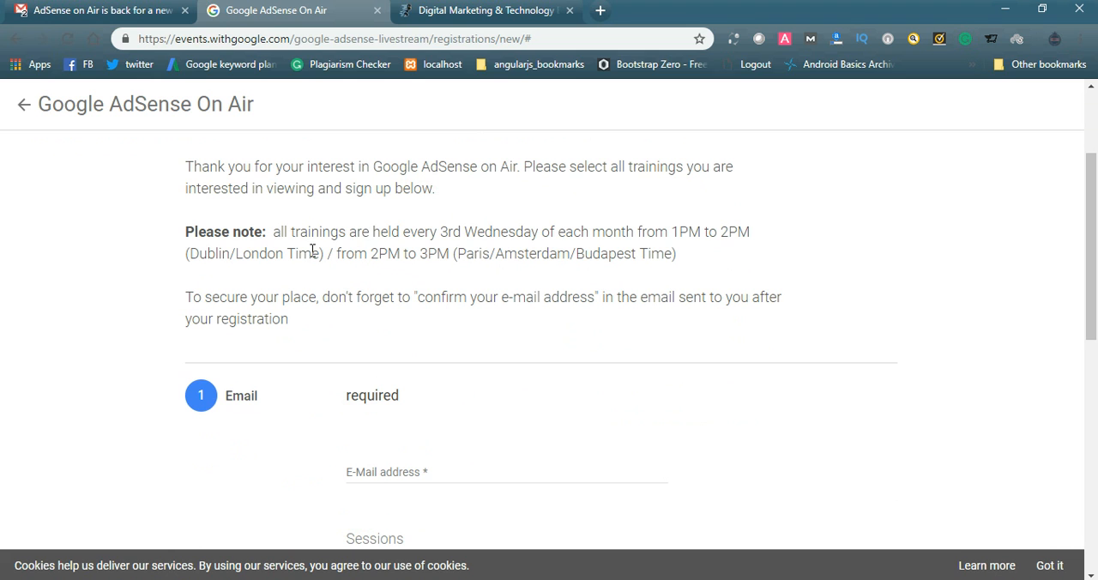
pyautogui.moveTo(443, 246)
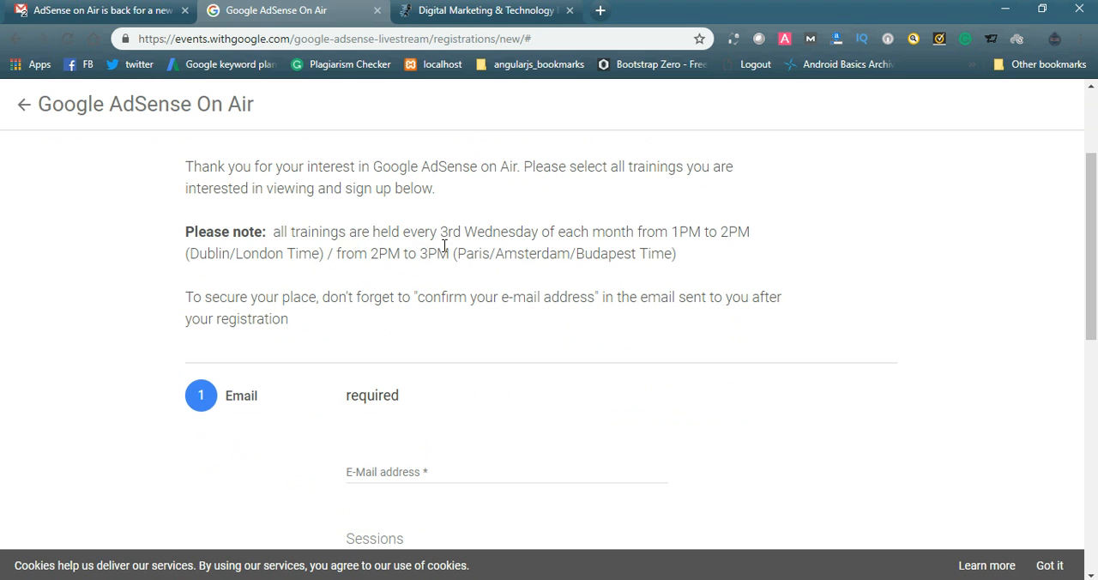
pyautogui.moveTo(637, 250)
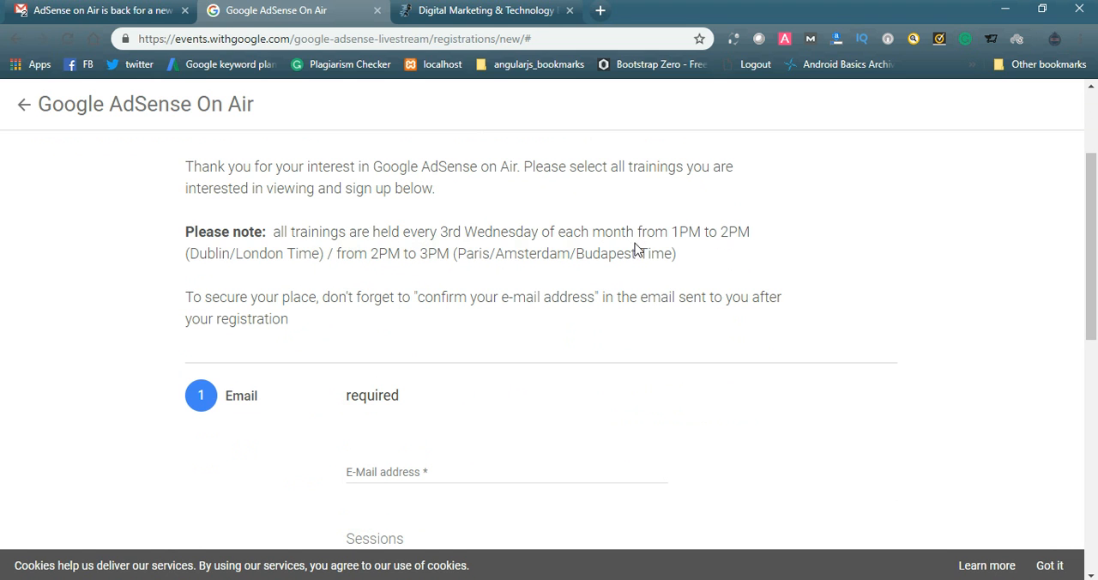
pyautogui.moveTo(626, 250)
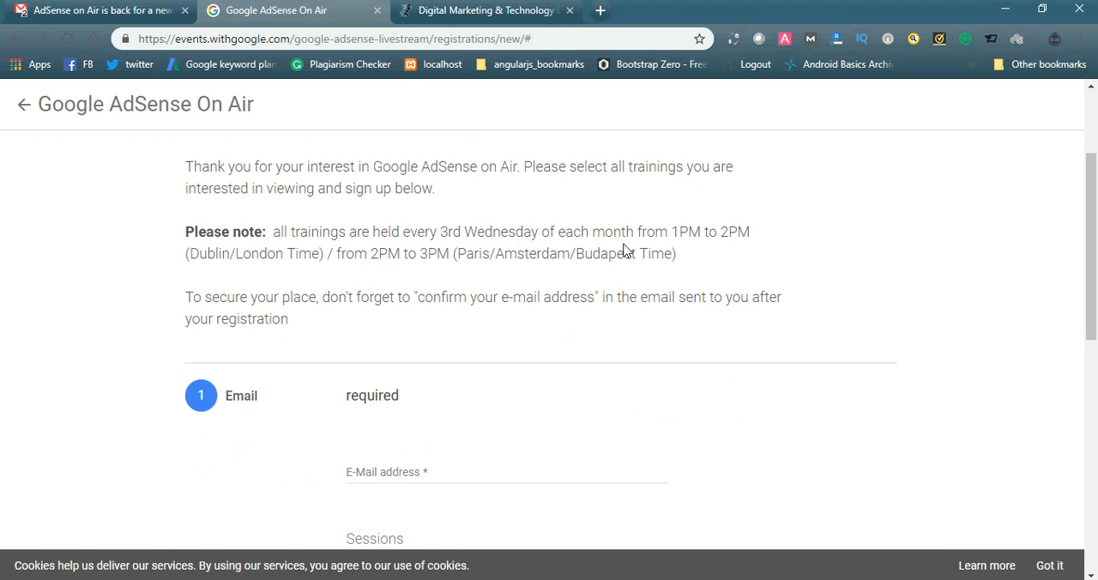
pyautogui.moveTo(466, 237)
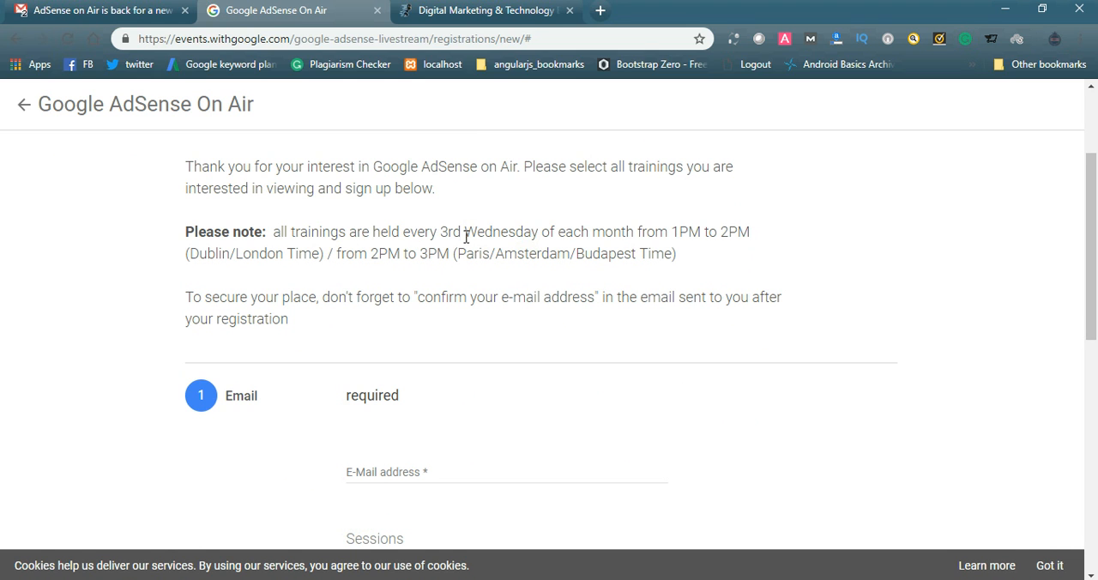
pyautogui.moveTo(404, 274)
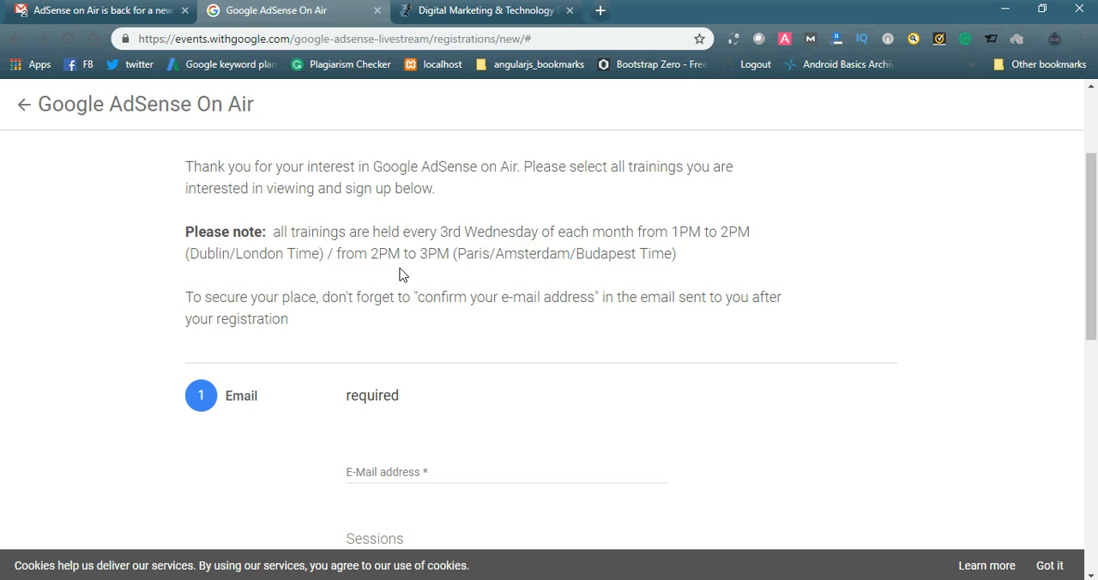
pyautogui.moveTo(614, 277)
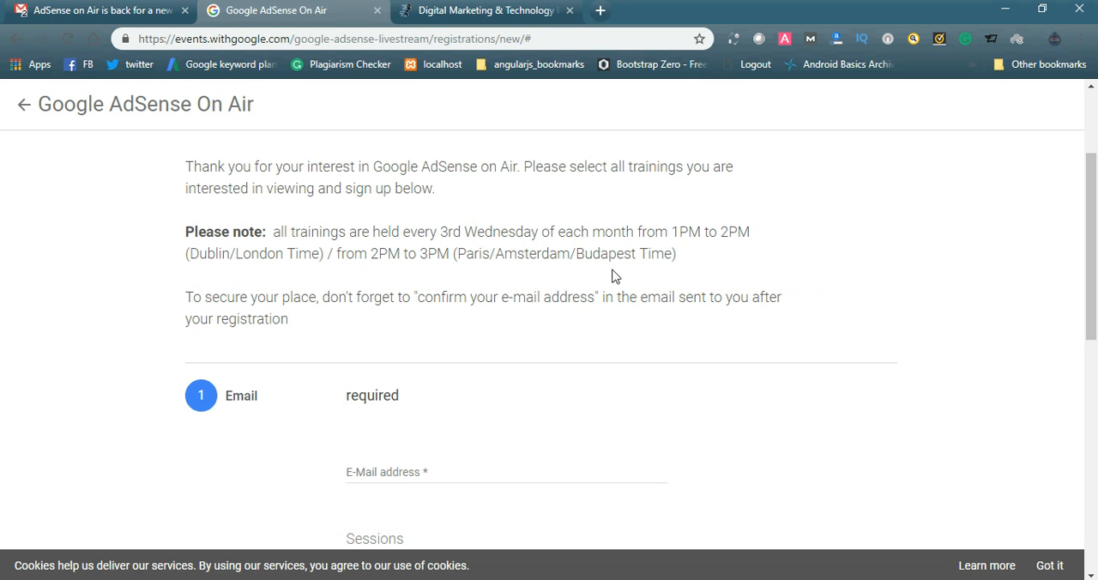
pyautogui.moveTo(132, 350)
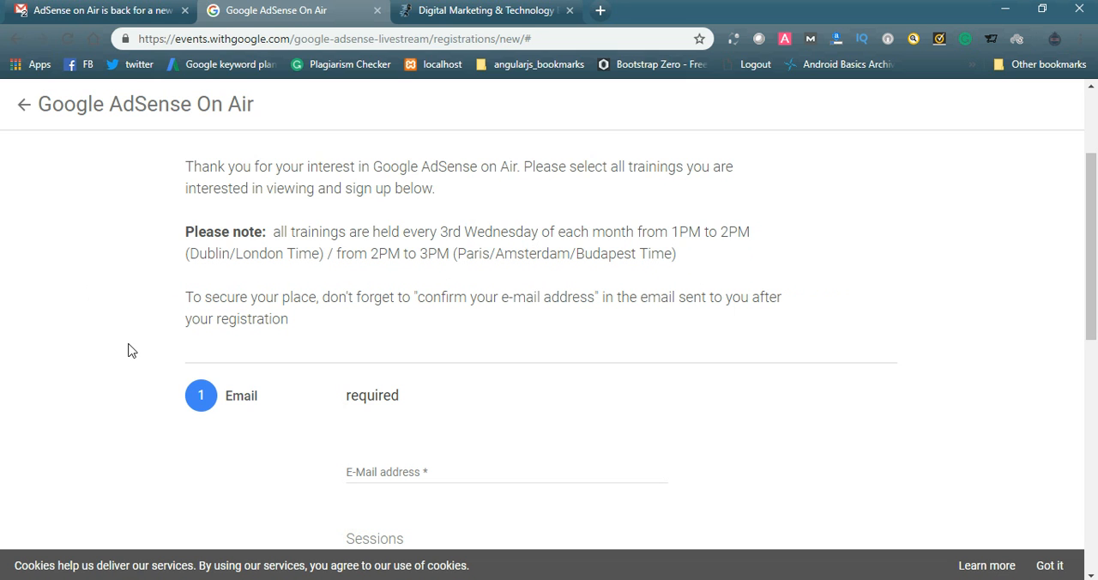
pyautogui.moveTo(461, 322)
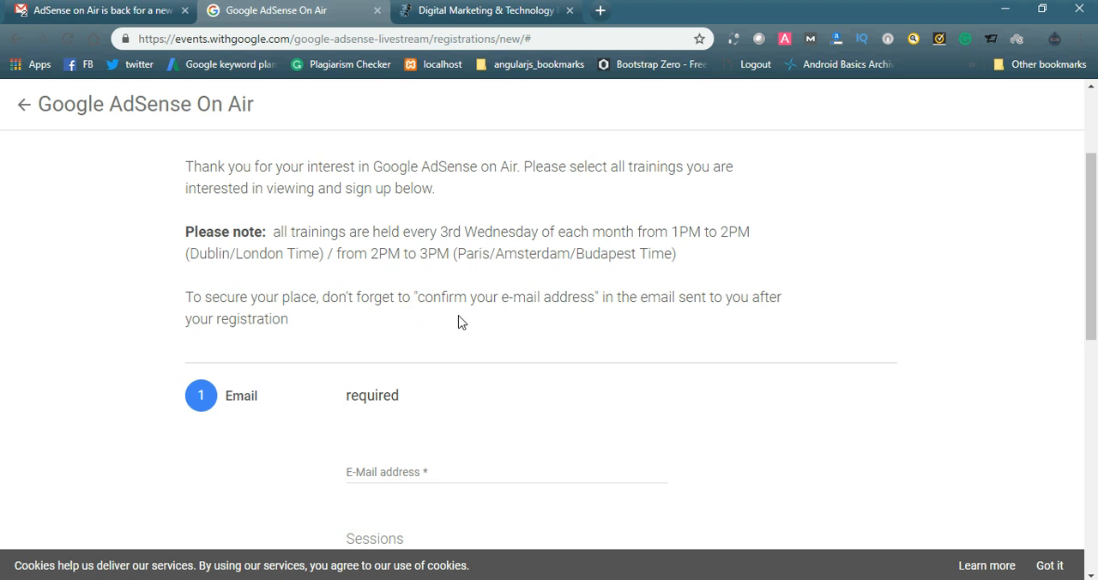
pyautogui.moveTo(610, 315)
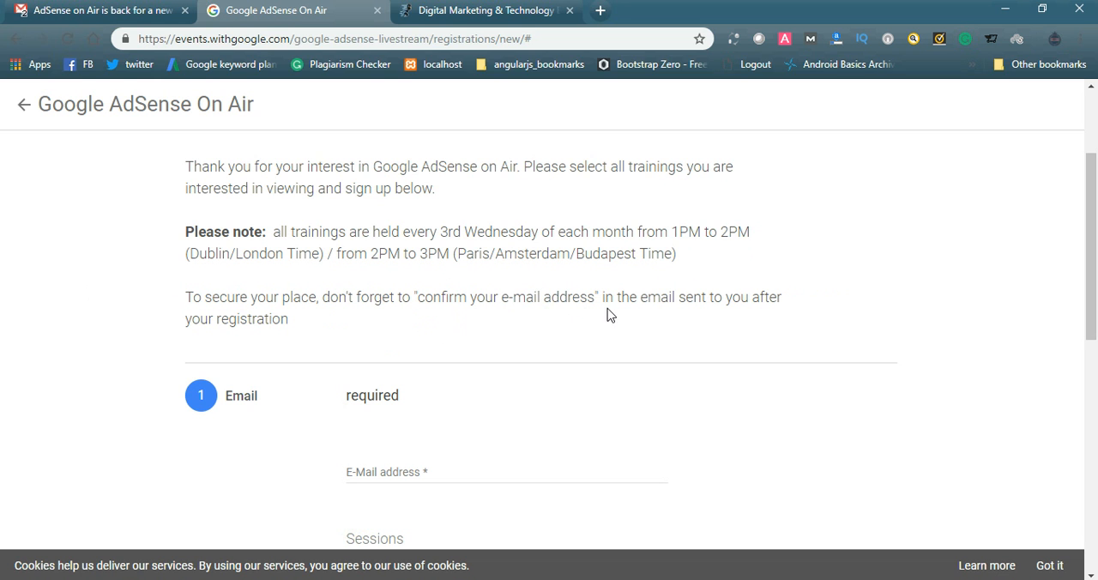
pyautogui.moveTo(919, 263)
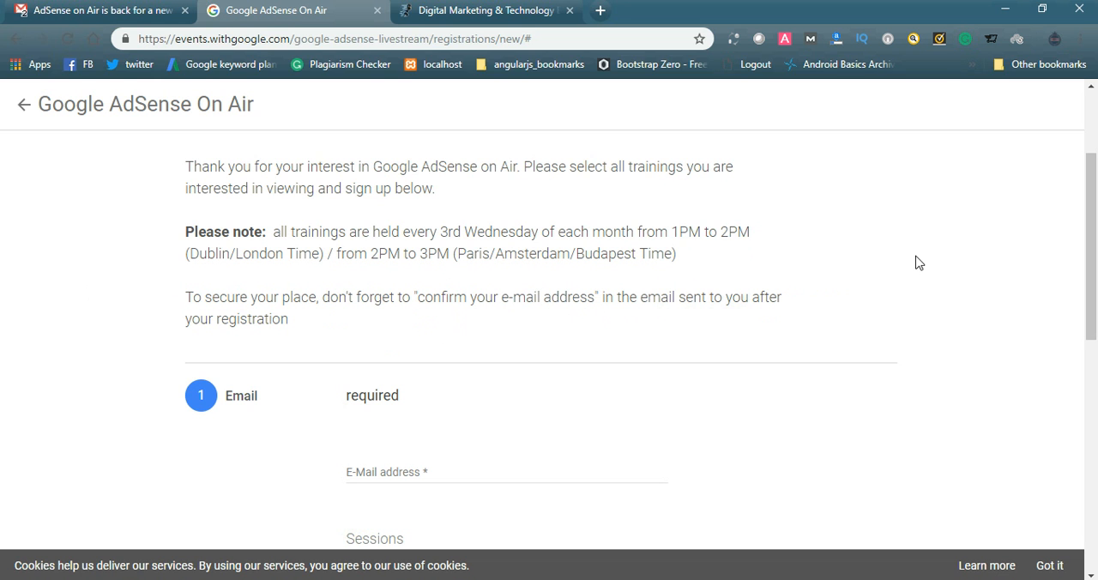
pyautogui.scroll(-3)
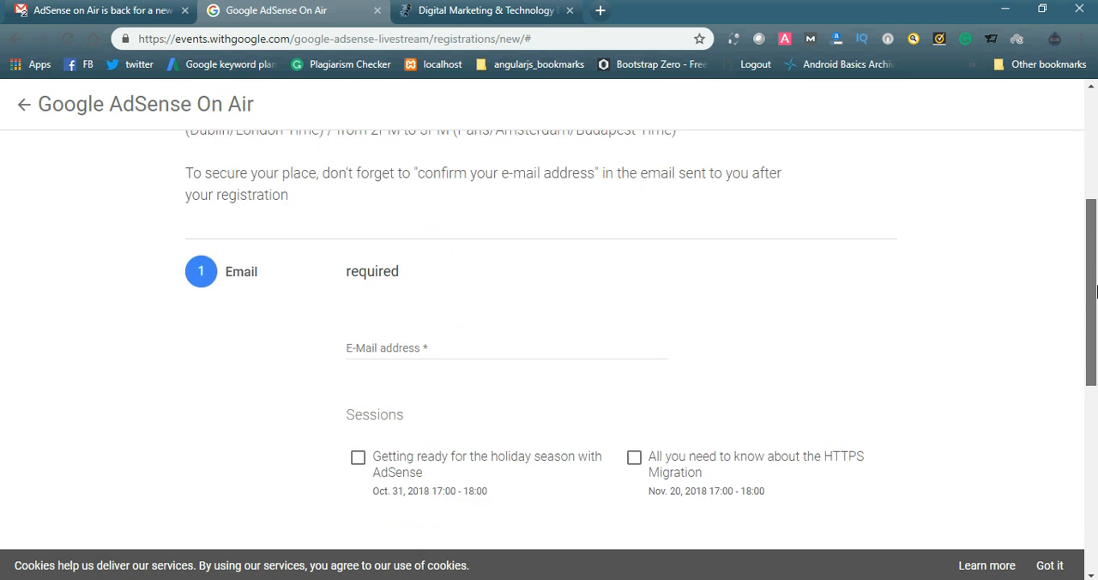
pyautogui.scroll(-3)
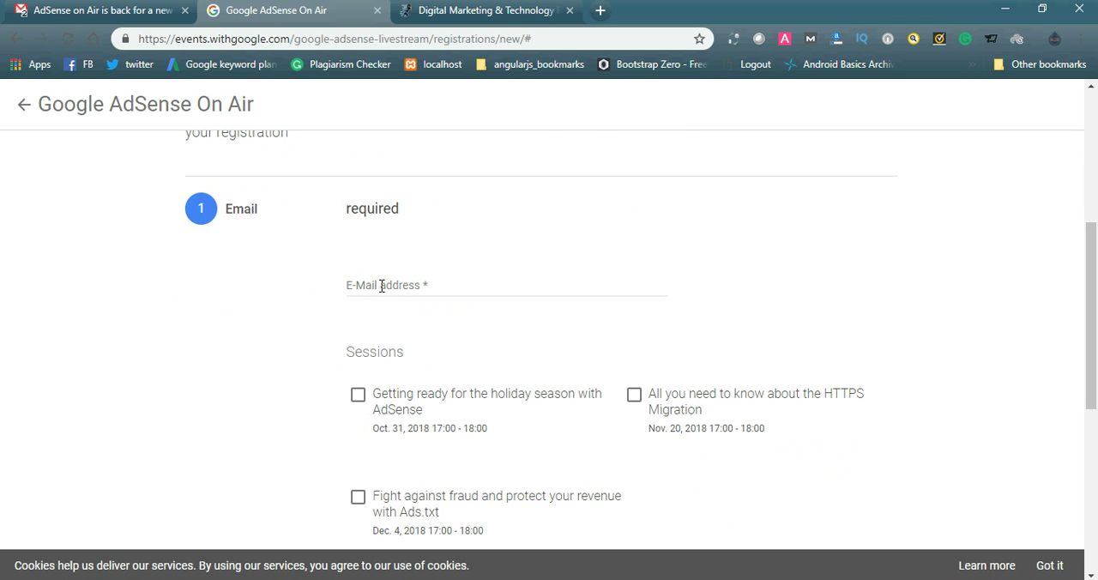
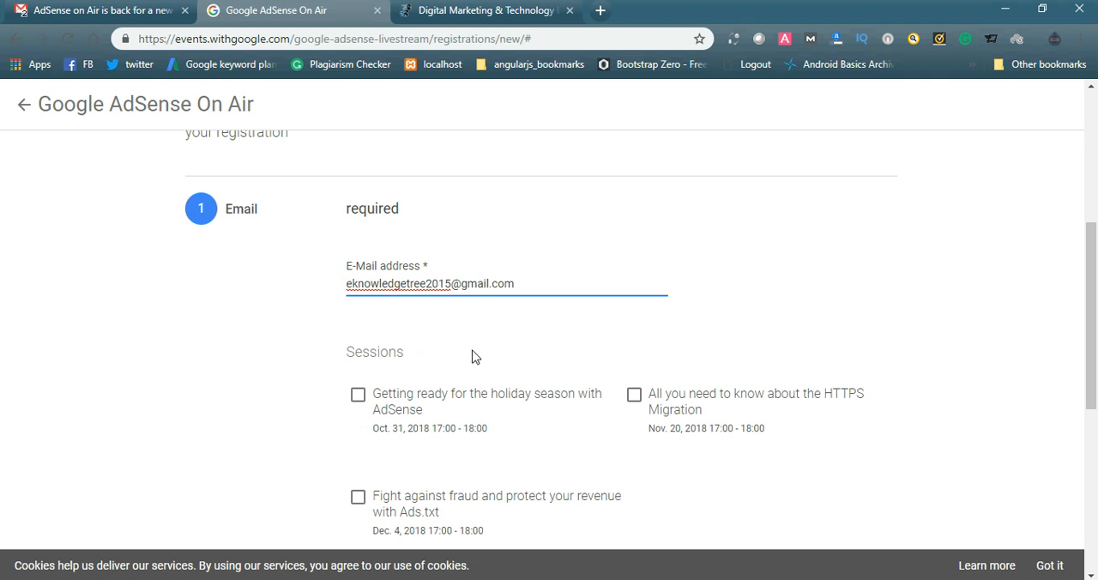
pyautogui.moveTo(392, 446)
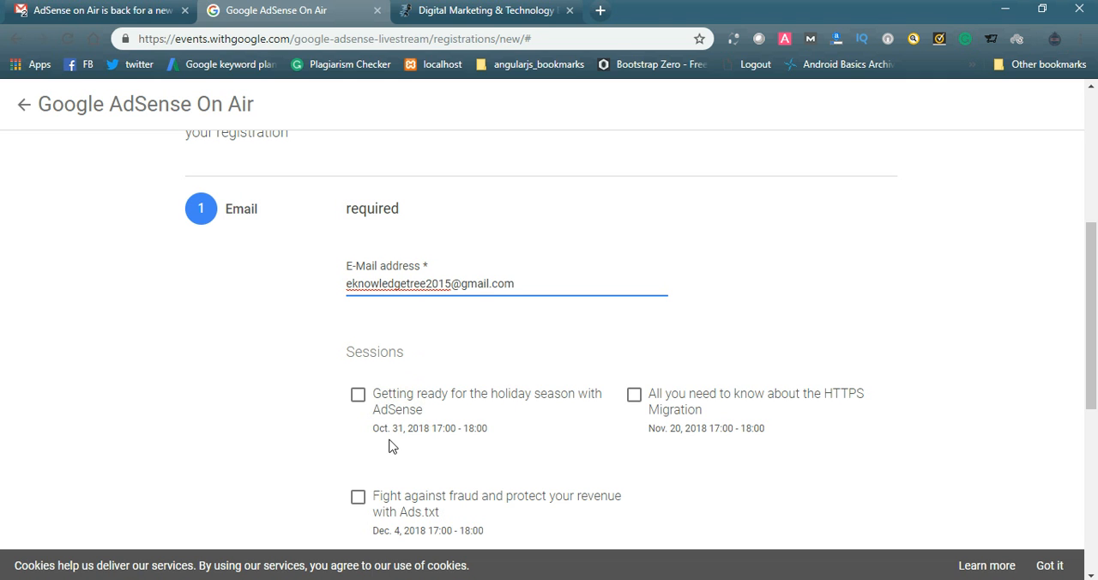
# Tick the HTTPS Migration session checkbox and continue with NEXT.
pyautogui.click(634, 394)
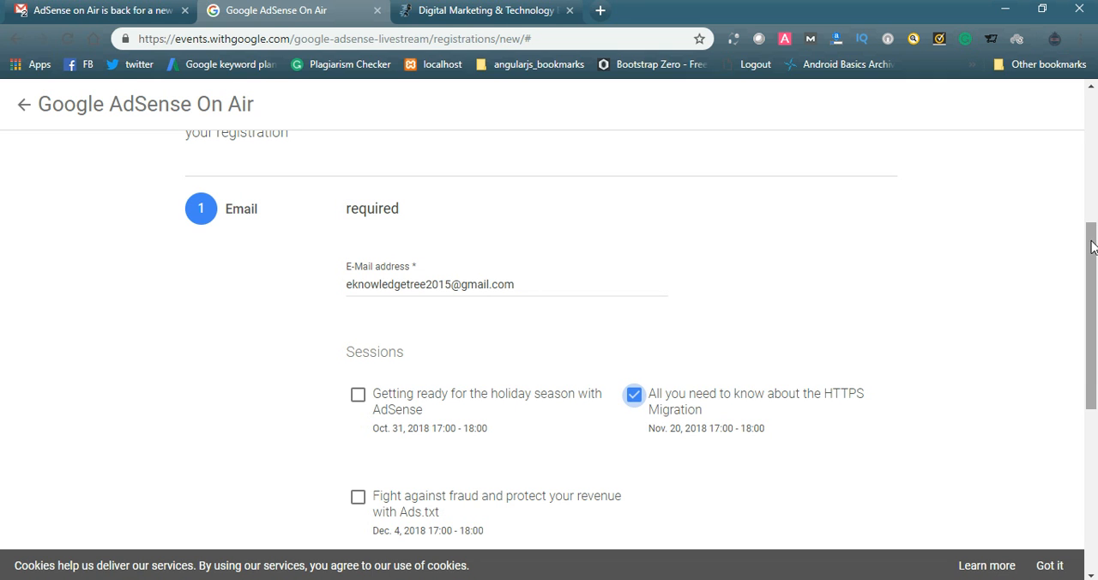
pyautogui.scroll(-3)
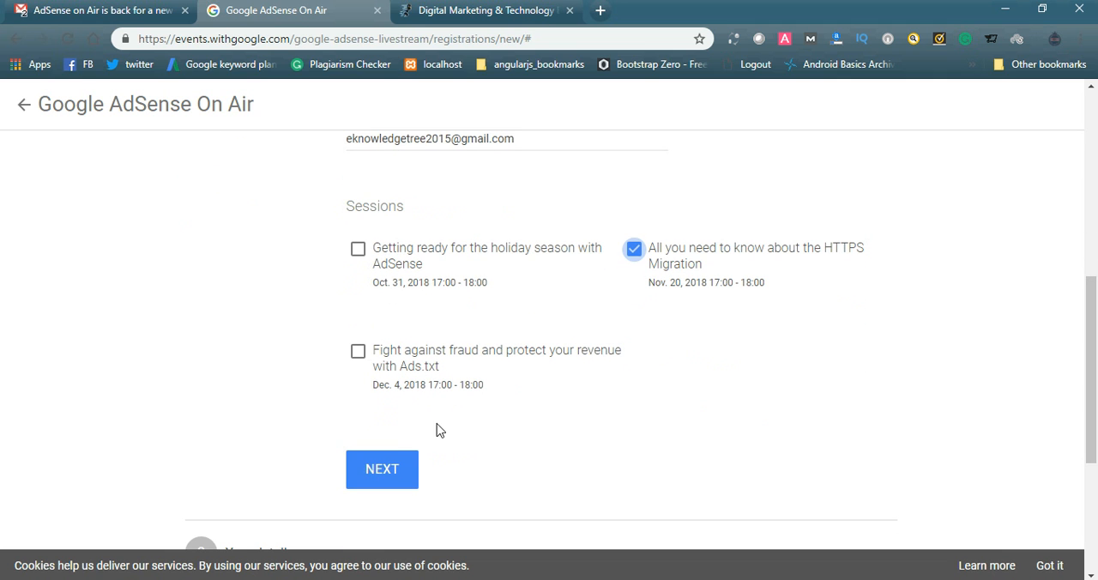
pyautogui.click(382, 469)
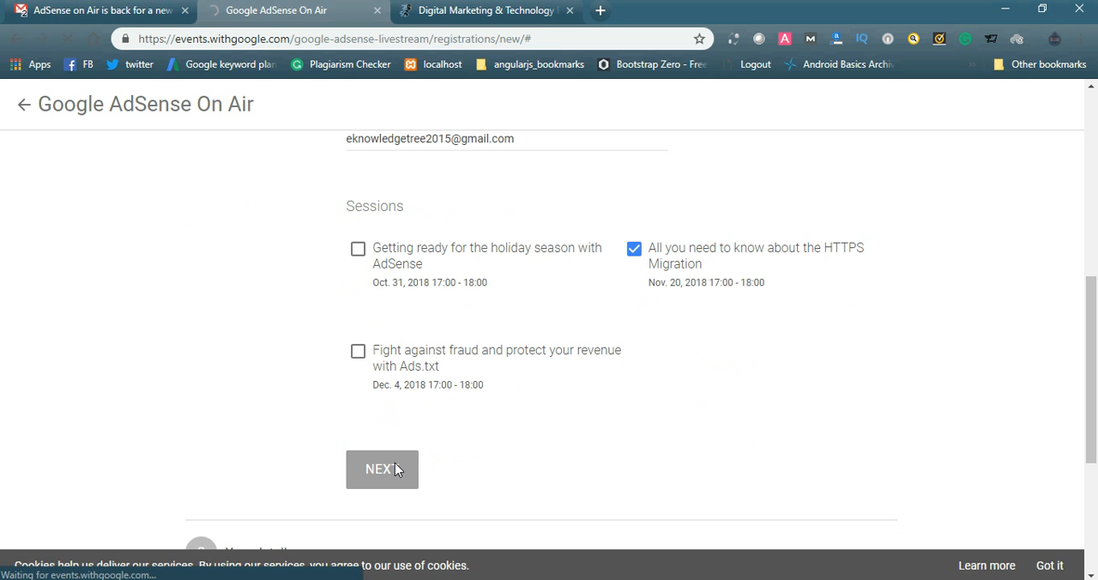
pyautogui.click(382, 469)
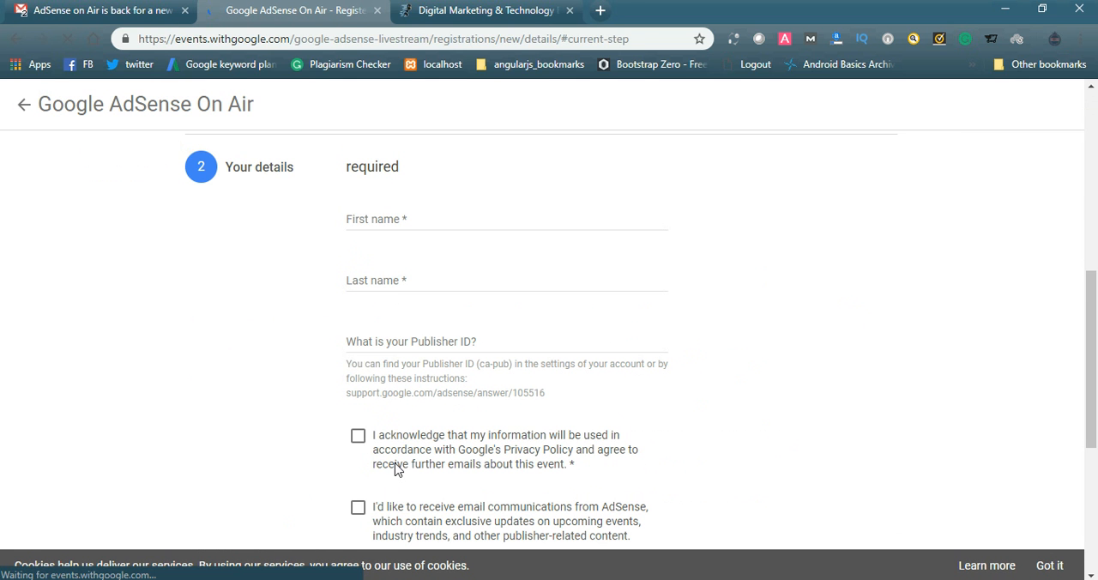
pyautogui.click(506, 219)
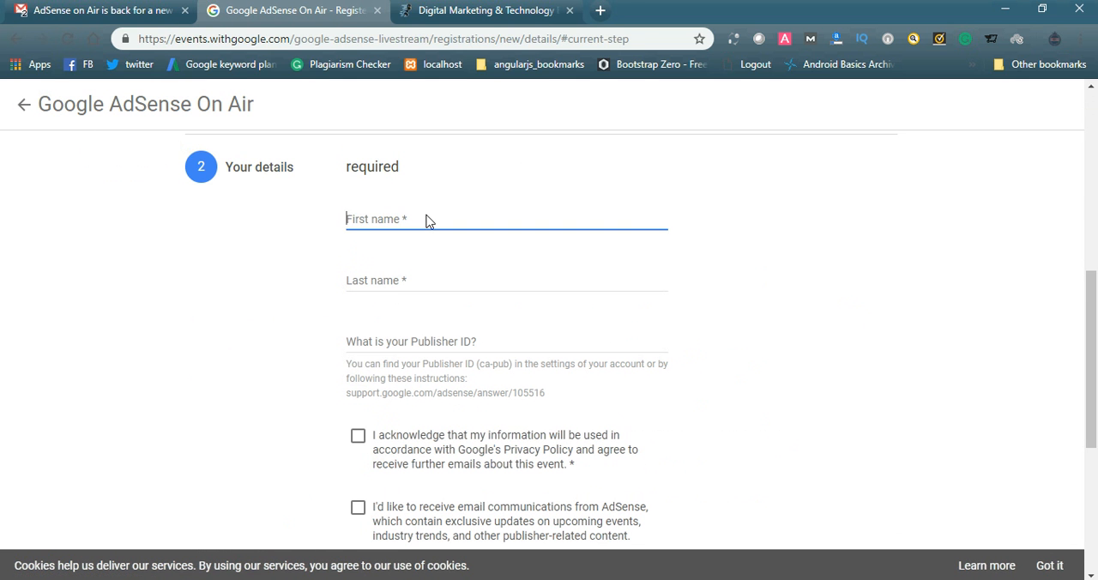
pyautogui.write('s')
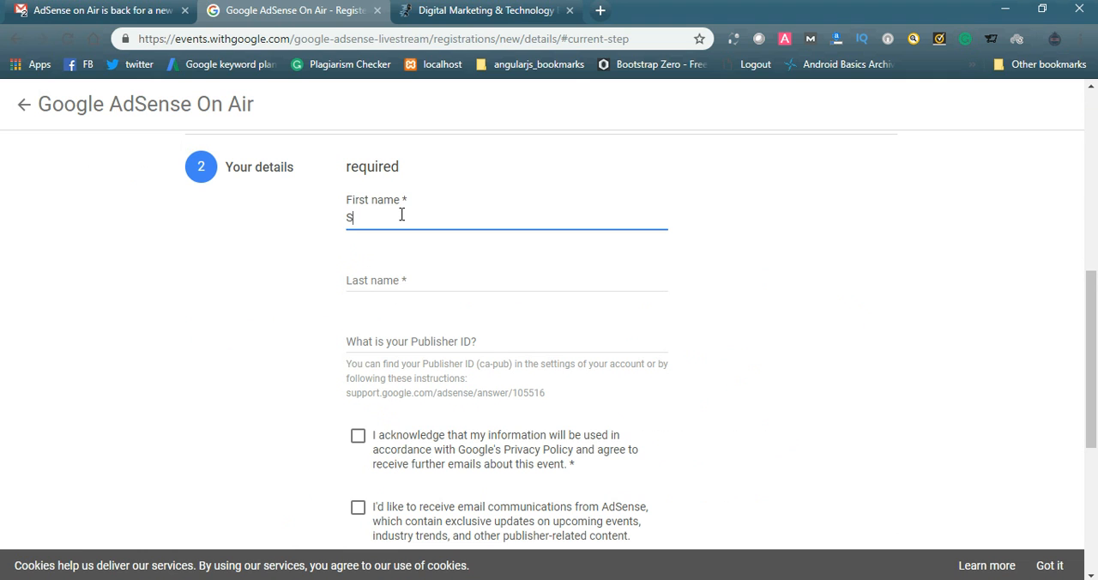
pyautogui.press('Backspace')
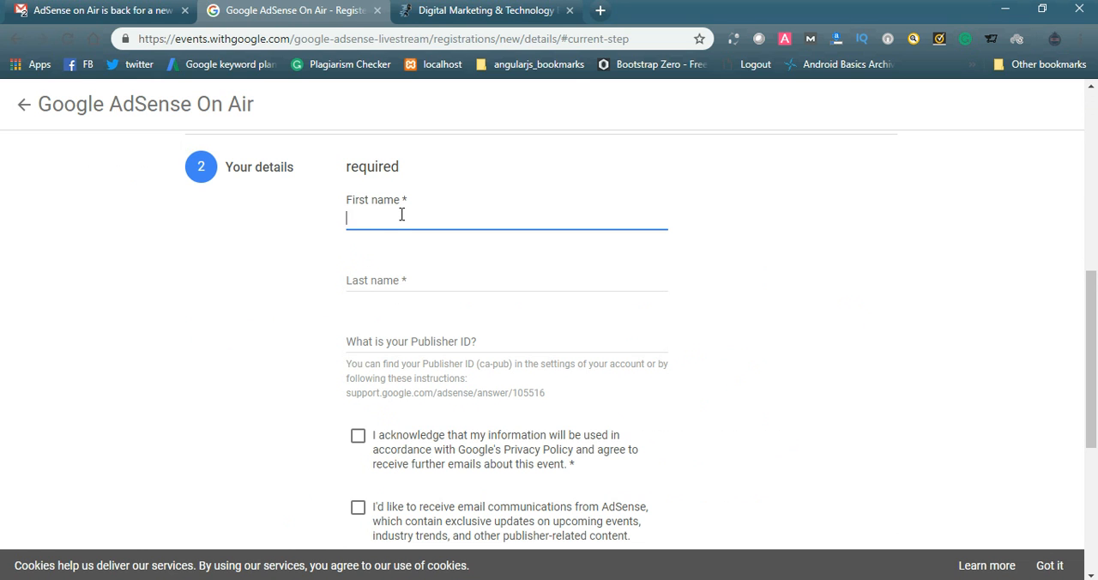
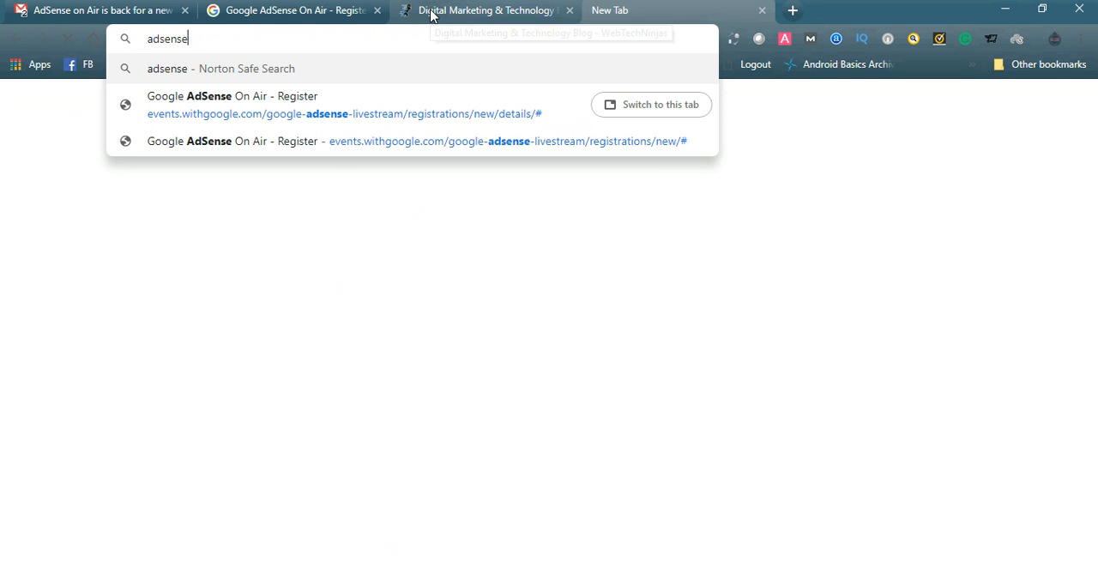
# Sign in to AdSense in a new tab to view the publisher ID, then return to the registration tab.
pyautogui.write('.com')
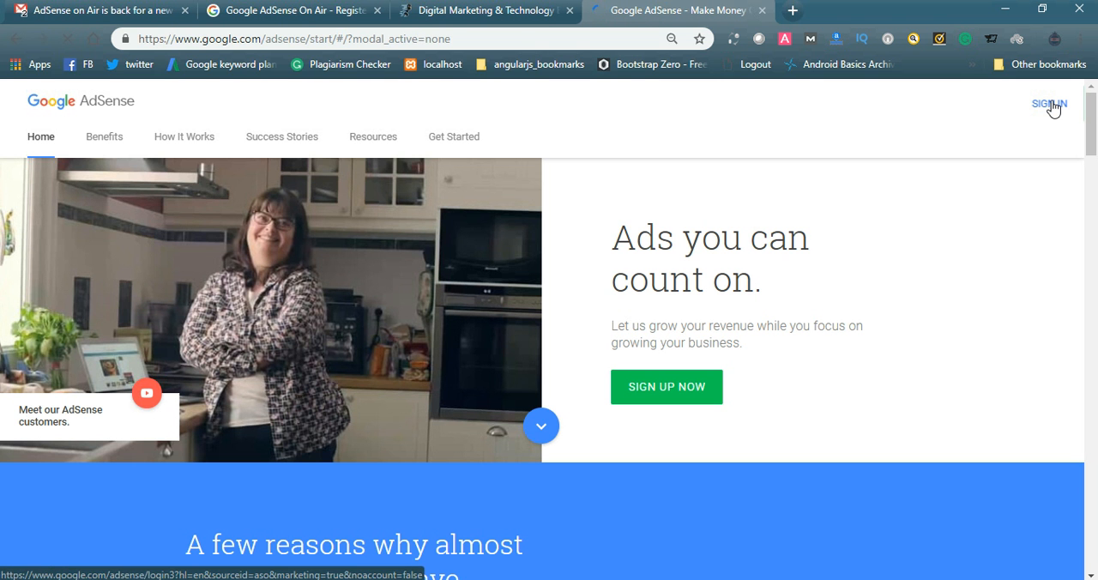
pyautogui.click(1049, 104)
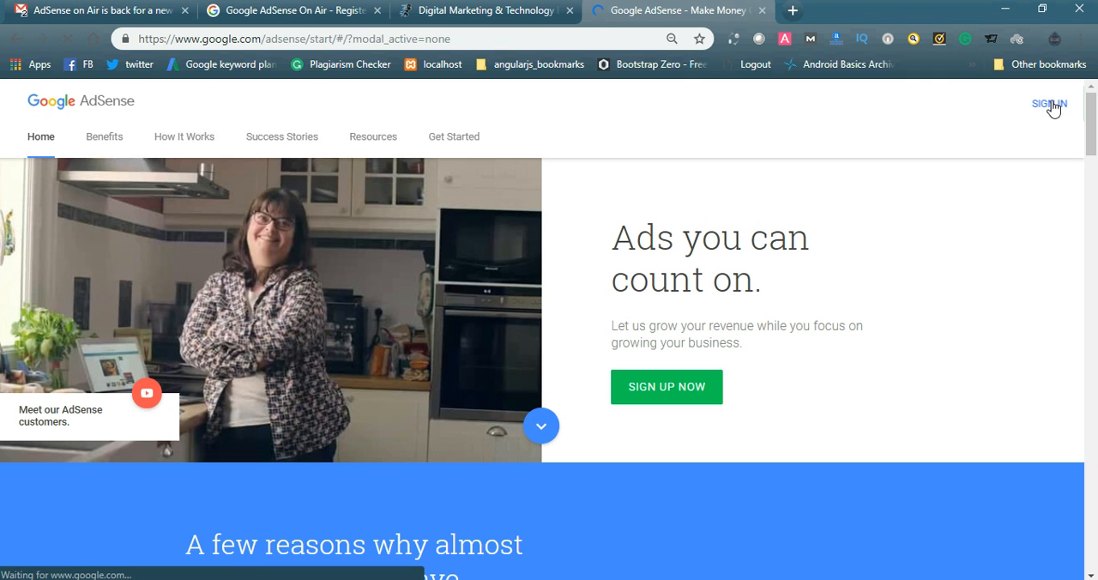
pyautogui.click(1049, 104)
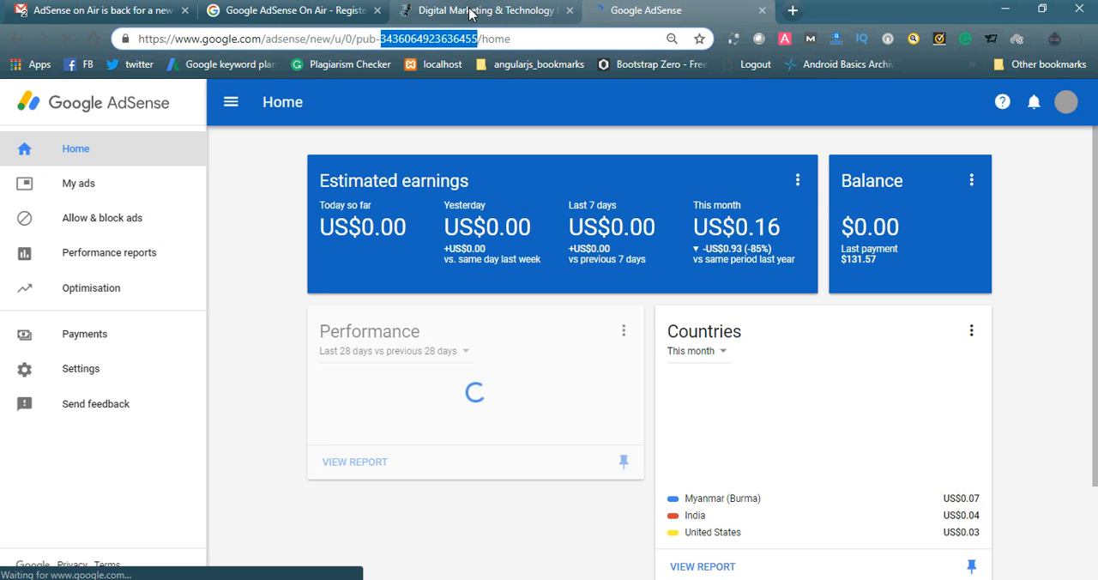
pyautogui.click(292, 11)
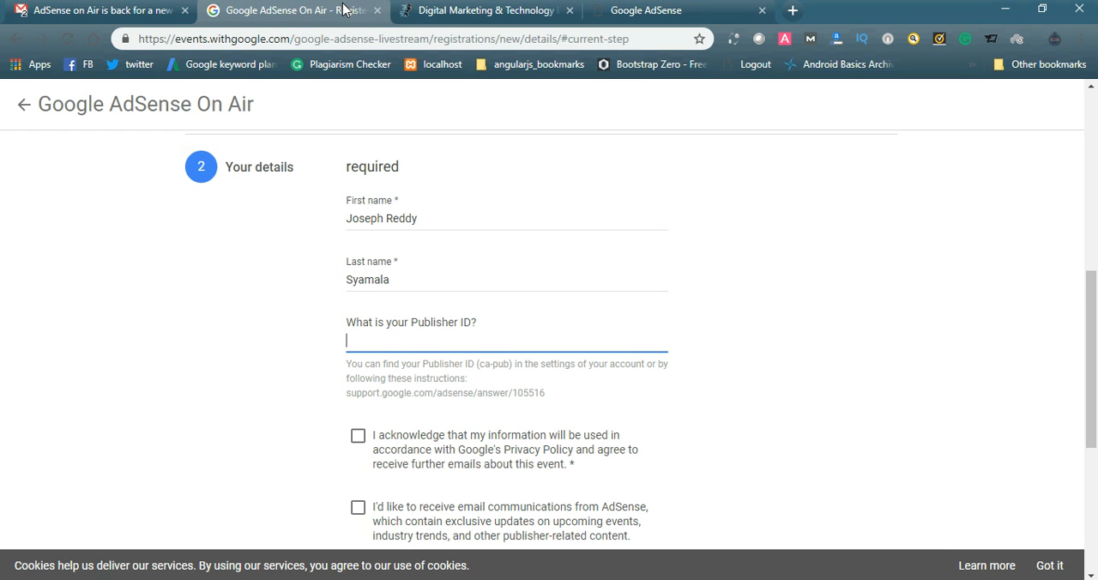
pyautogui.write('3436064923636455')
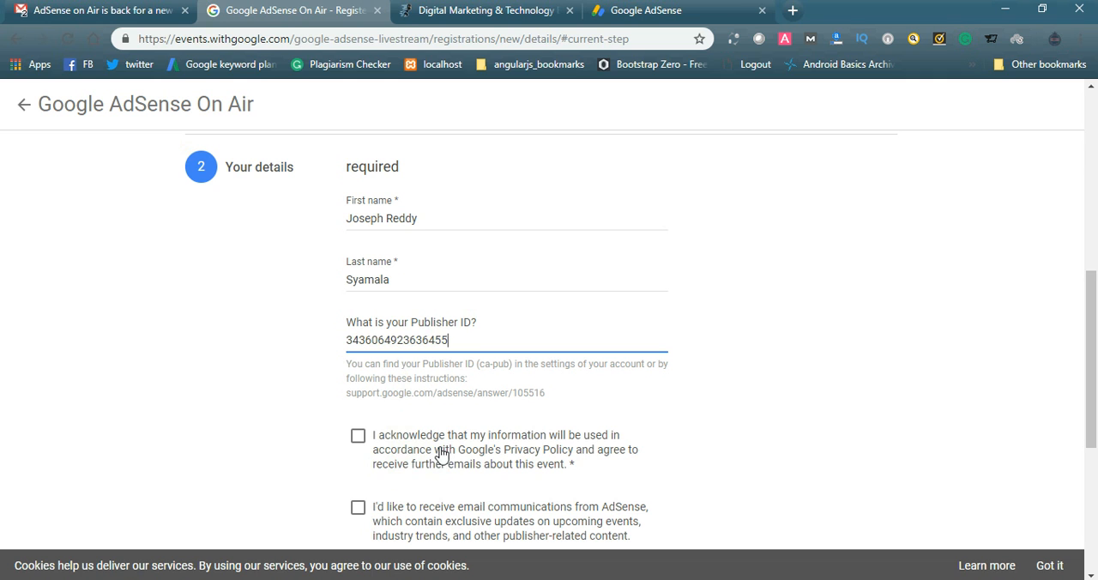
pyautogui.moveTo(393, 477)
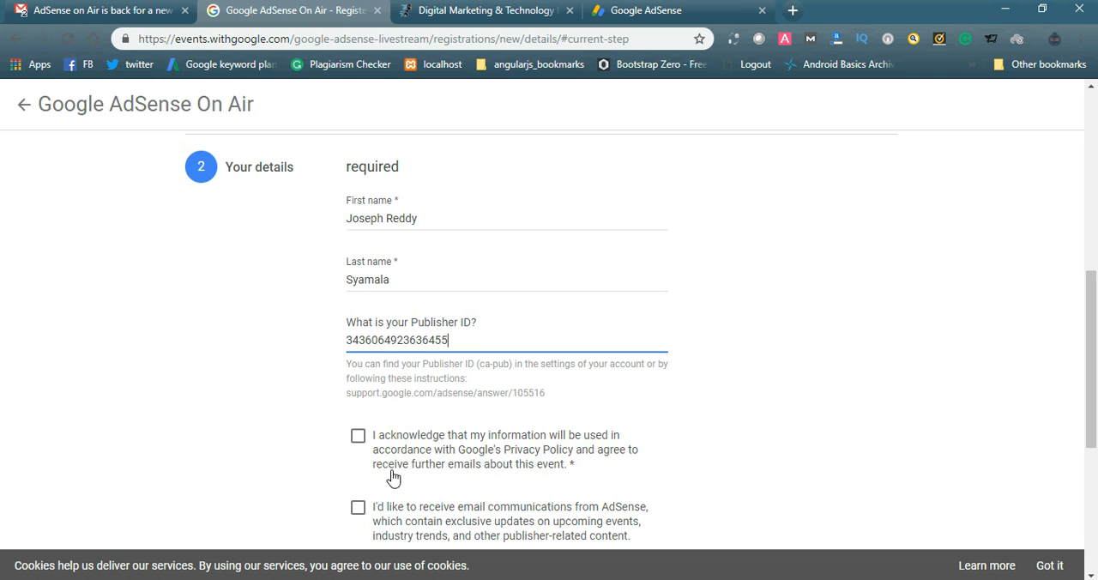
pyautogui.moveTo(440, 496)
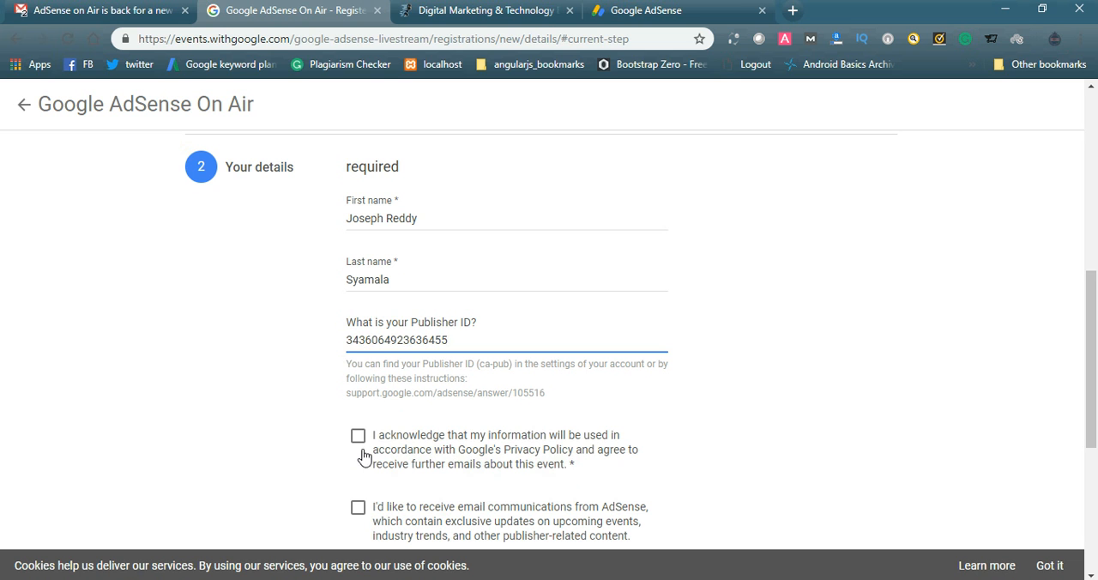
pyautogui.click(358, 435)
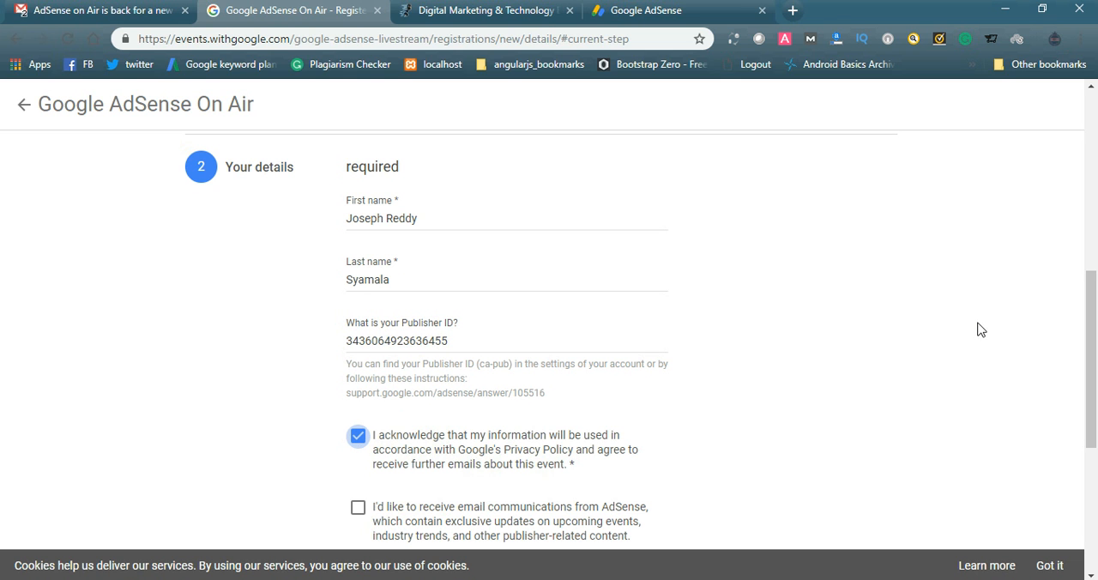
pyautogui.scroll(-3)
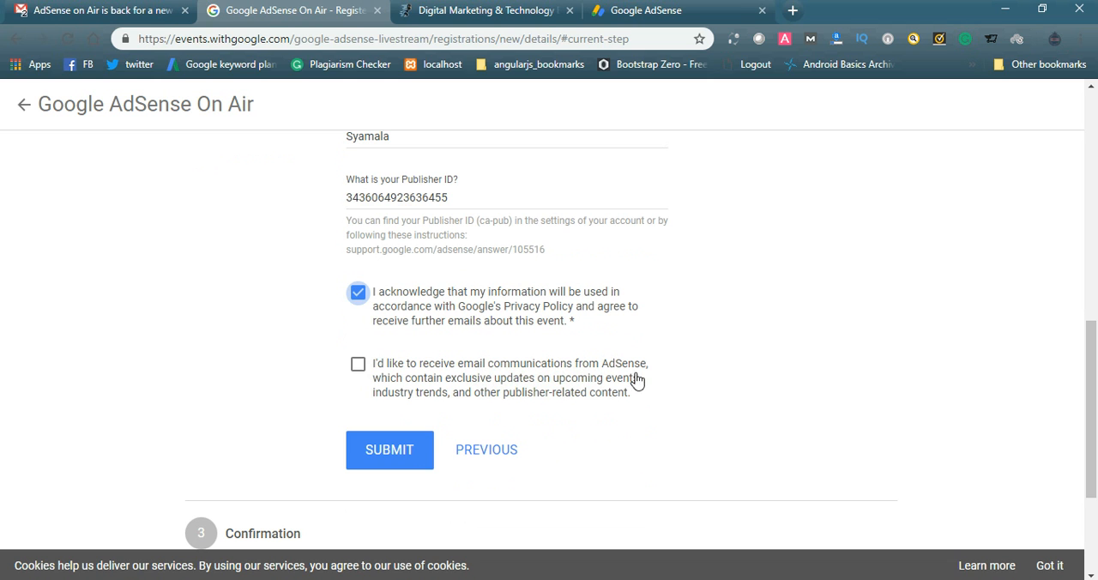
pyautogui.moveTo(492, 390)
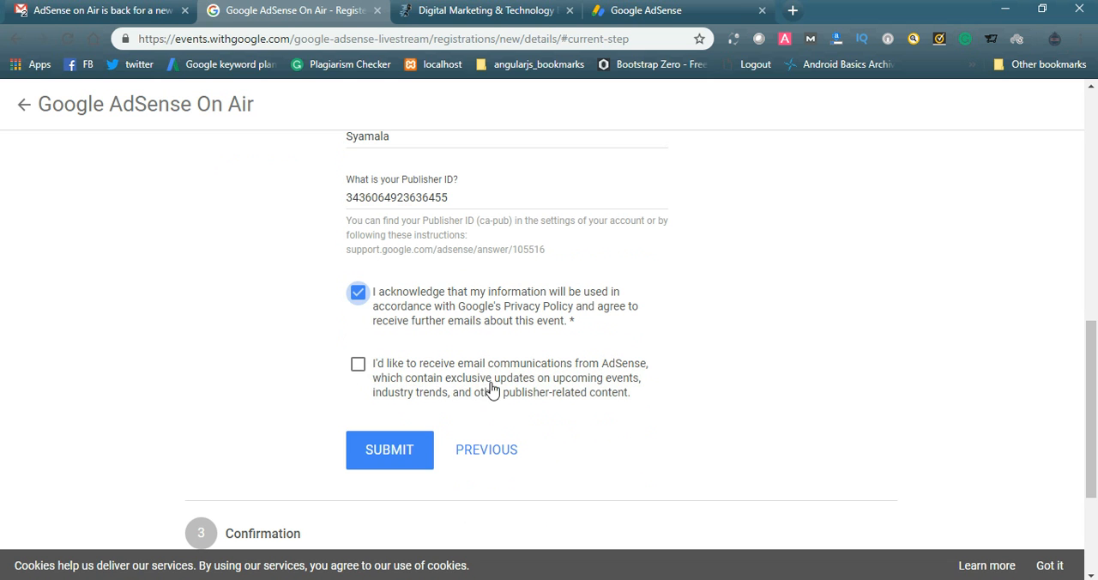
pyautogui.moveTo(453, 412)
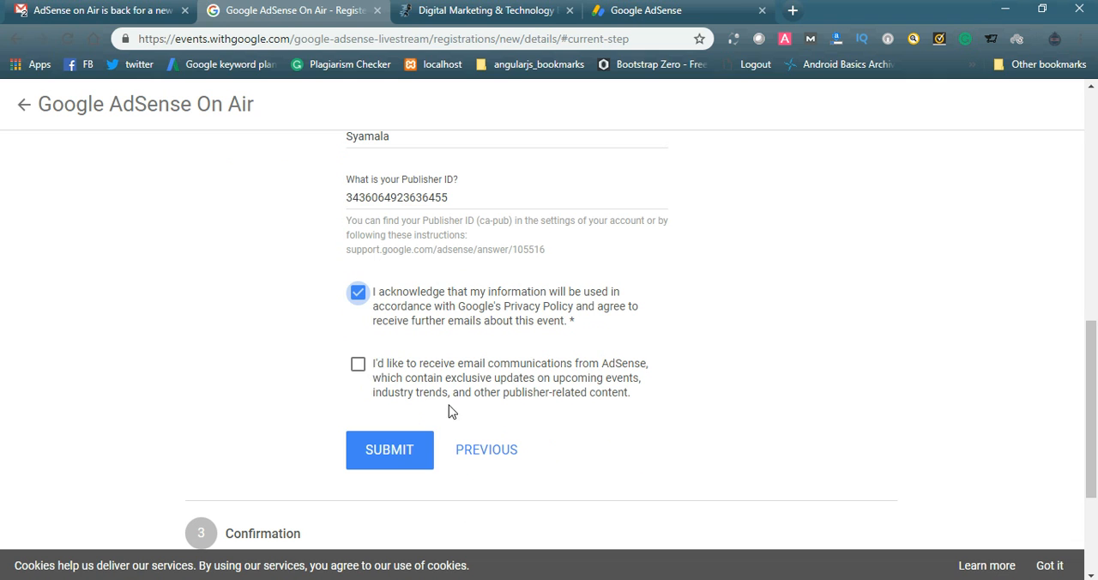
pyautogui.click(358, 363)
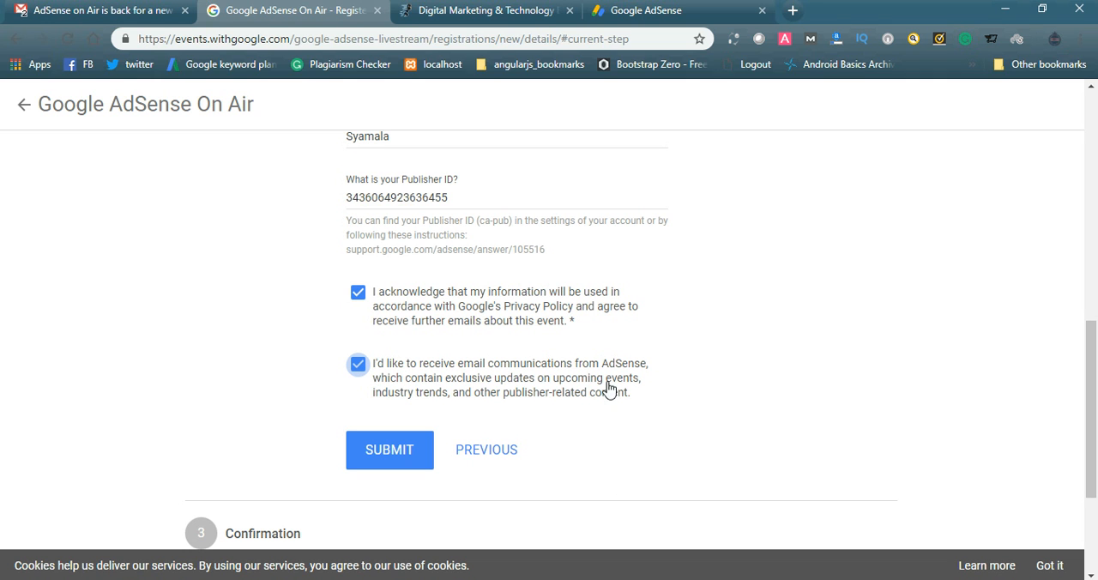
pyautogui.moveTo(649, 358)
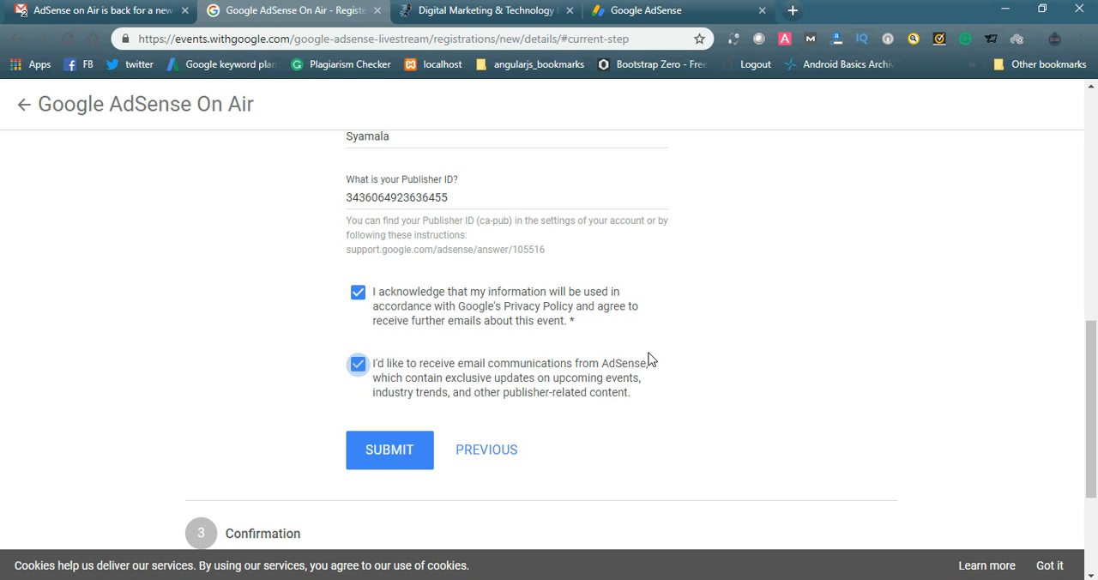
pyautogui.scroll(-3)
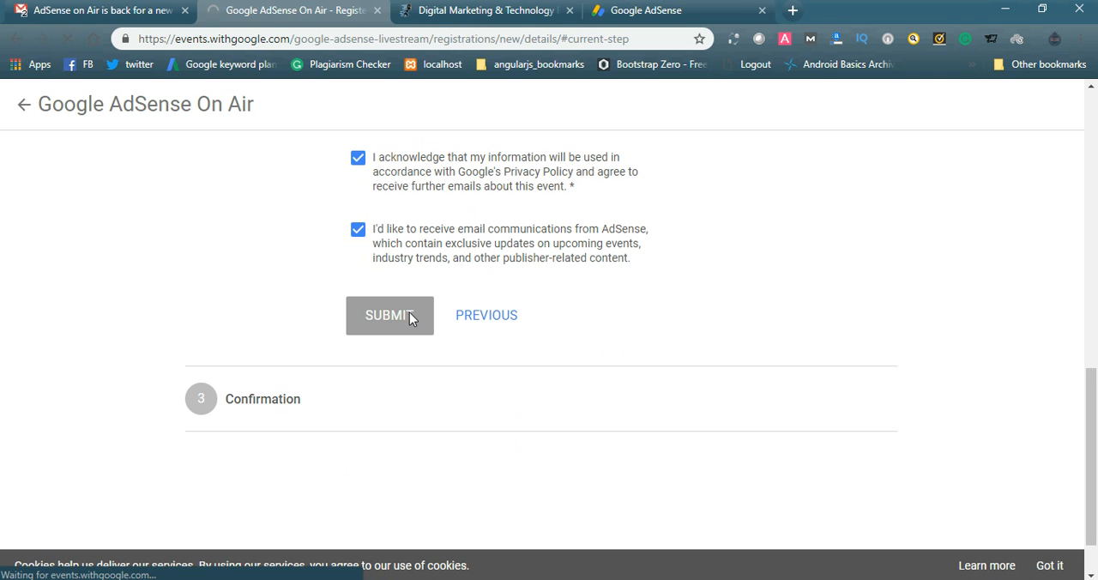
# Submit the registration and scroll through the 'thank you for registering' confirmation page.
pyautogui.click(390, 315)
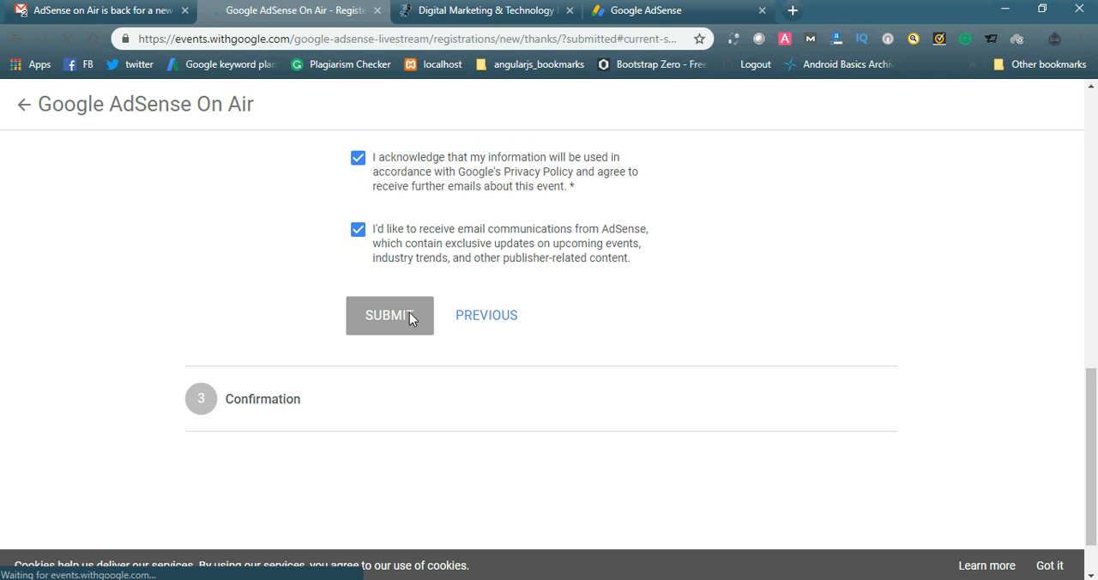
pyautogui.click(390, 315)
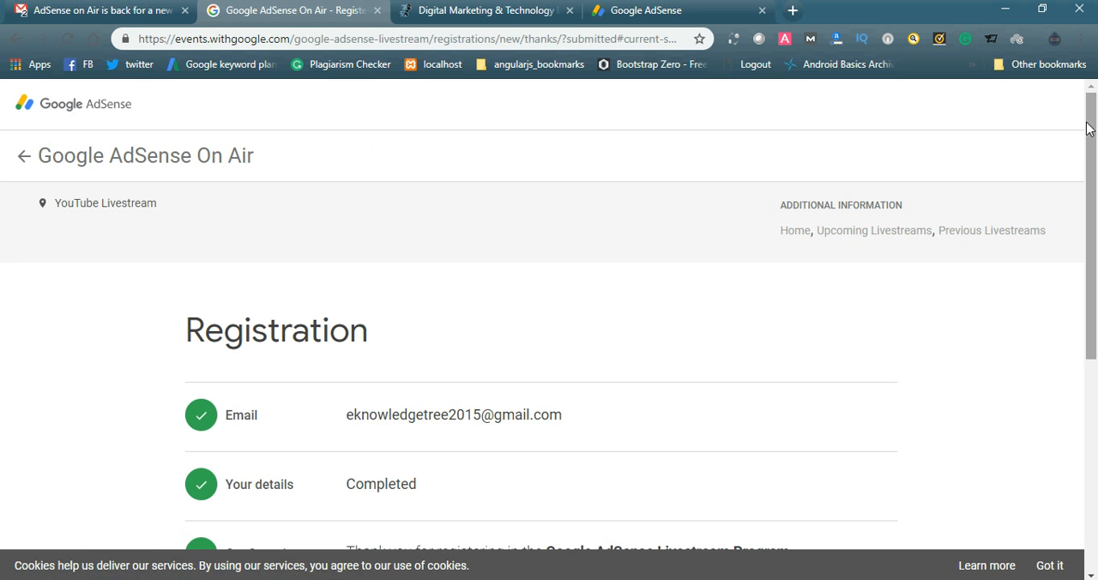
pyautogui.scroll(-3)
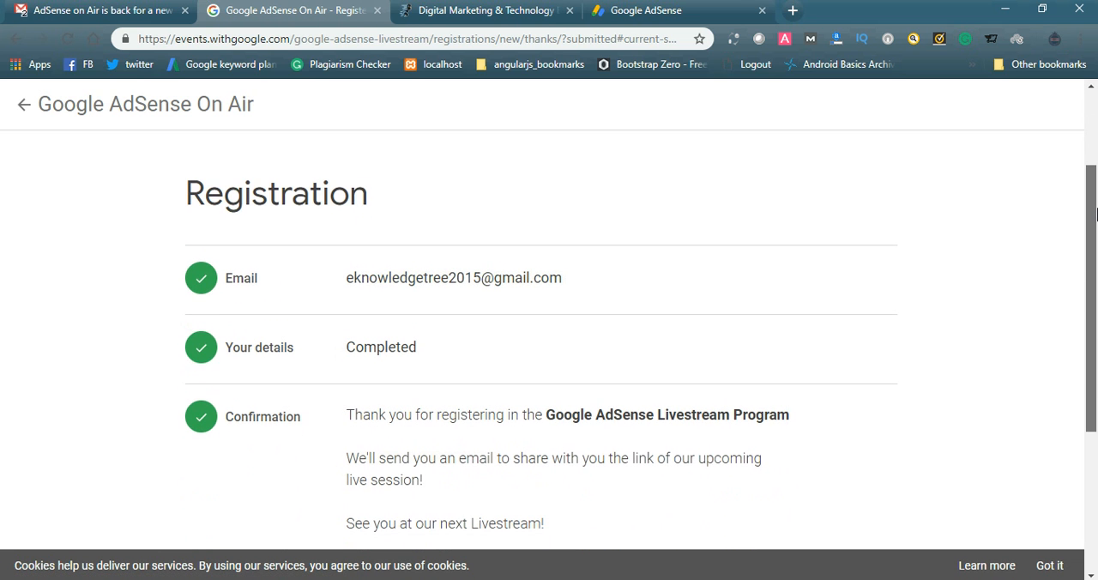
pyautogui.scroll(-3)
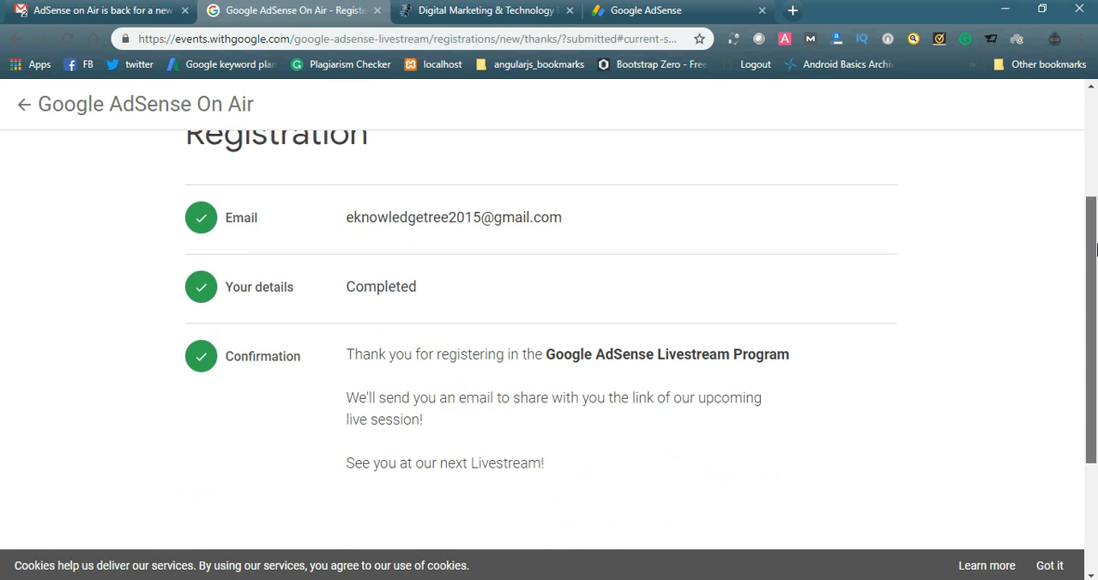
pyautogui.scroll(-3)
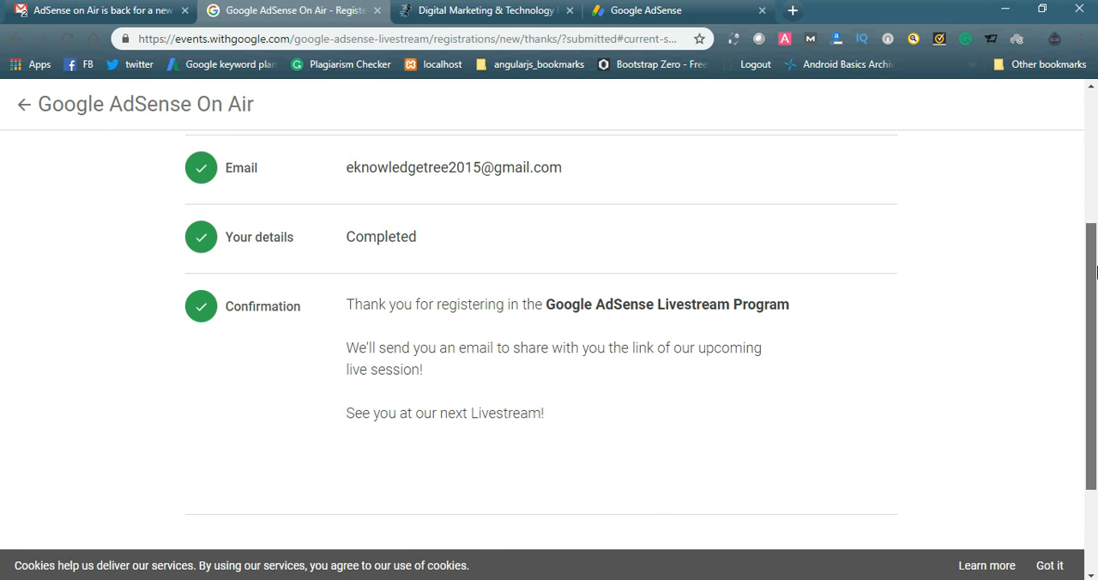
pyautogui.scroll(-3)
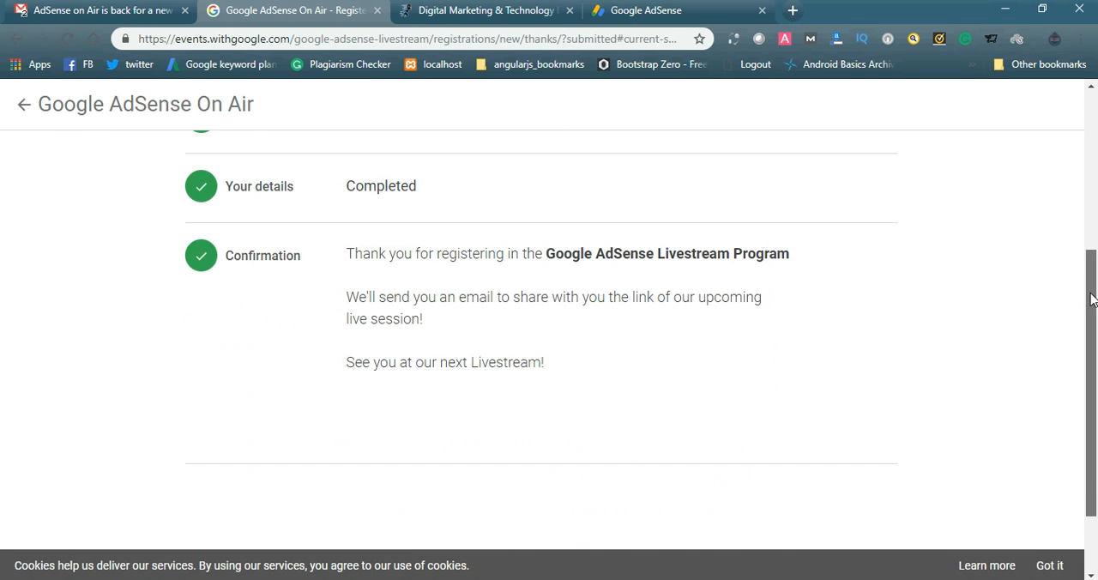
pyautogui.scroll(-3)
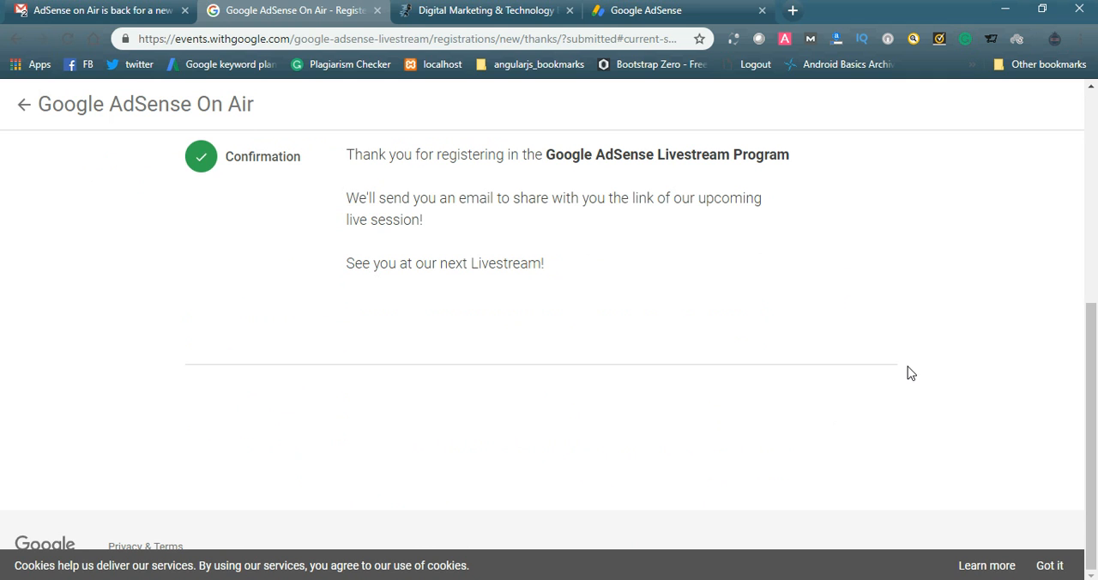
pyautogui.moveTo(725, 220)
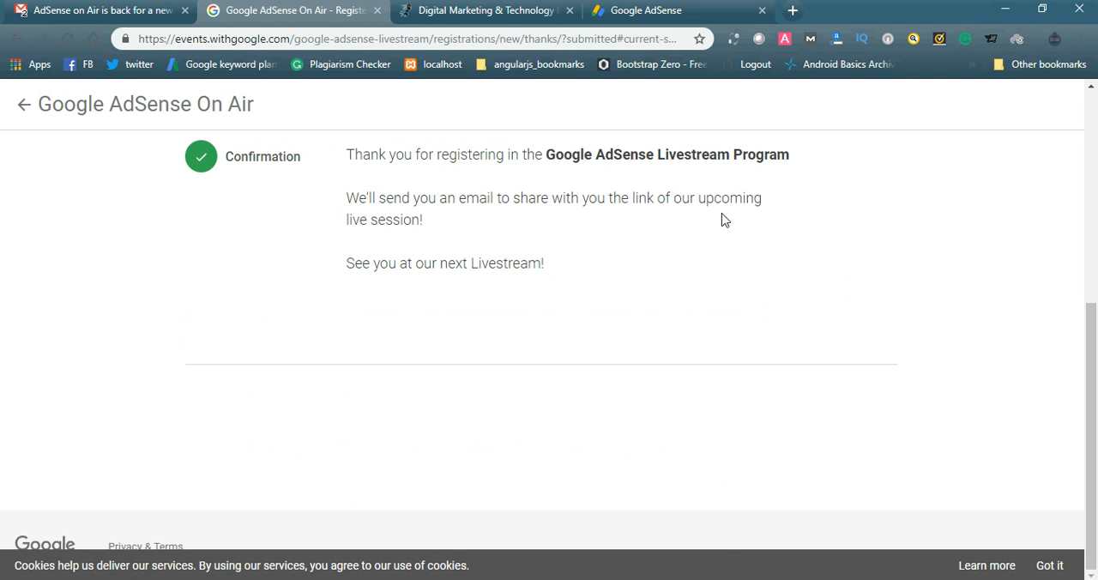
pyautogui.moveTo(468, 280)
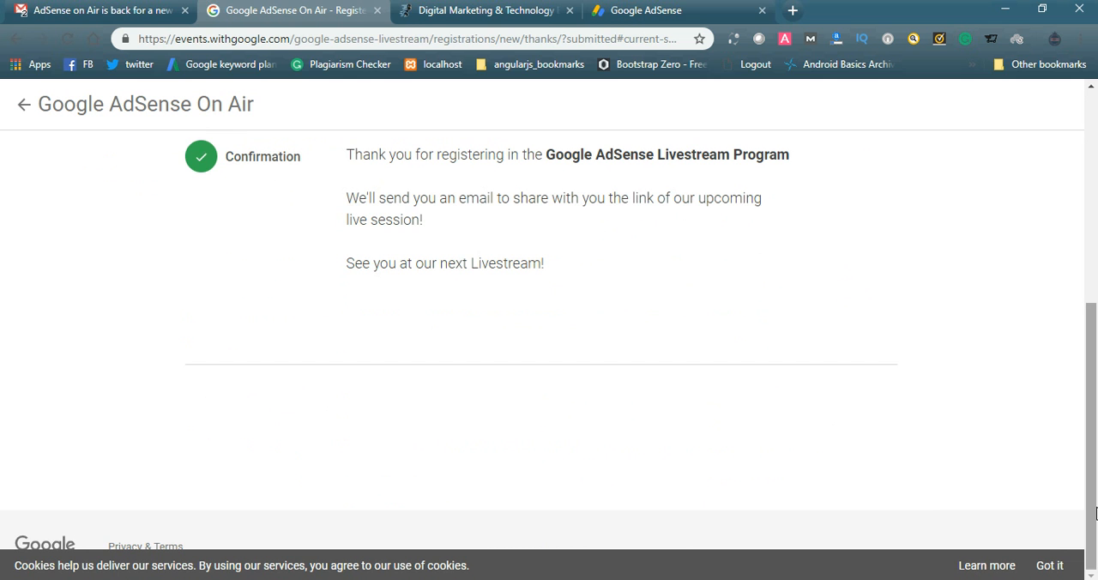
pyautogui.scroll(3)
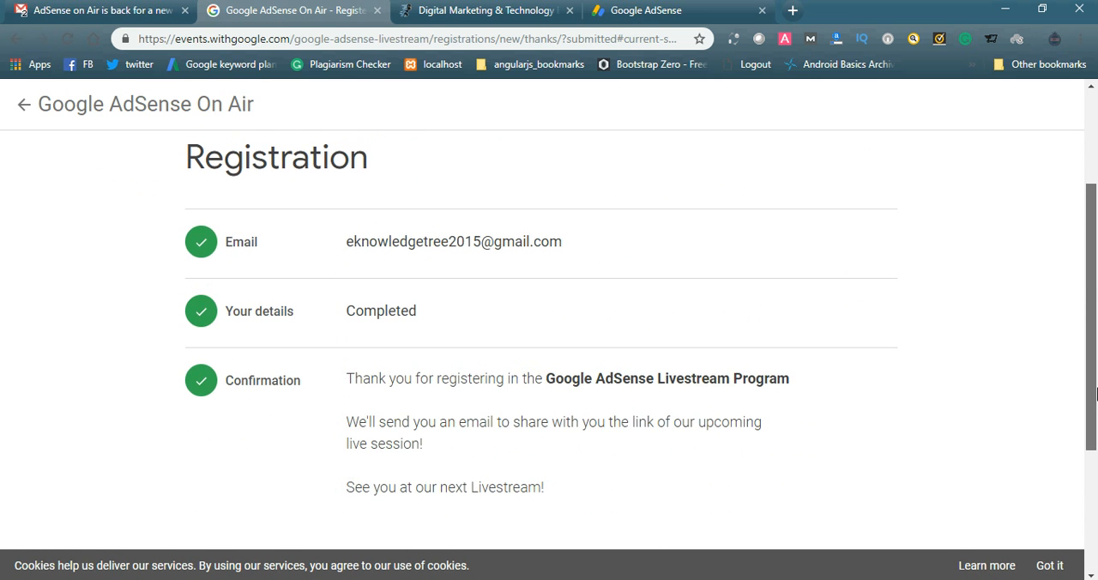
pyautogui.scroll(3)
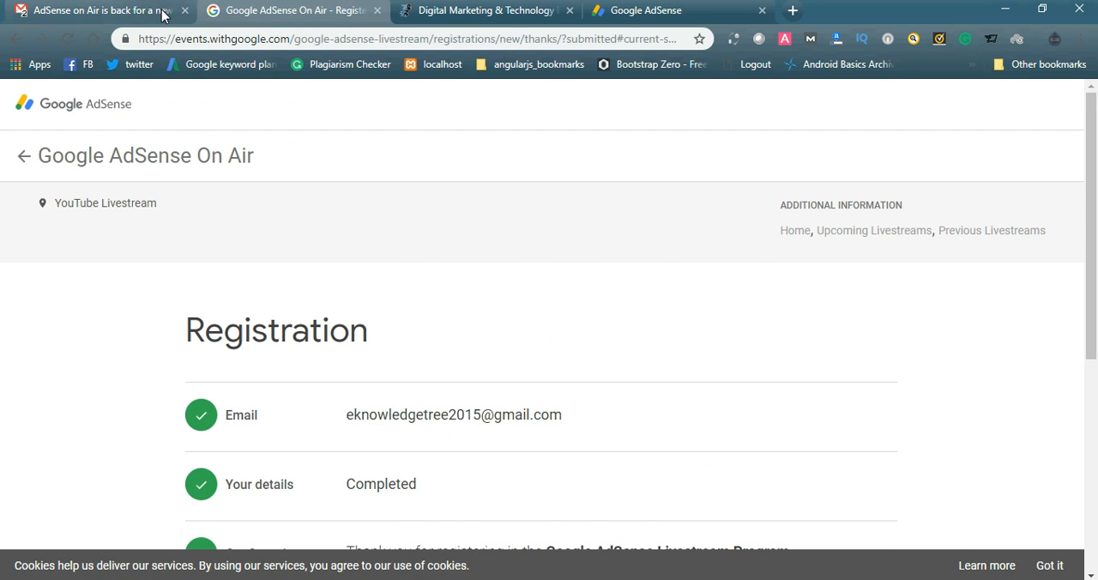
# Switch Gmail to the registered account and open the AdSense On Air 'Please confirm your email' message.
pyautogui.click(97, 10)
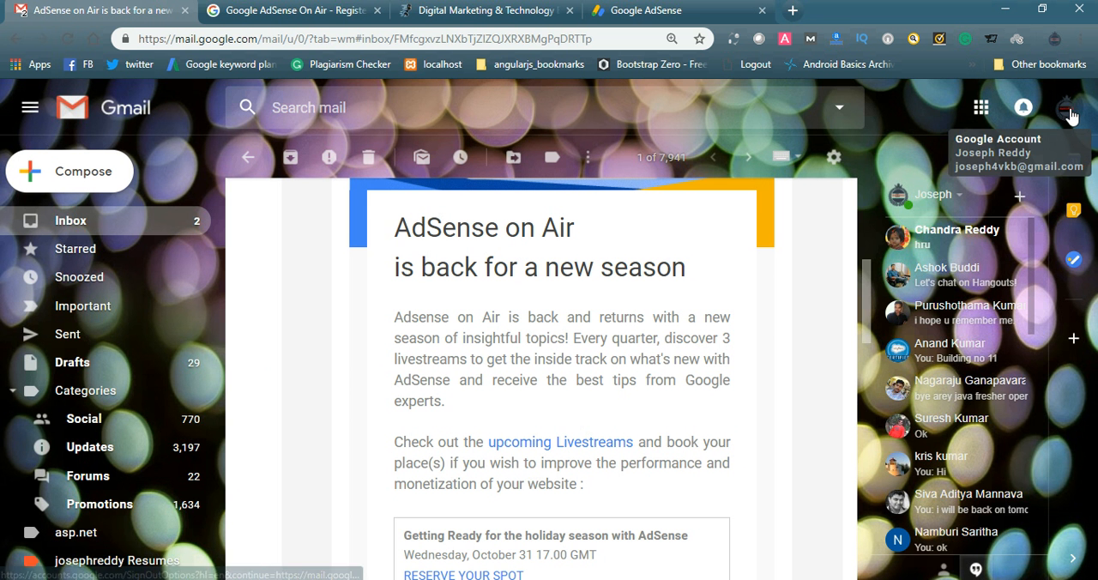
pyautogui.click(1071, 107)
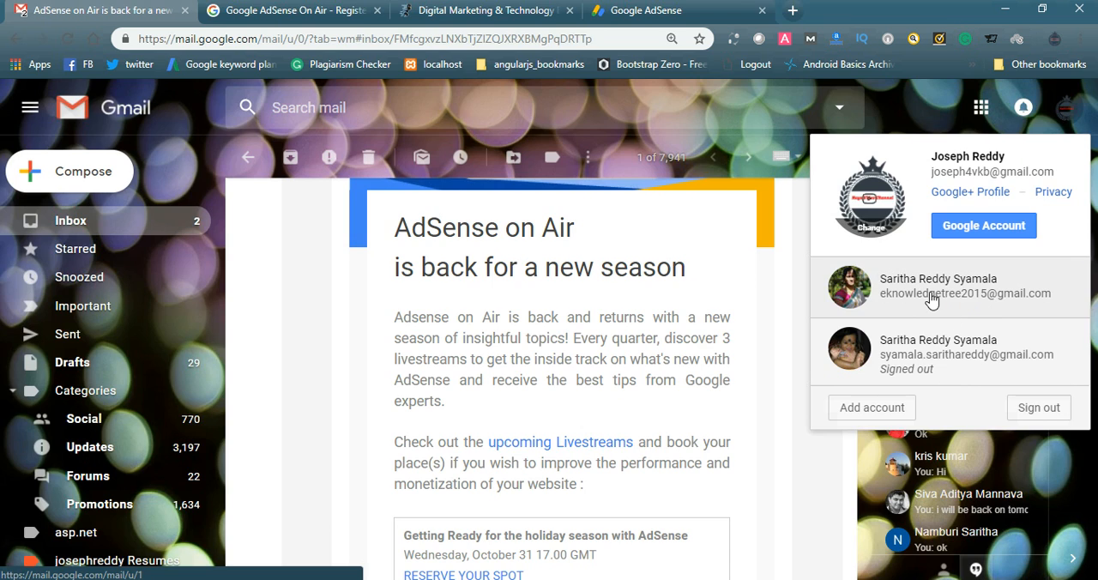
pyautogui.click(938, 287)
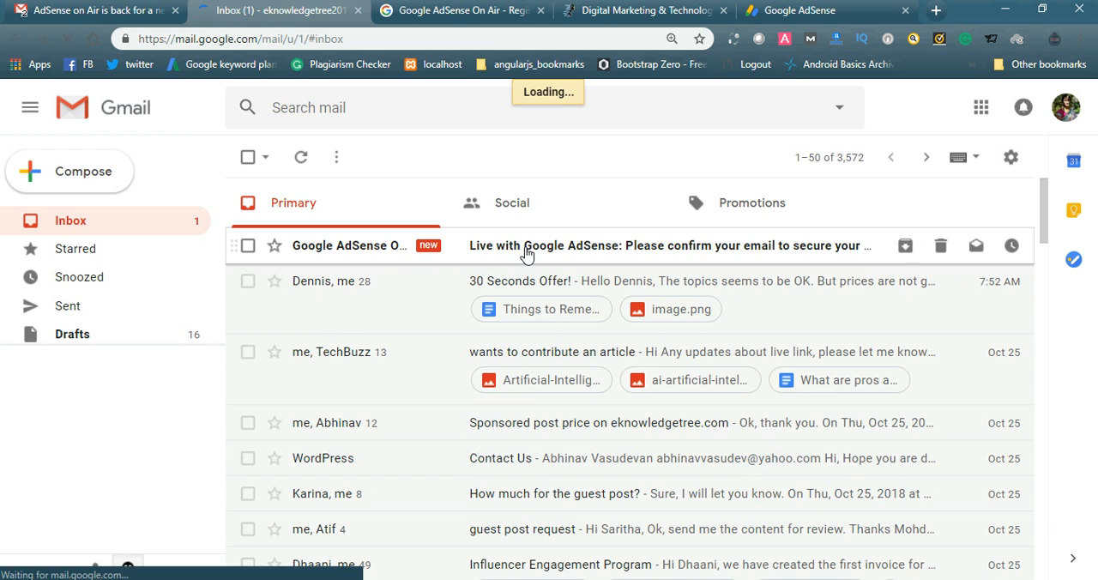
pyautogui.click(670, 245)
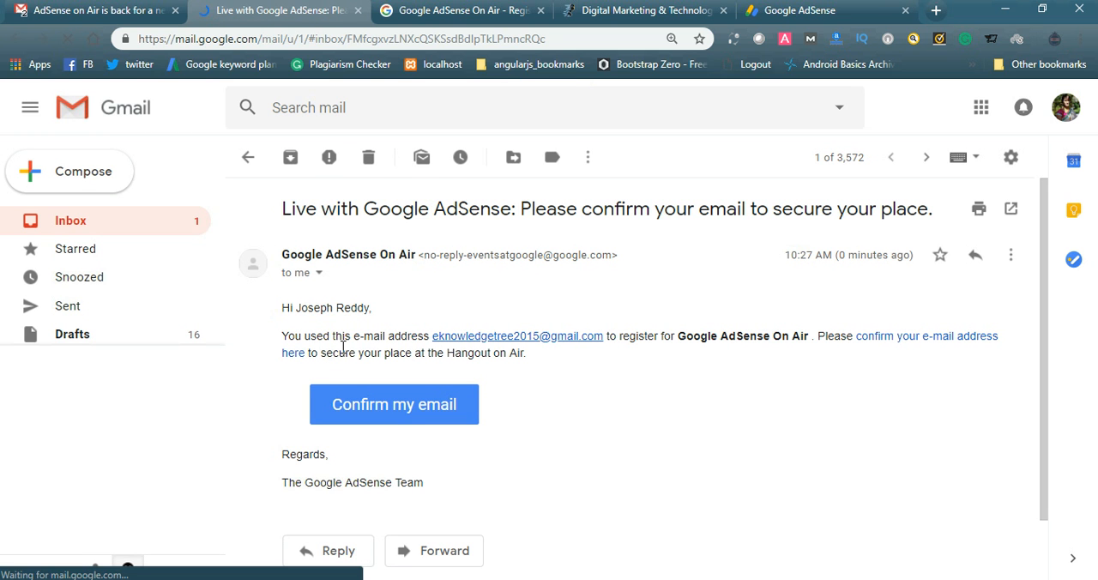
pyautogui.moveTo(677, 359)
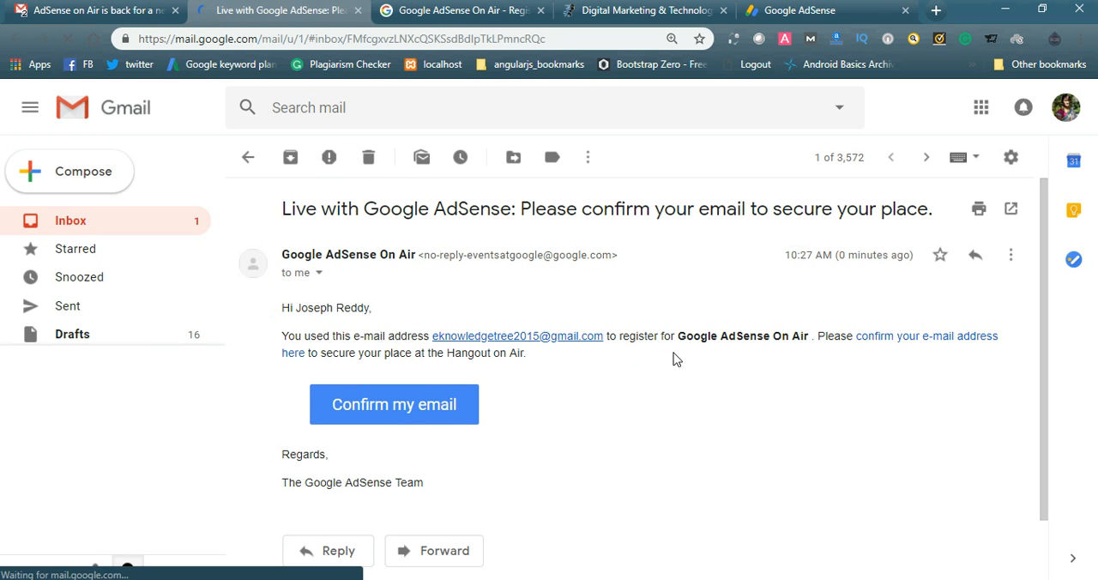
pyautogui.moveTo(907, 354)
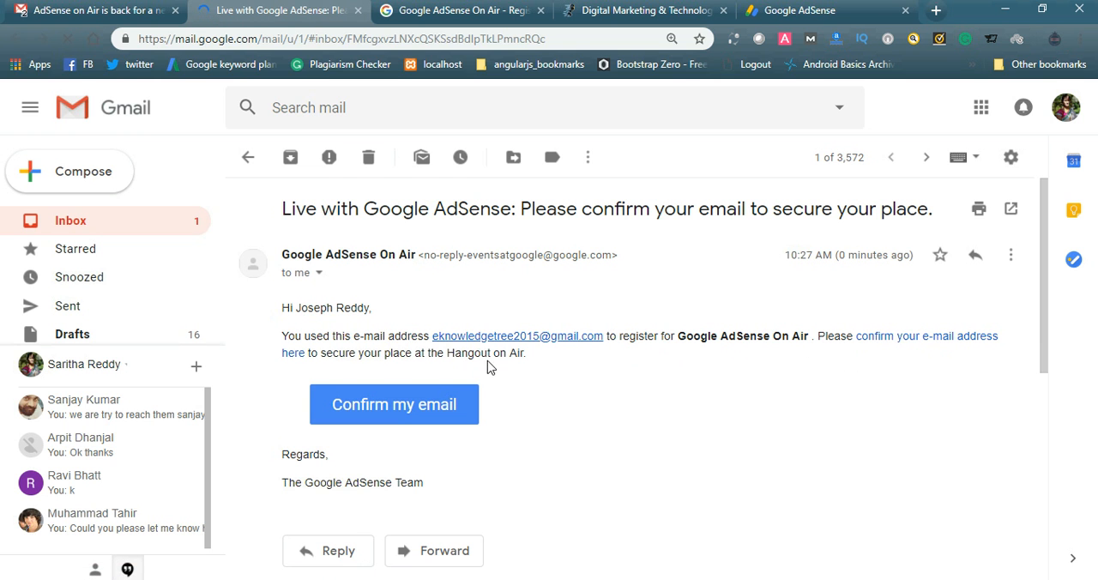
pyautogui.moveTo(394, 404)
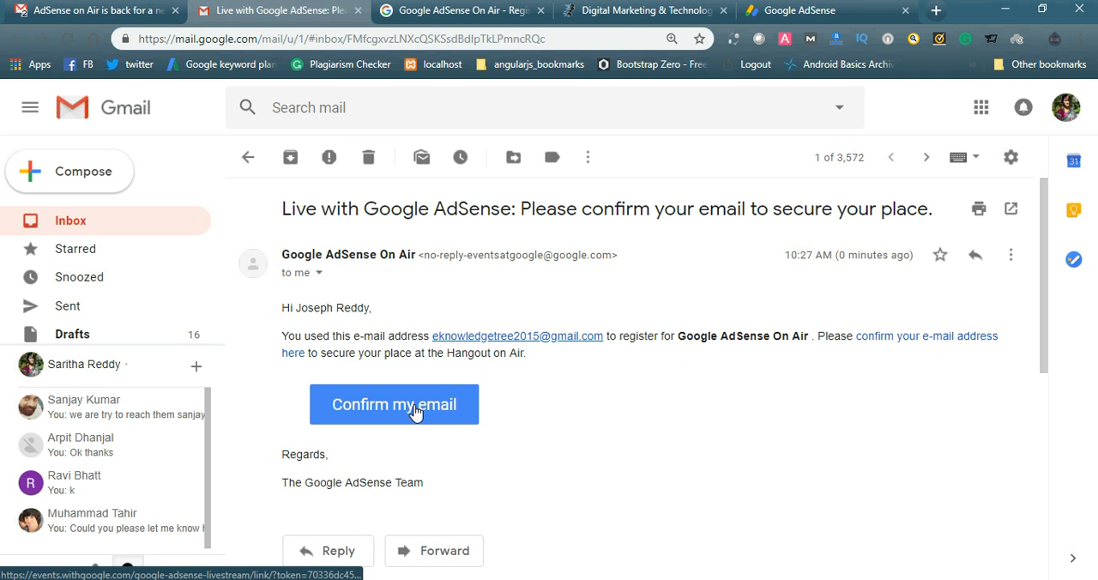
# Confirm the registered email from the message and review the verification thank-you page.
pyautogui.click(394, 405)
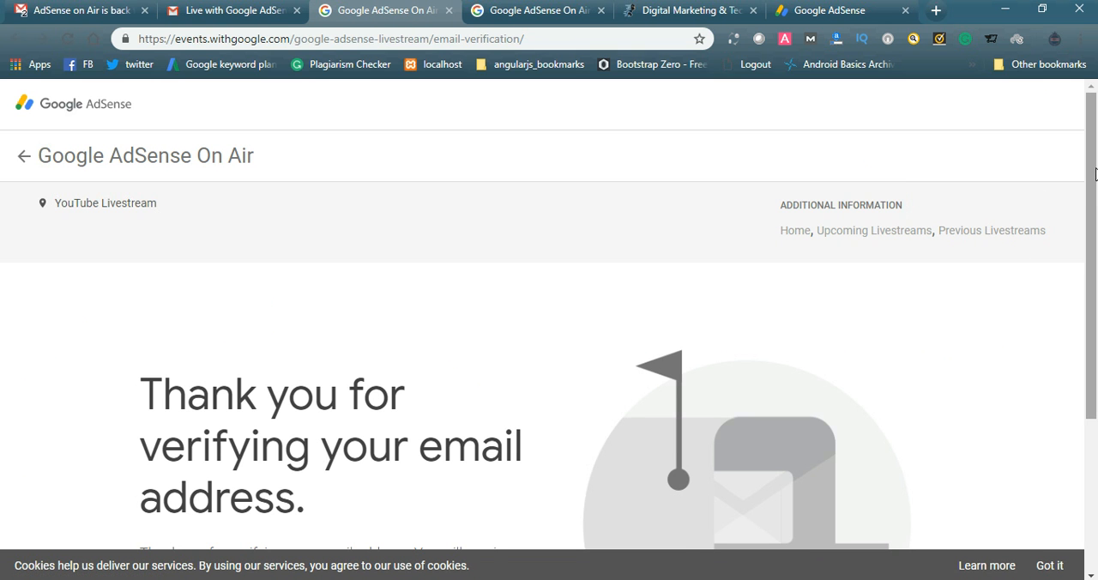
pyautogui.scroll(-3)
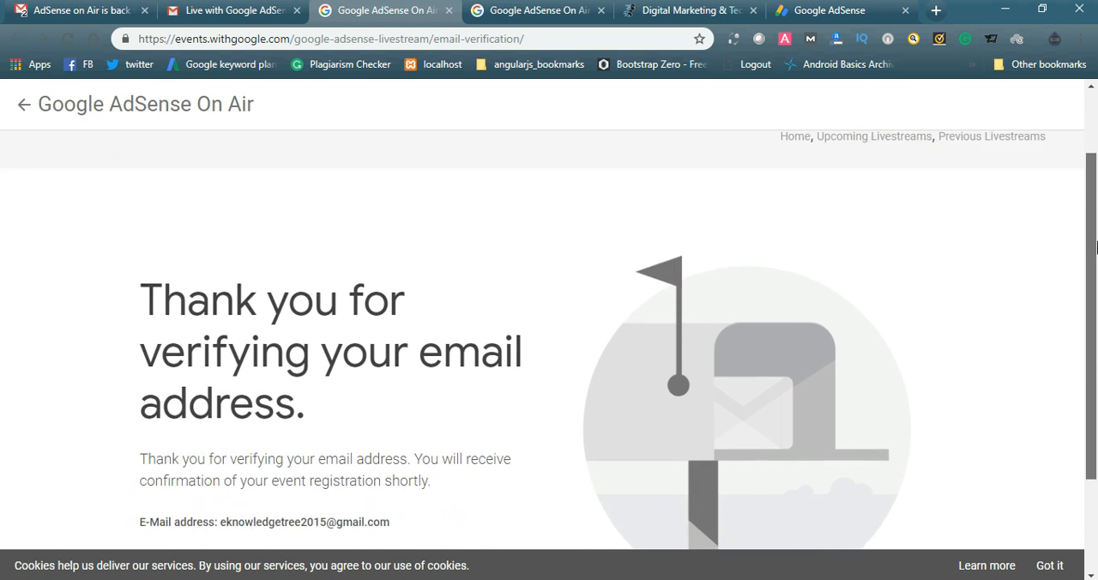
pyautogui.scroll(-3)
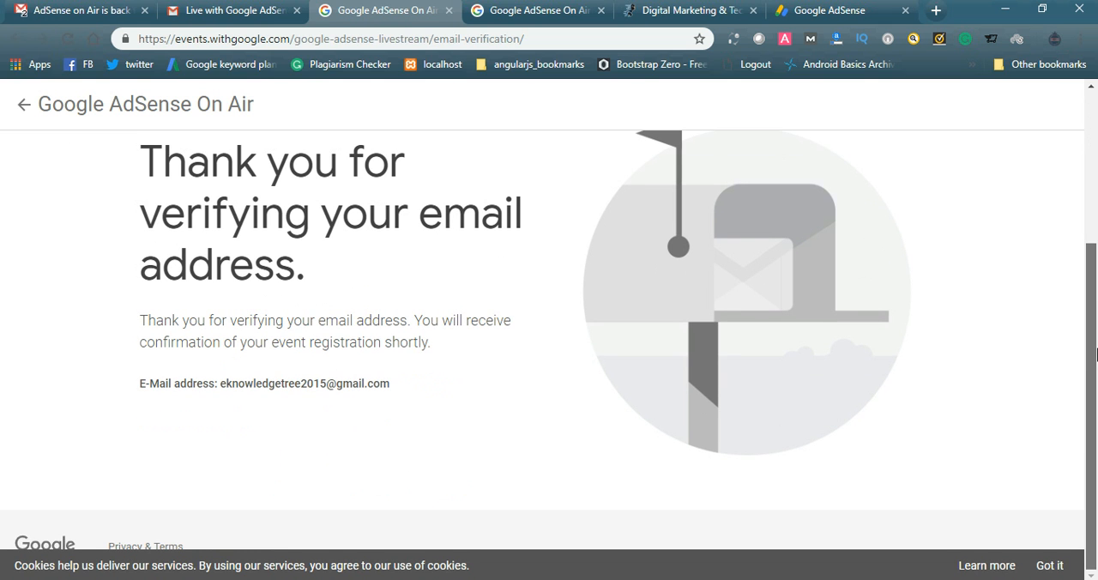
pyautogui.moveTo(378, 347)
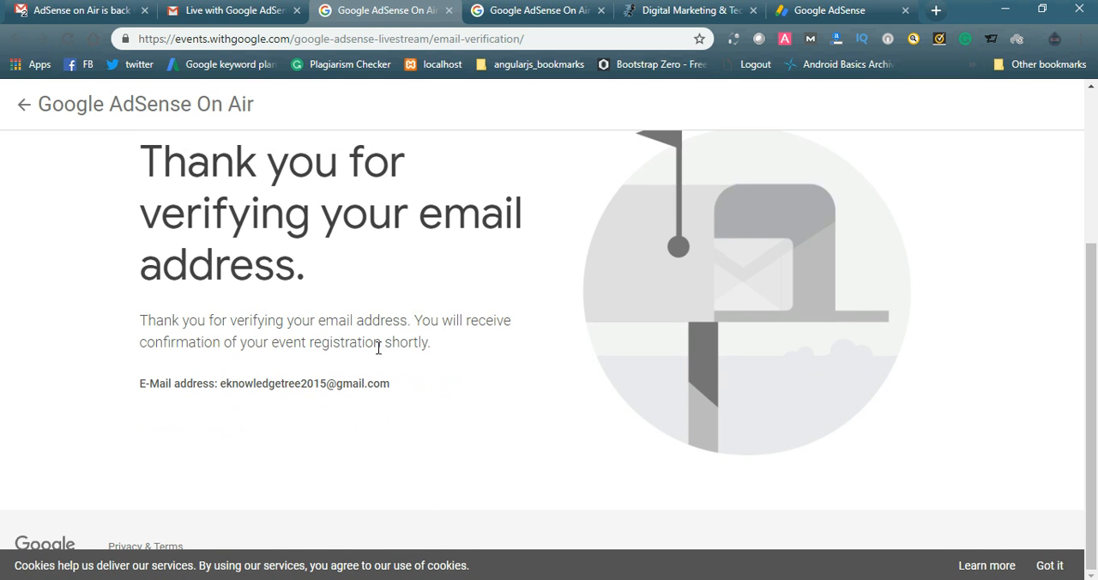
pyautogui.moveTo(586, 378)
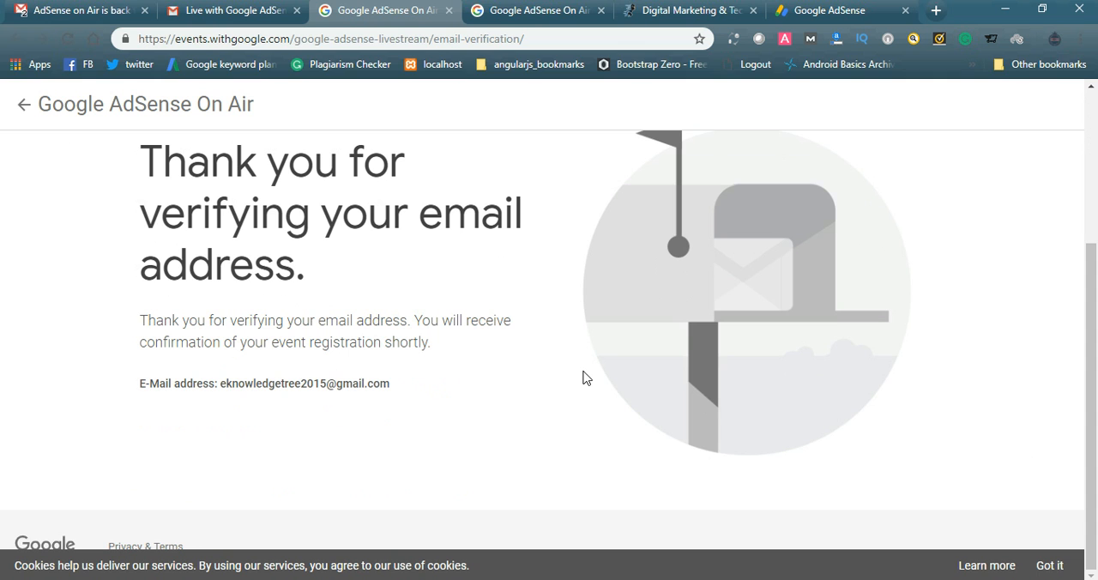